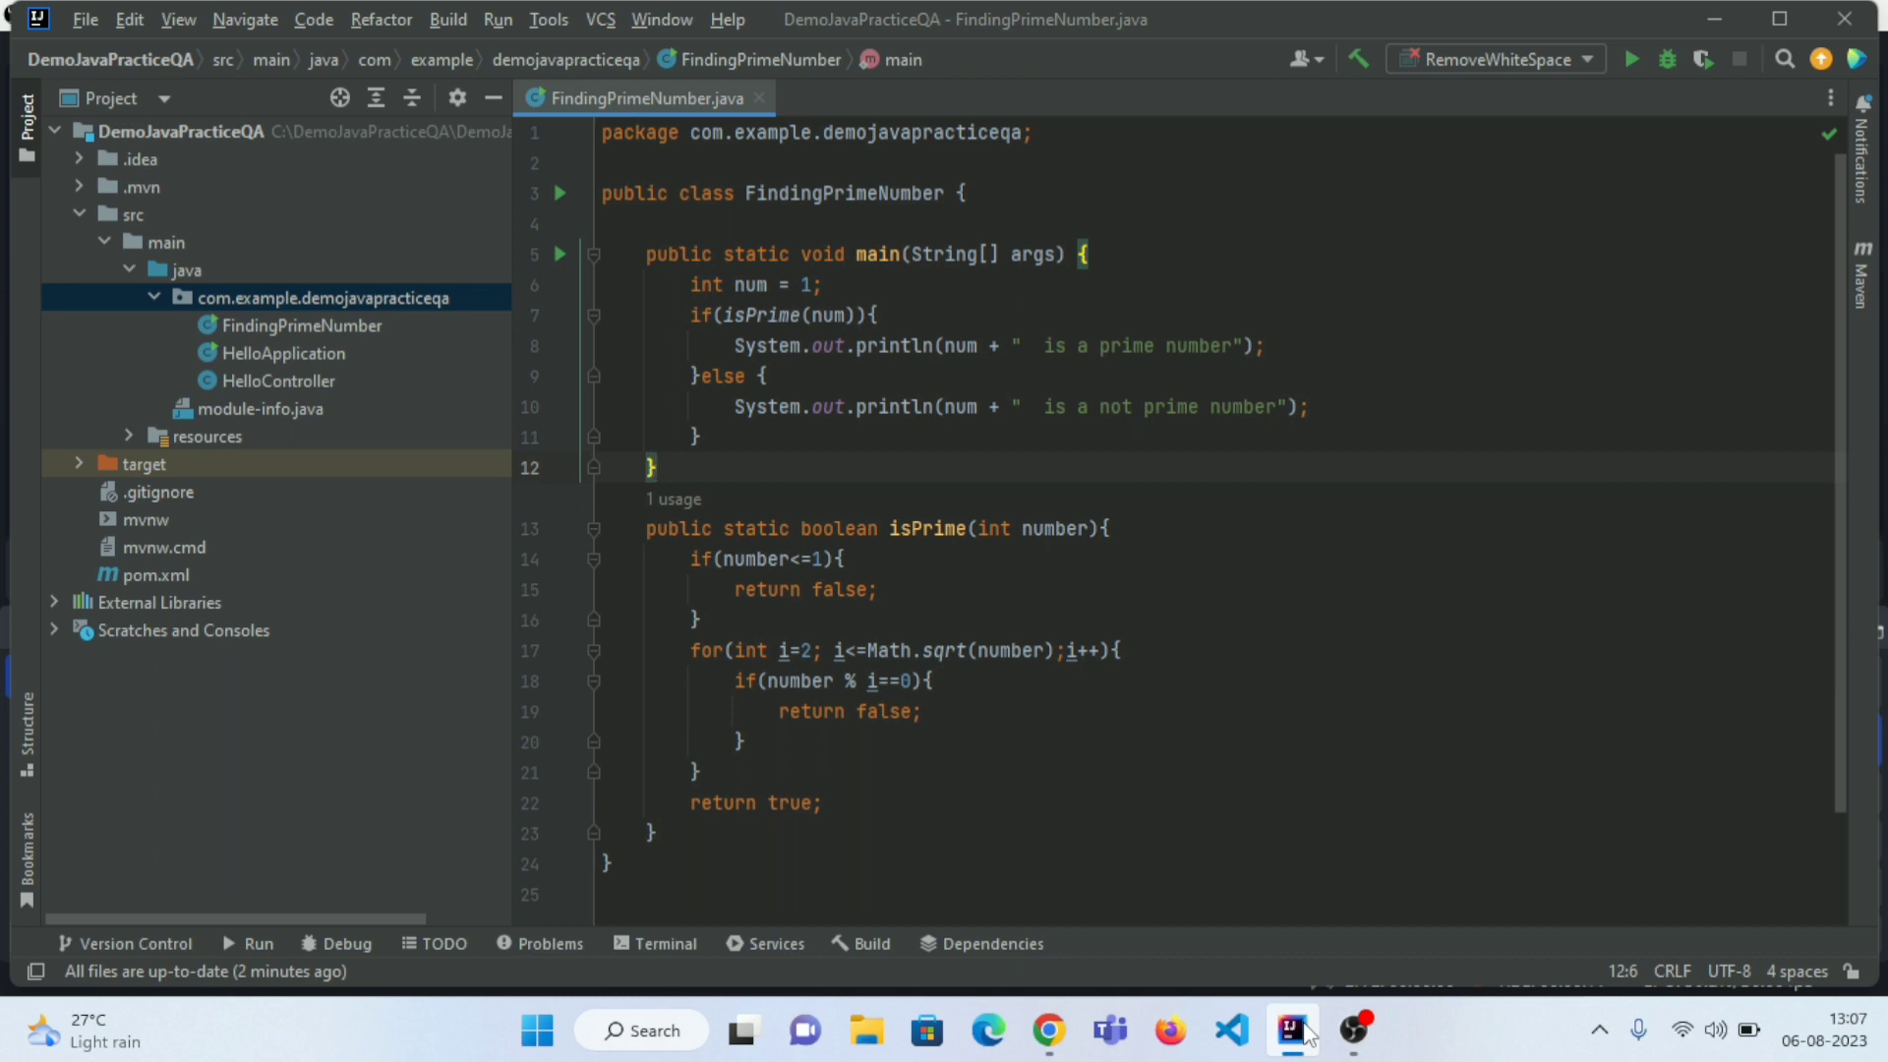
{"action": "mouse_move", "coordinate": [1219, 623]}
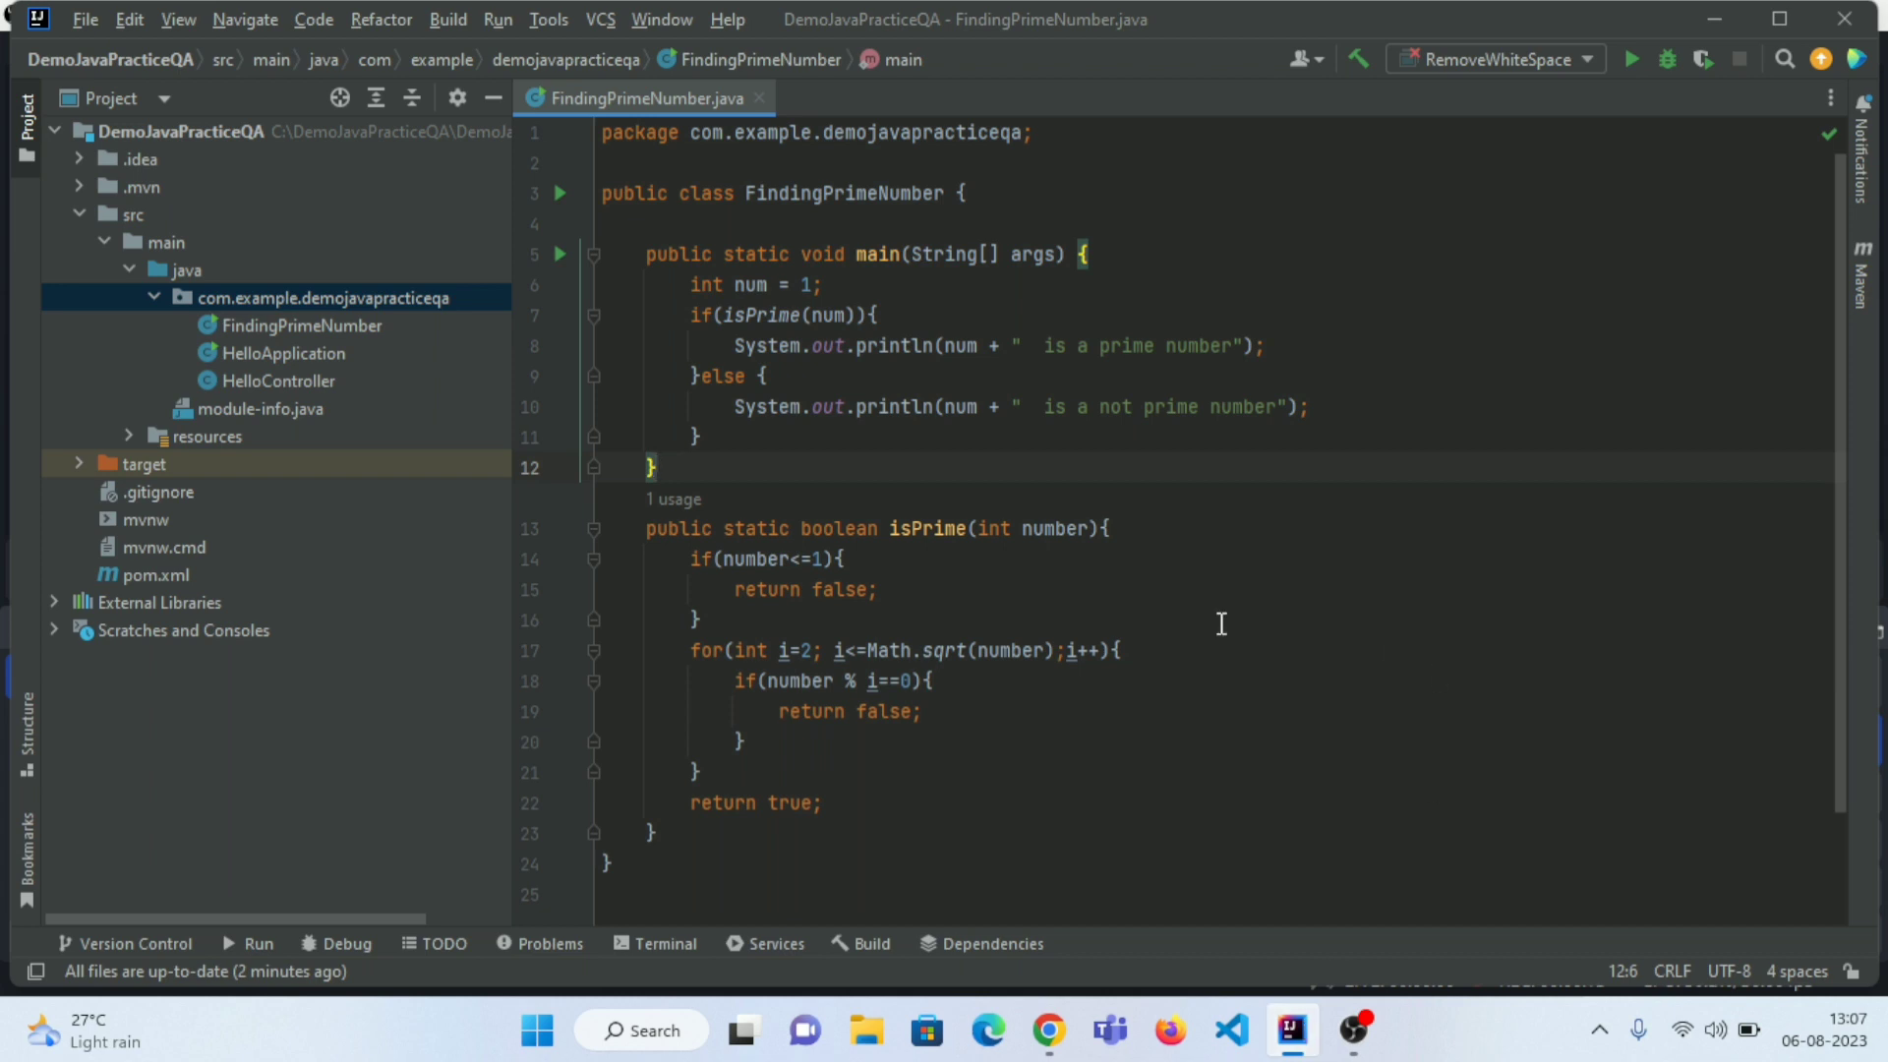
{"action": "mouse_move", "coordinate": [878, 257]}
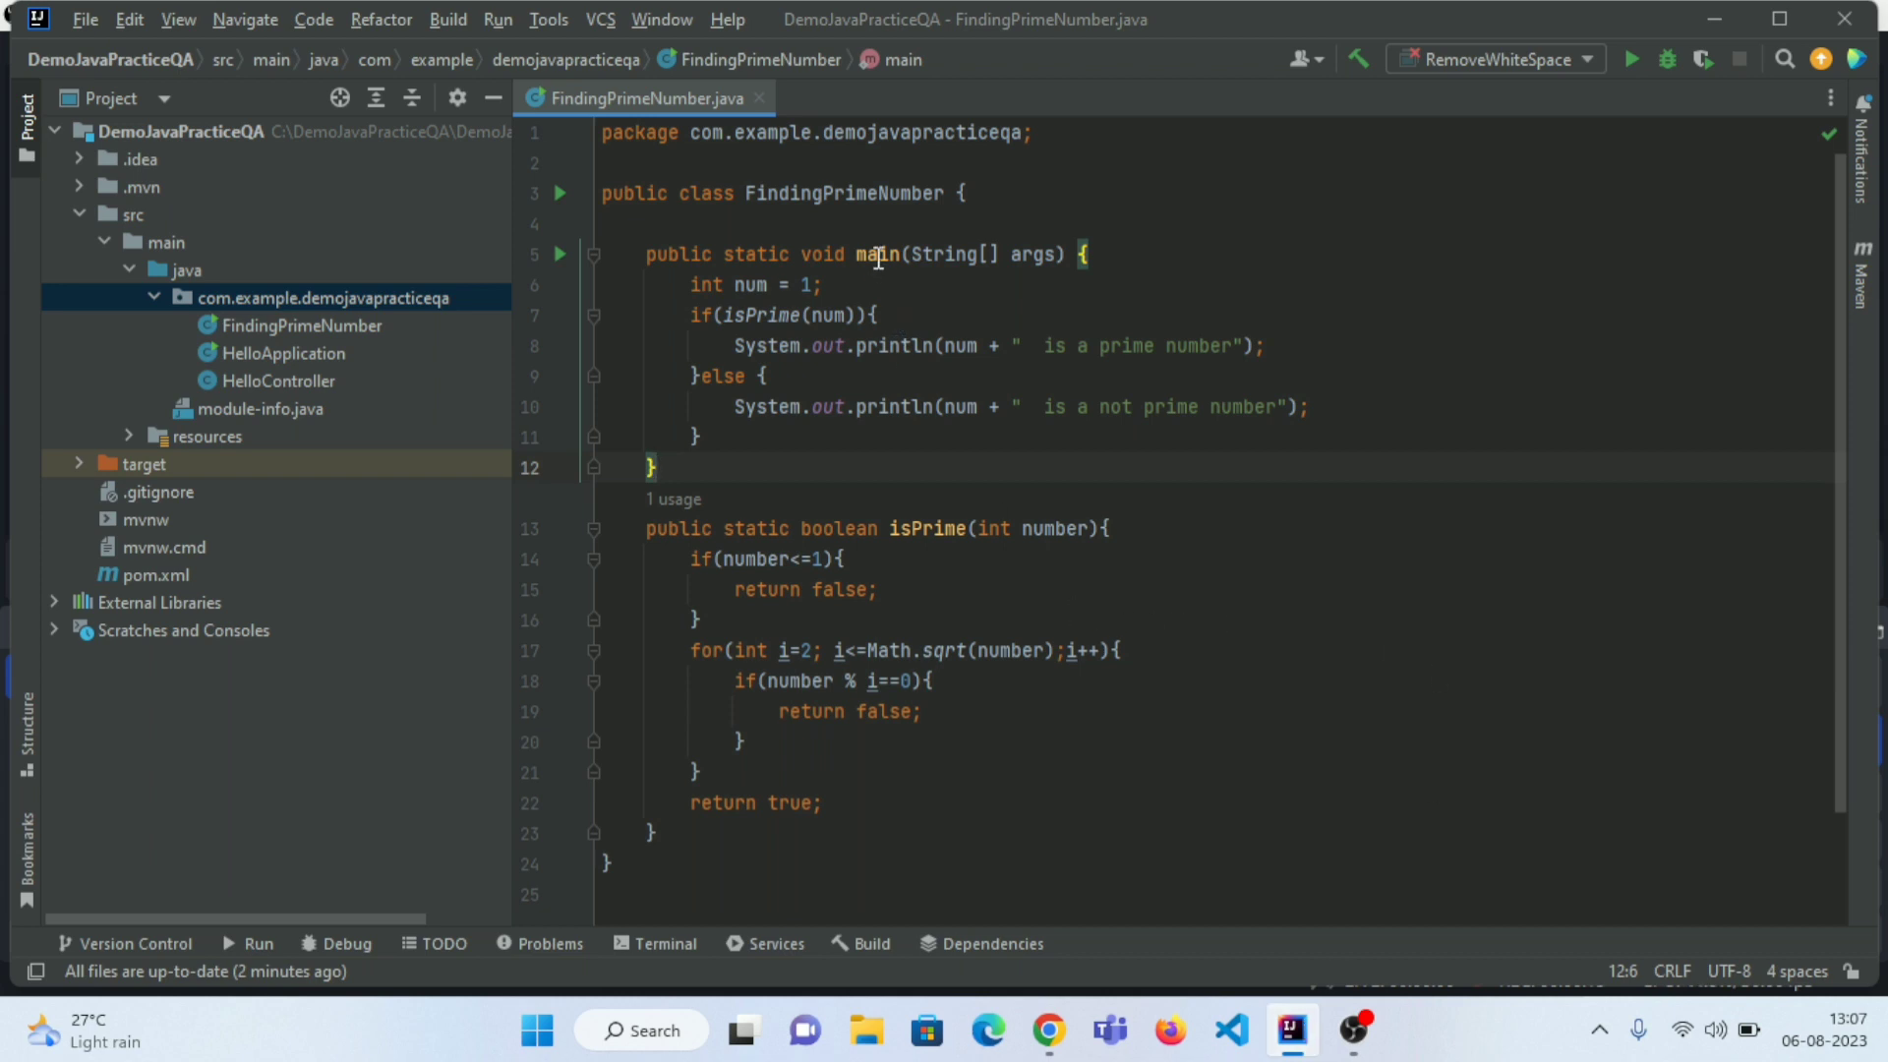
- Open the New submenu on the com.example.demojavapracticeqa package in the Project tree
{"action": "left_click", "coordinate": [982, 193]}
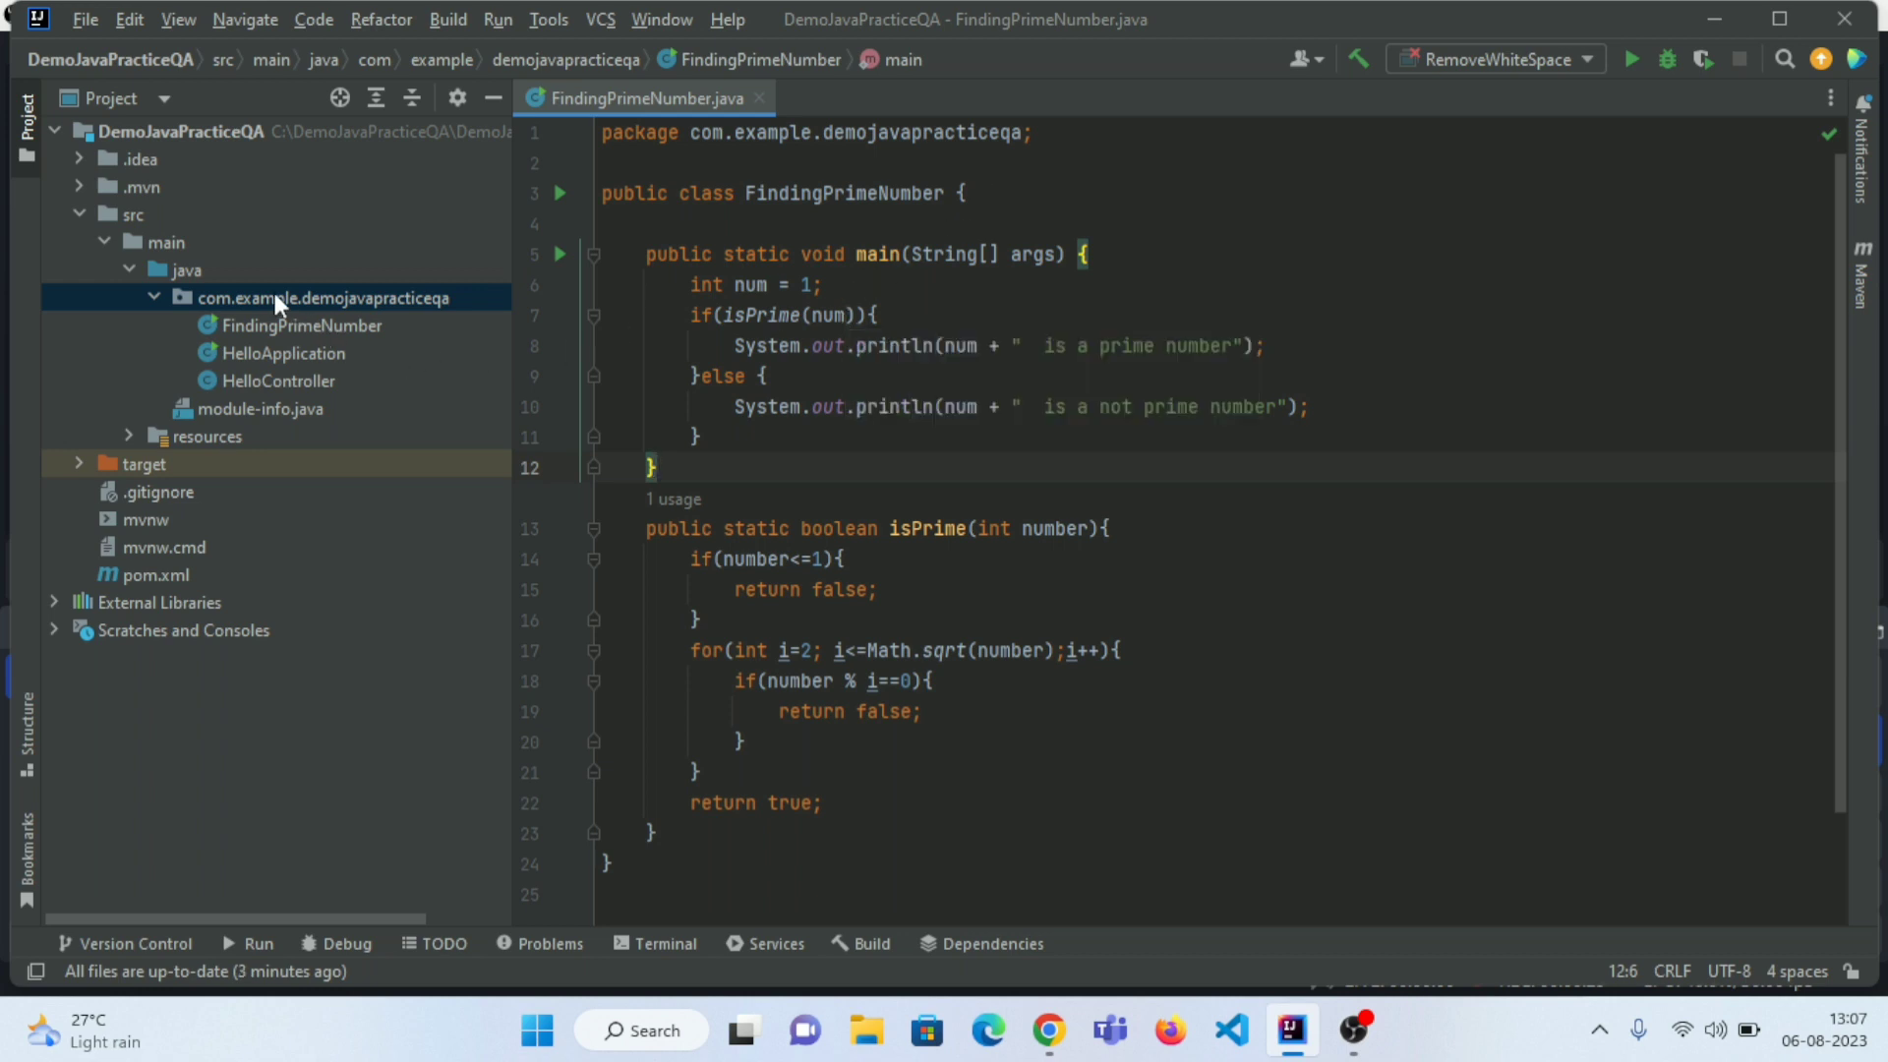
{"action": "mouse_move", "coordinate": [241, 316]}
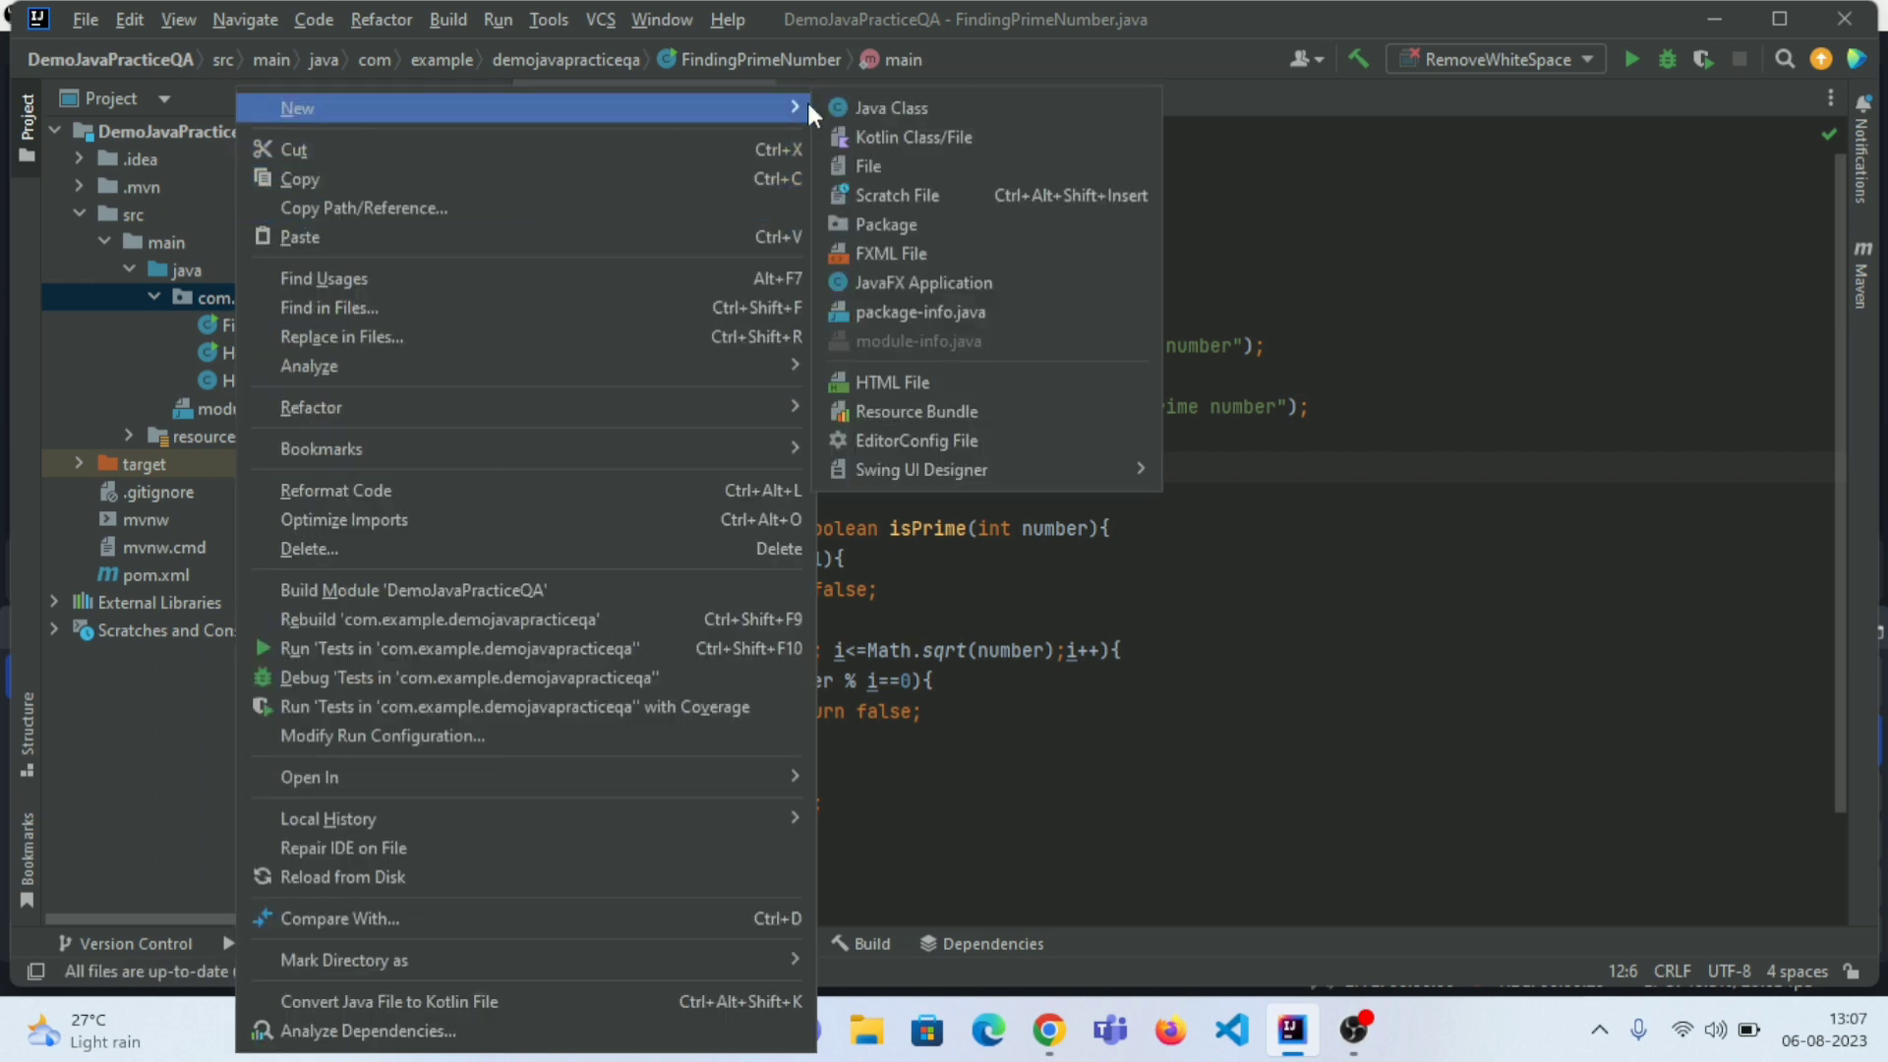
- Create a Java class named RemoveWhiteSpace in com.example.demojavapracticeqa
{"action": "left_click", "coordinate": [895, 108]}
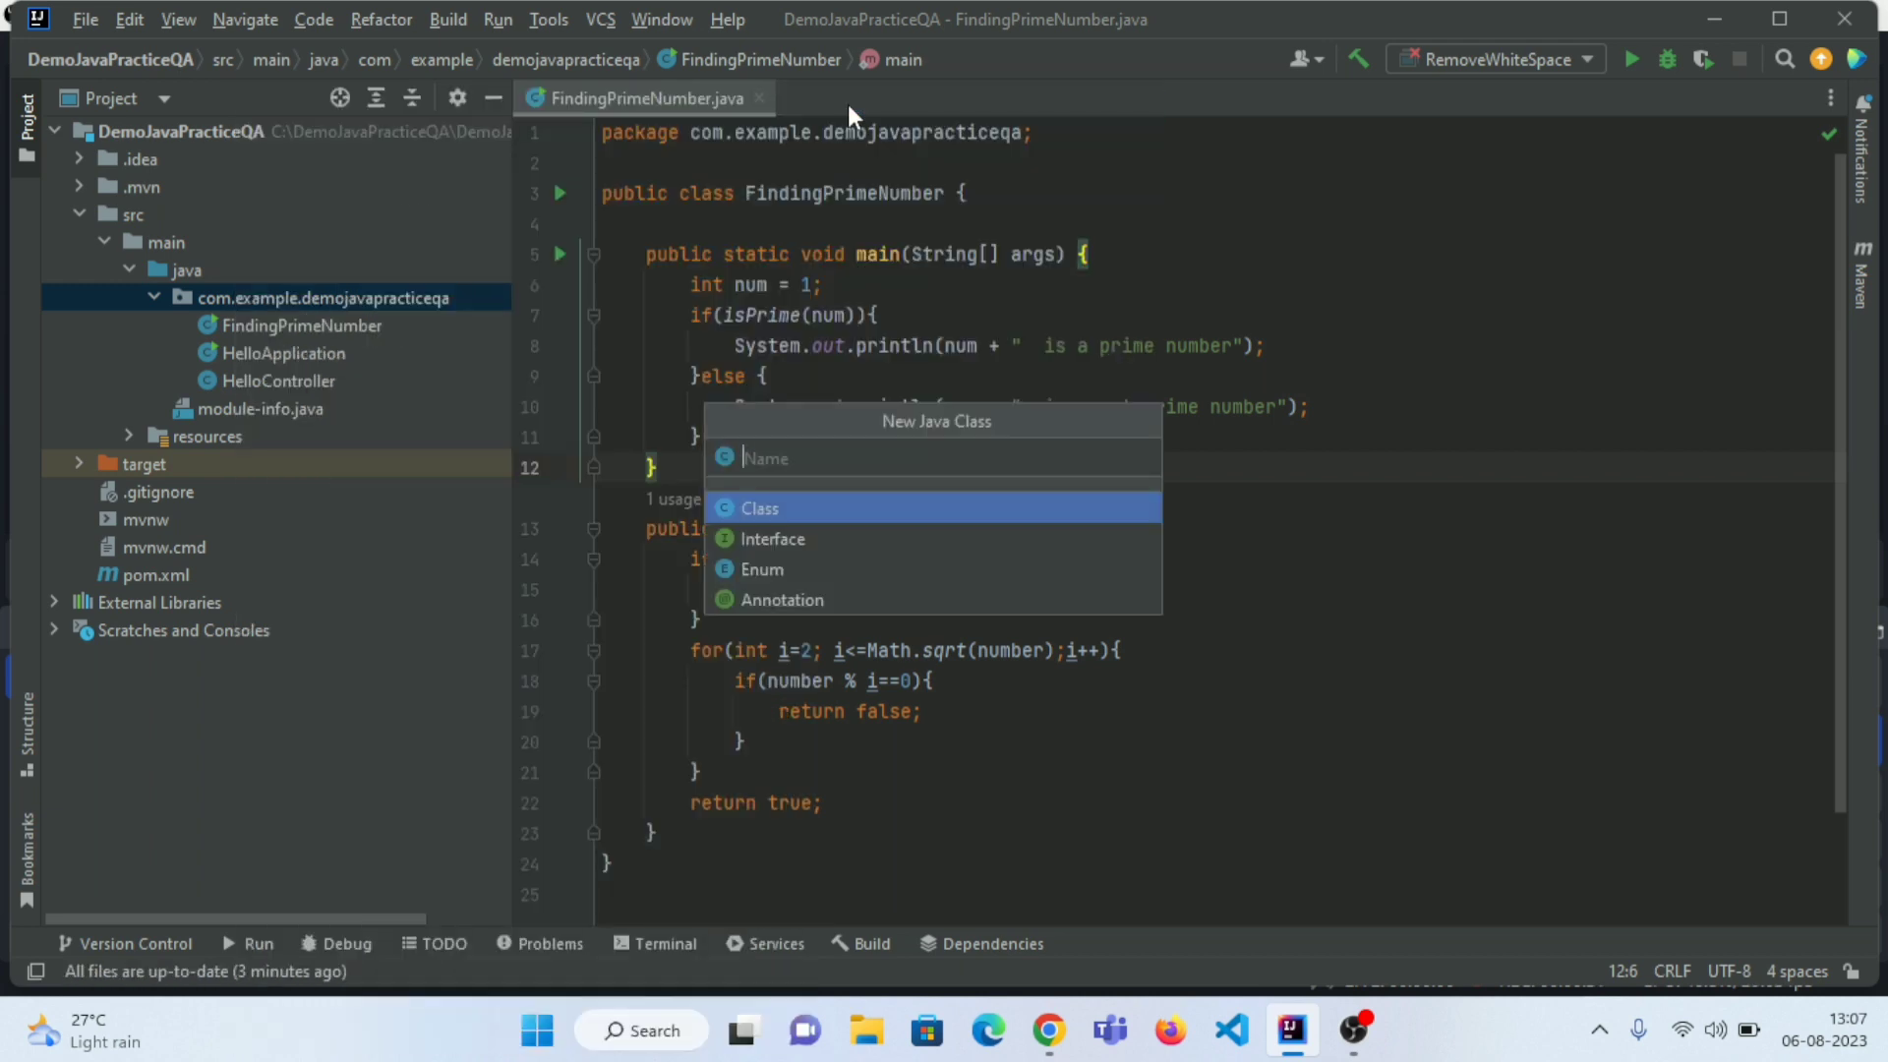
{"action": "type", "text": "RemoveWhi"}
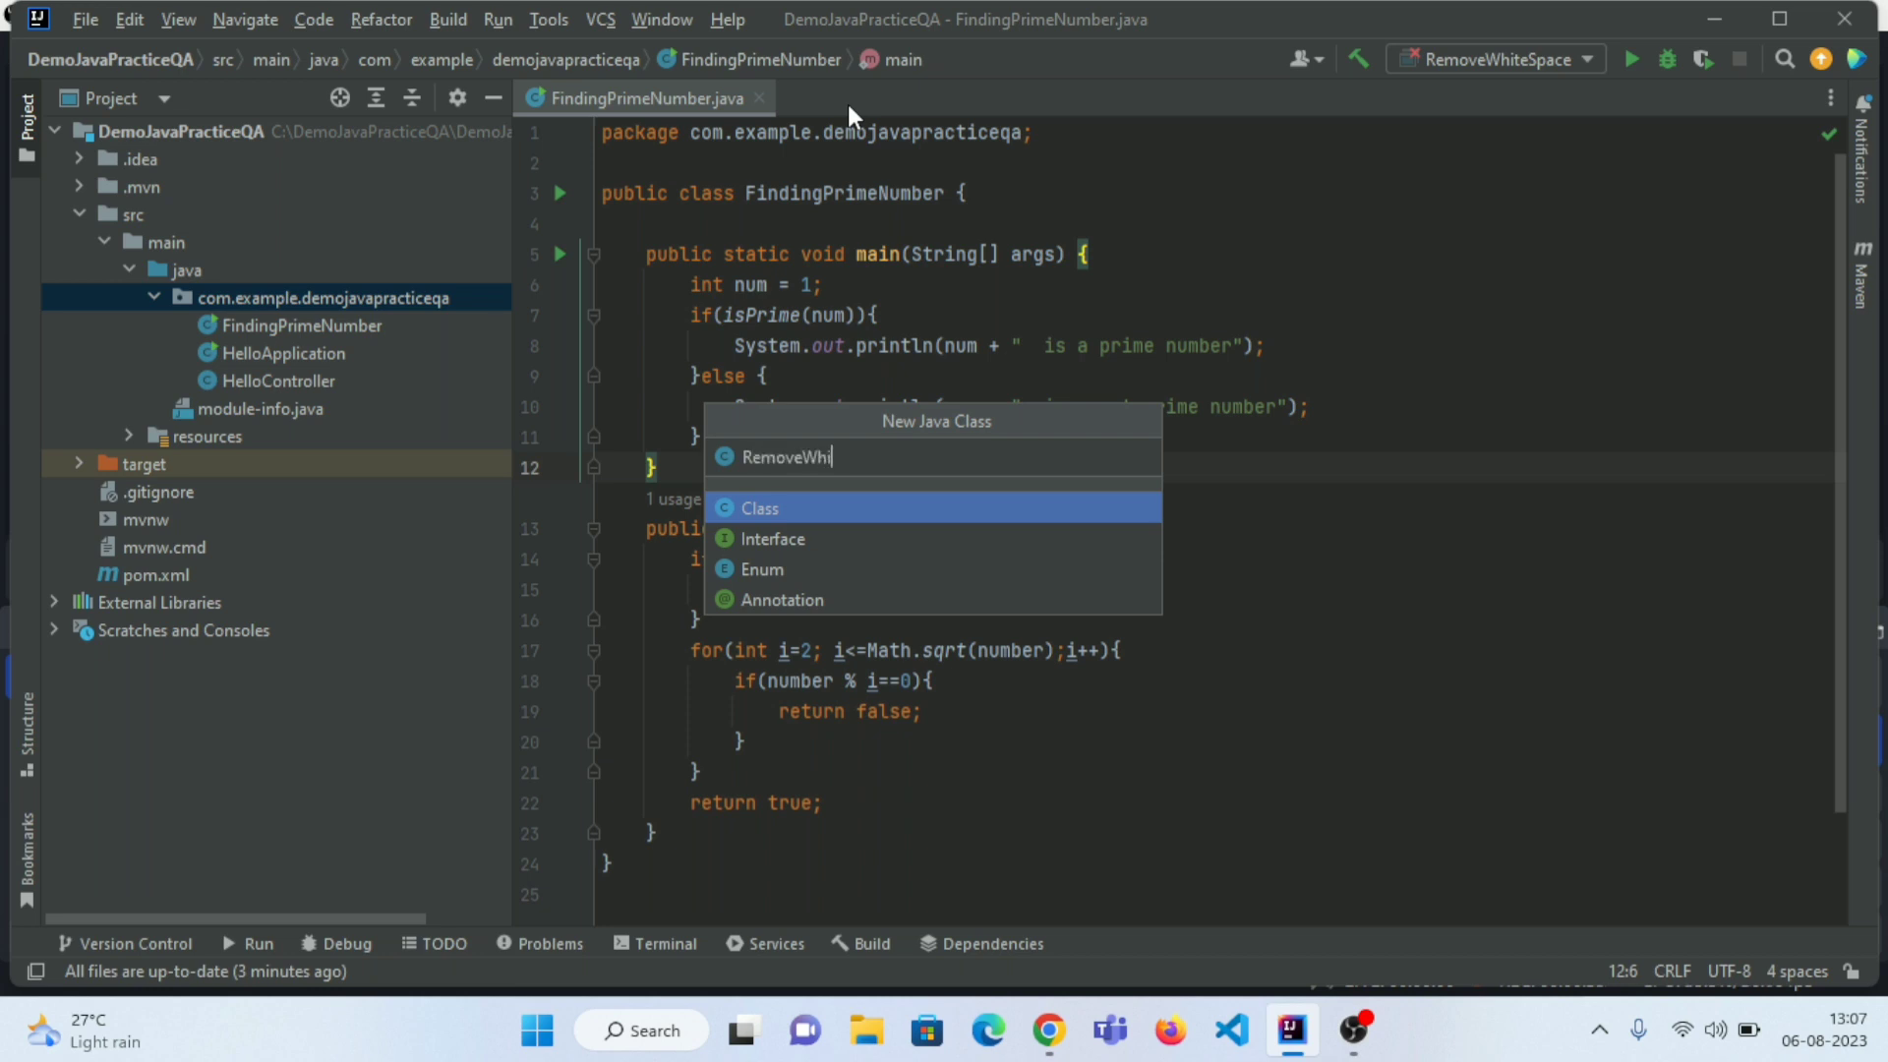
{"action": "type", "text": "teSpace"}
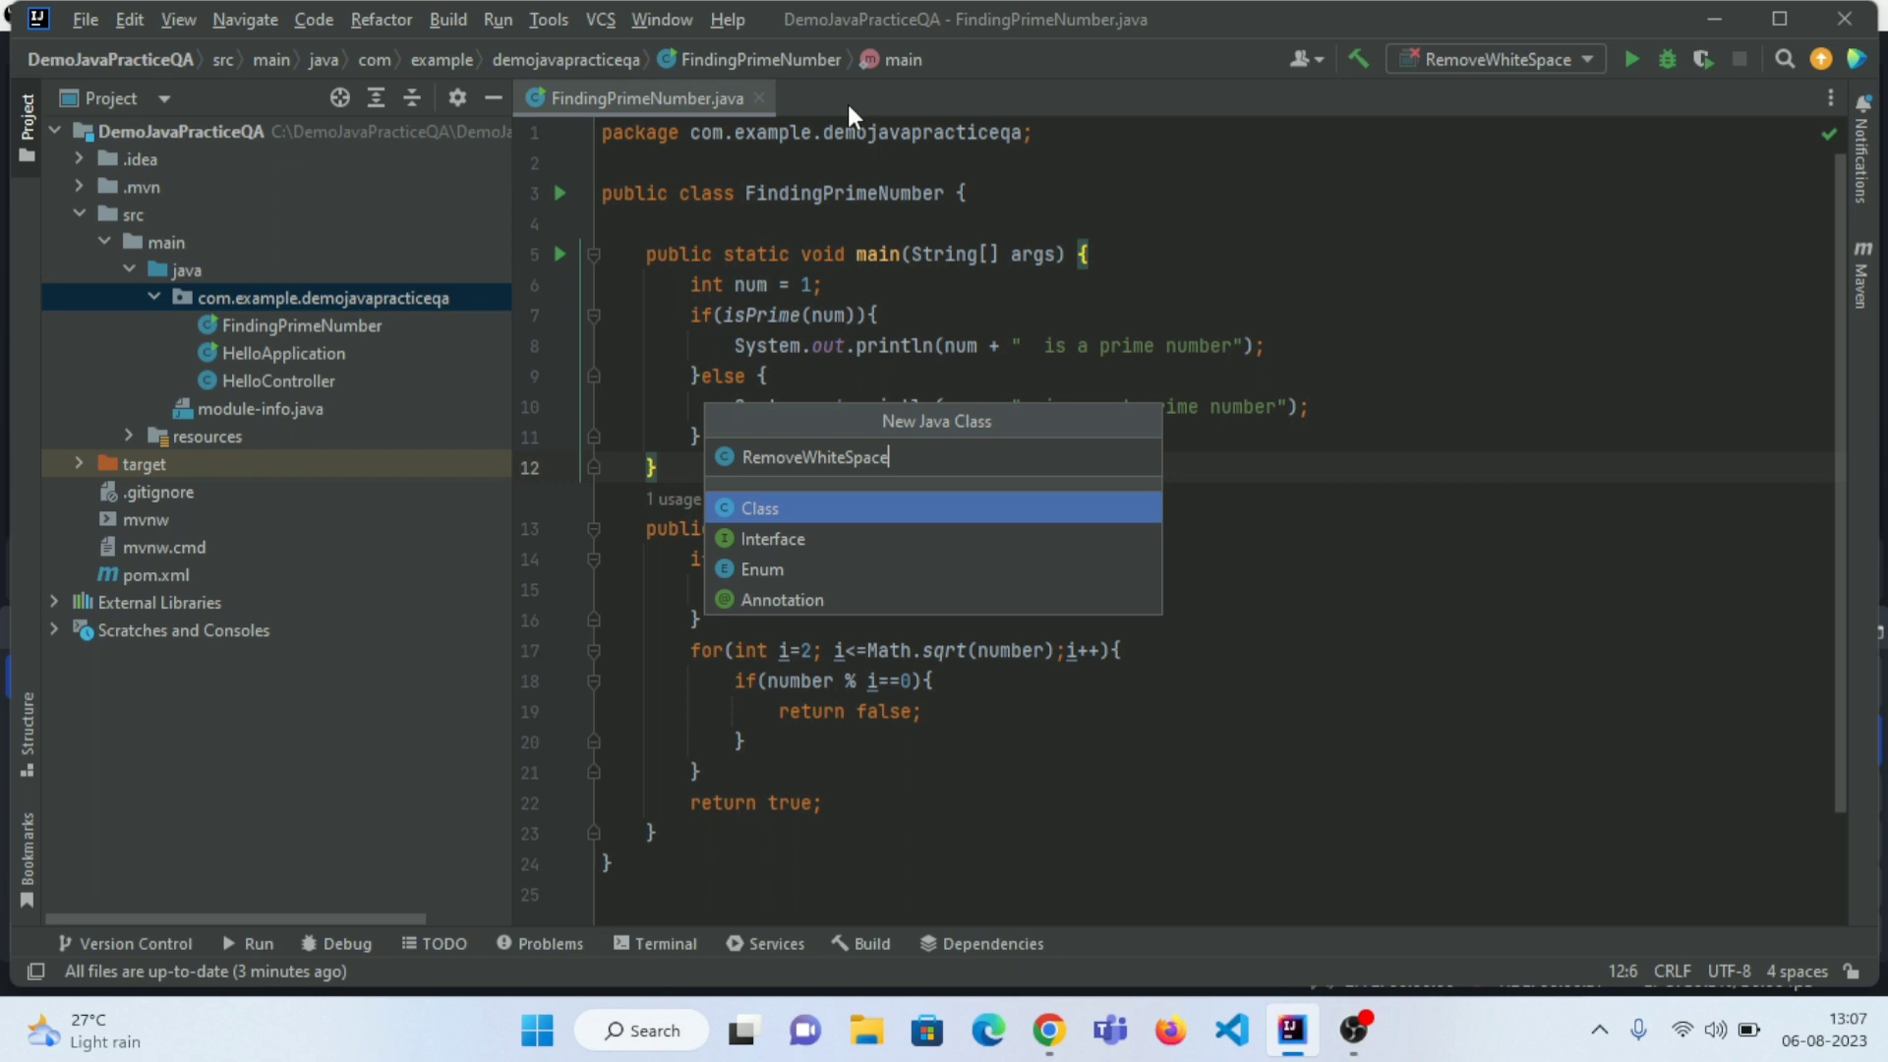
{"action": "type", "text": ".java"}
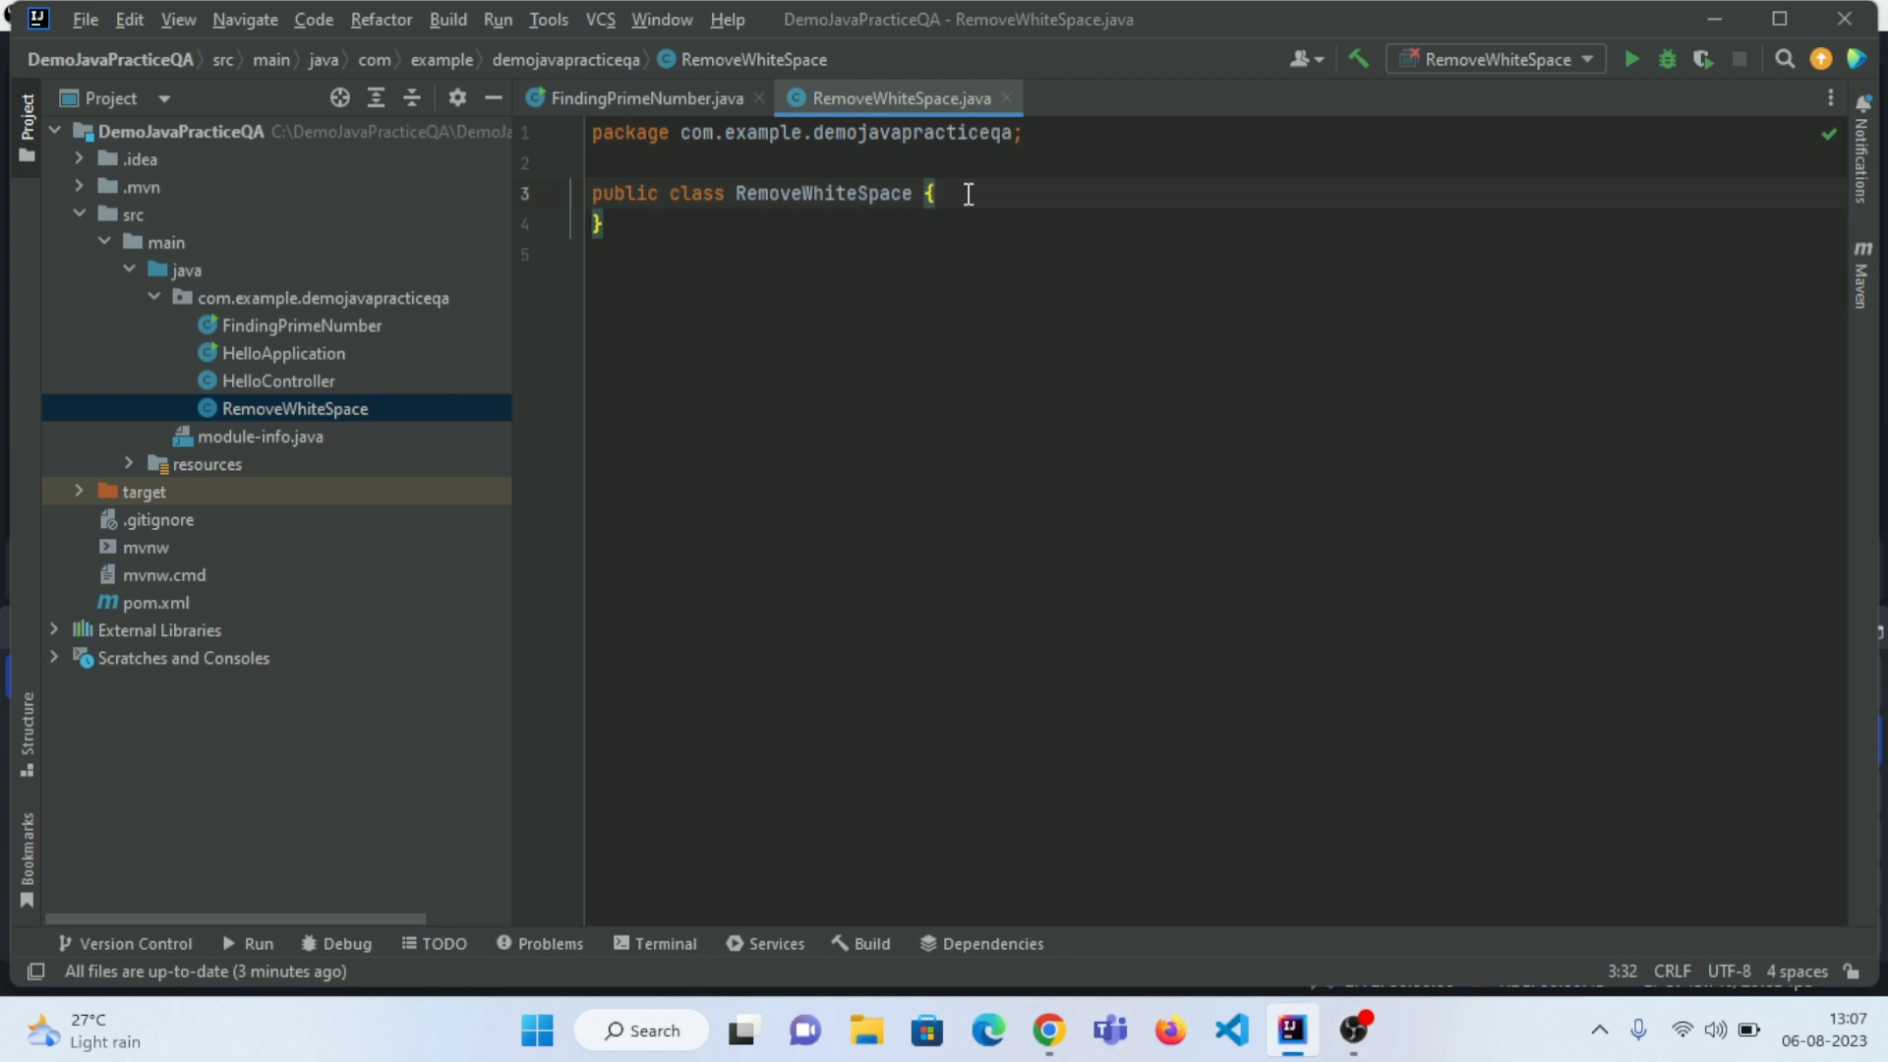
- Expand the main live template into public static void main(String[] args)
{"action": "type", "text": "me"}
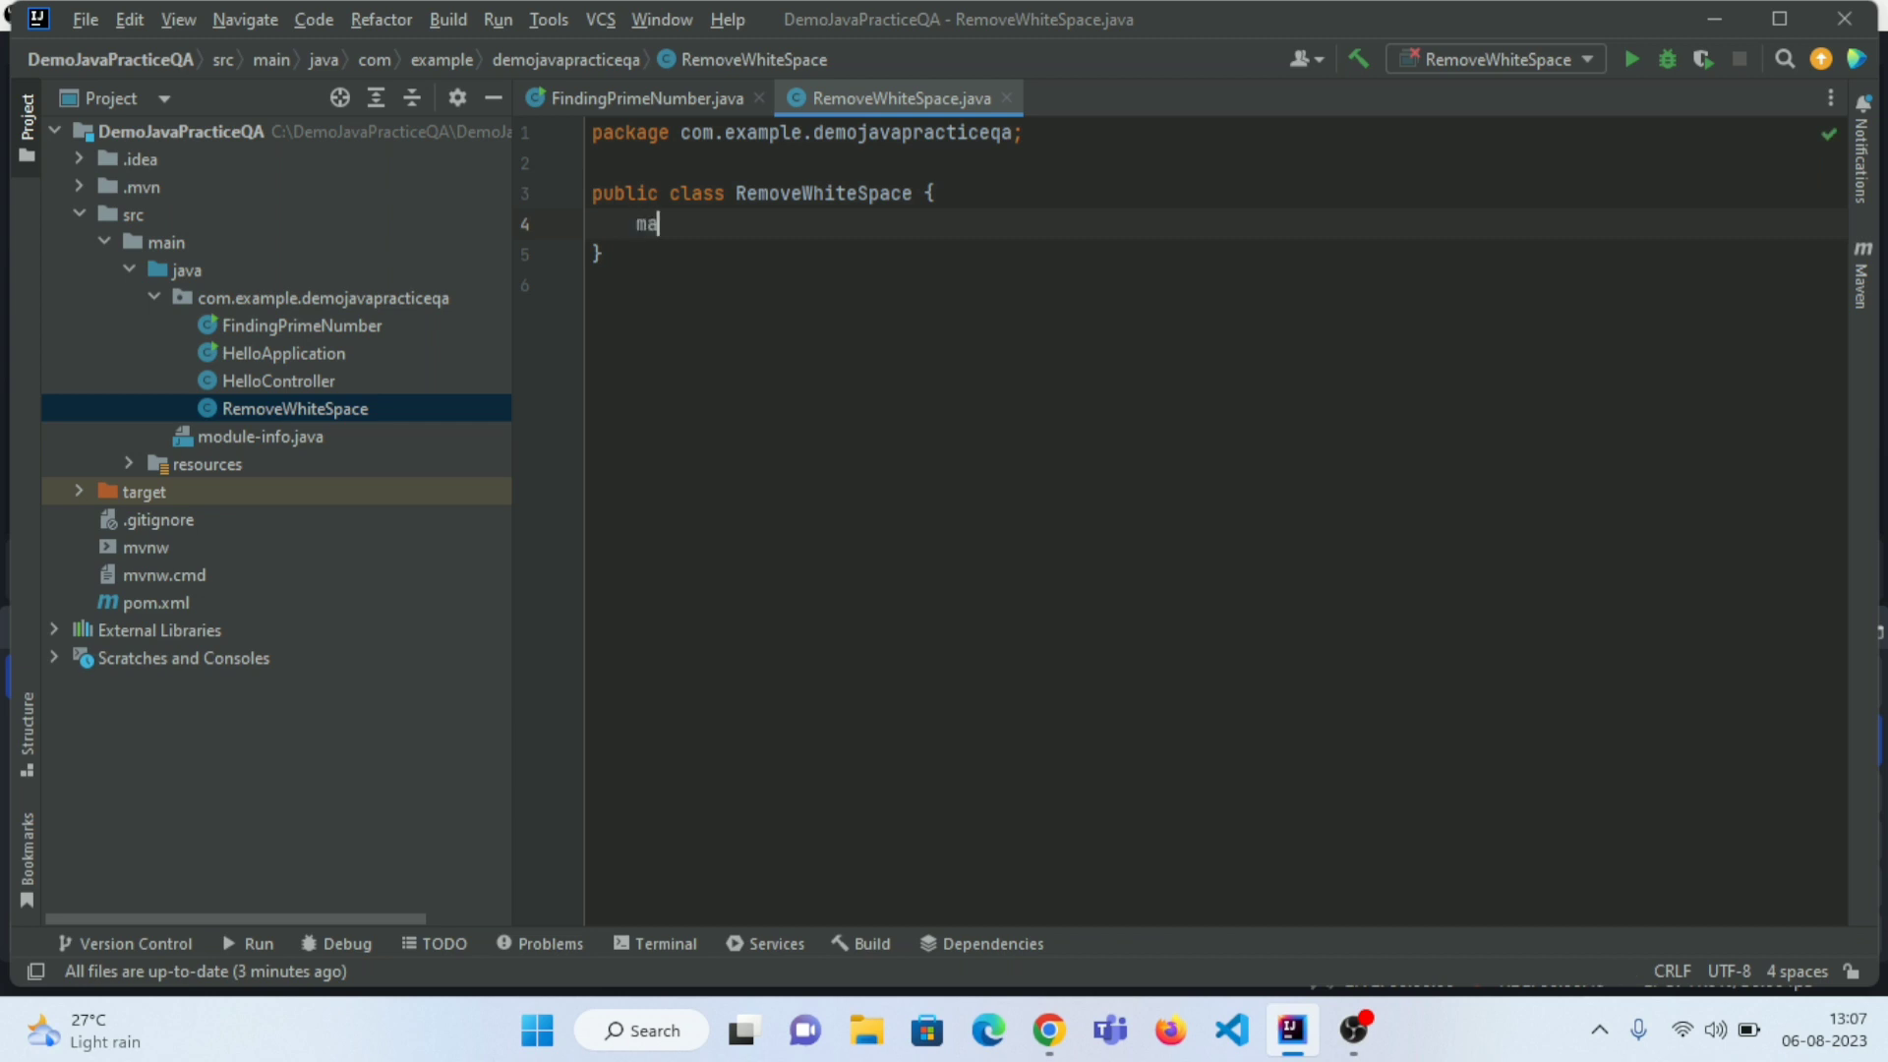
{"action": "type", "text": "in(String[] args) {"}
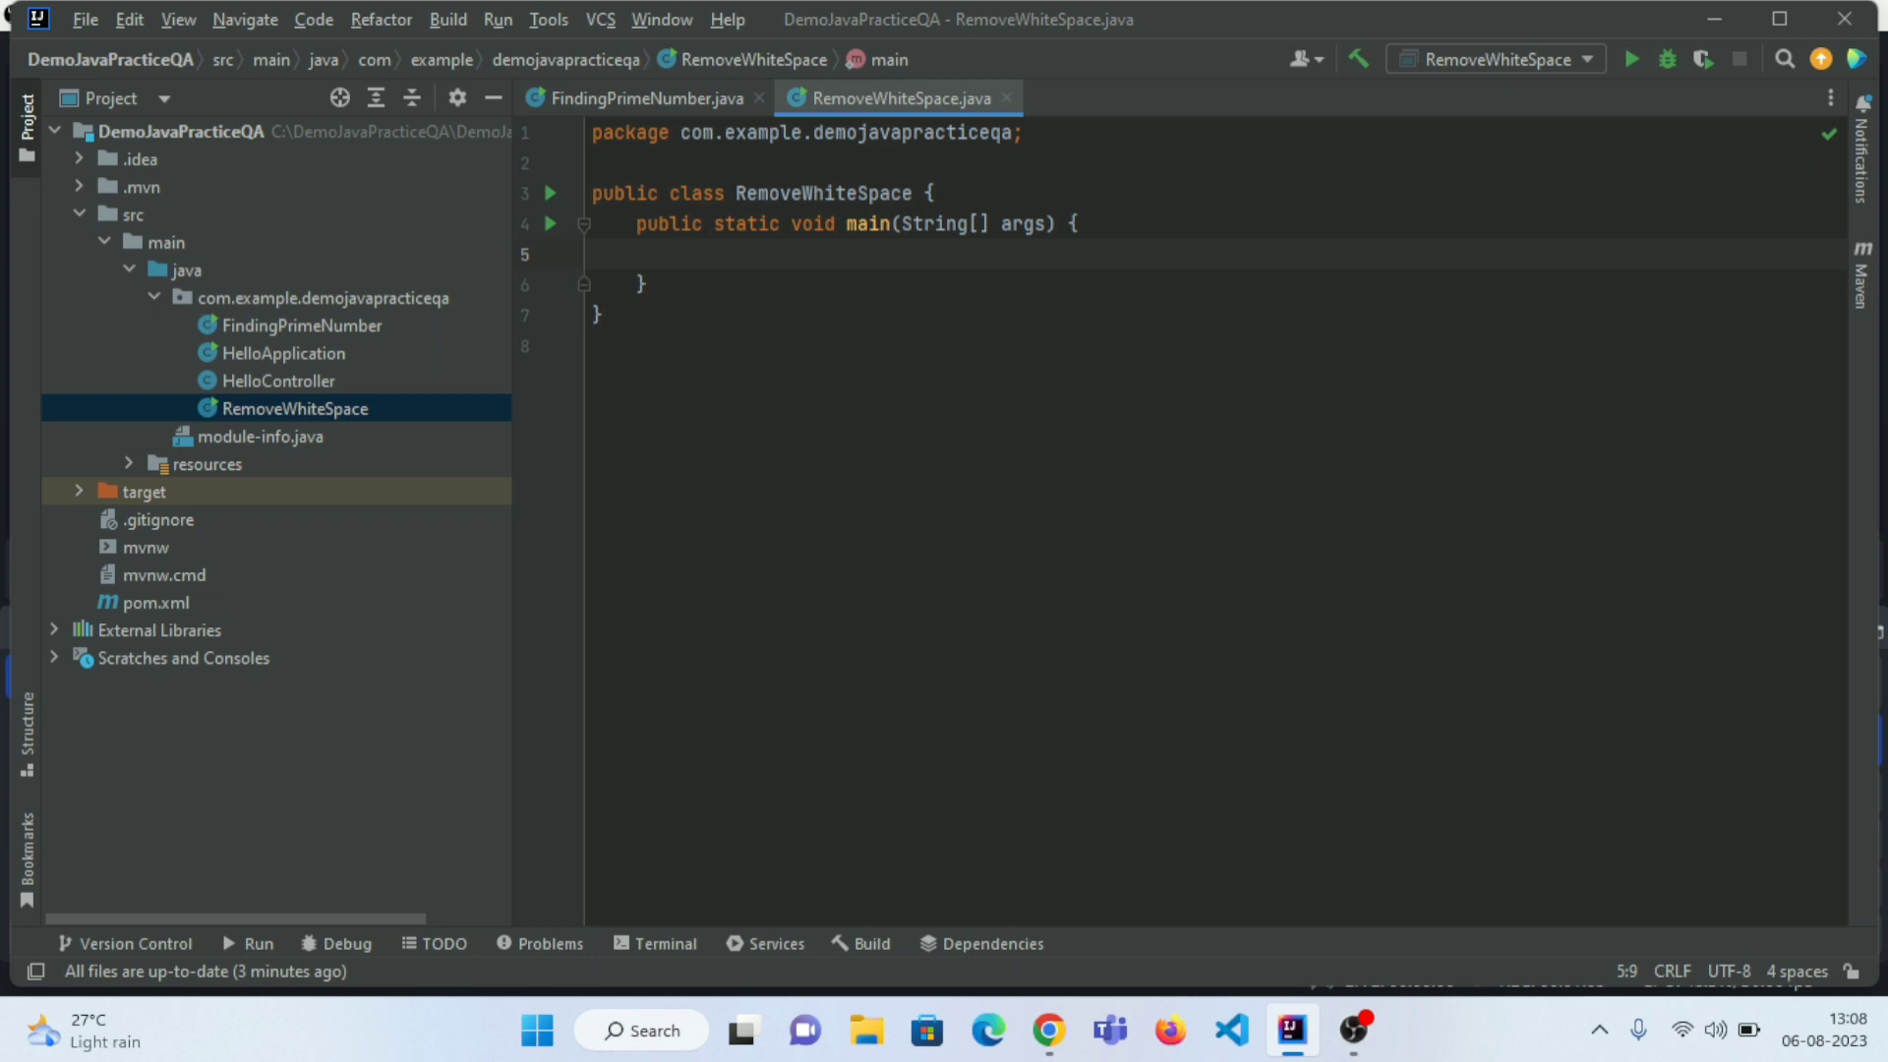
- Declare String spaceString = "This is Space String" and start a second String declaration
{"action": "type", "text": "String"}
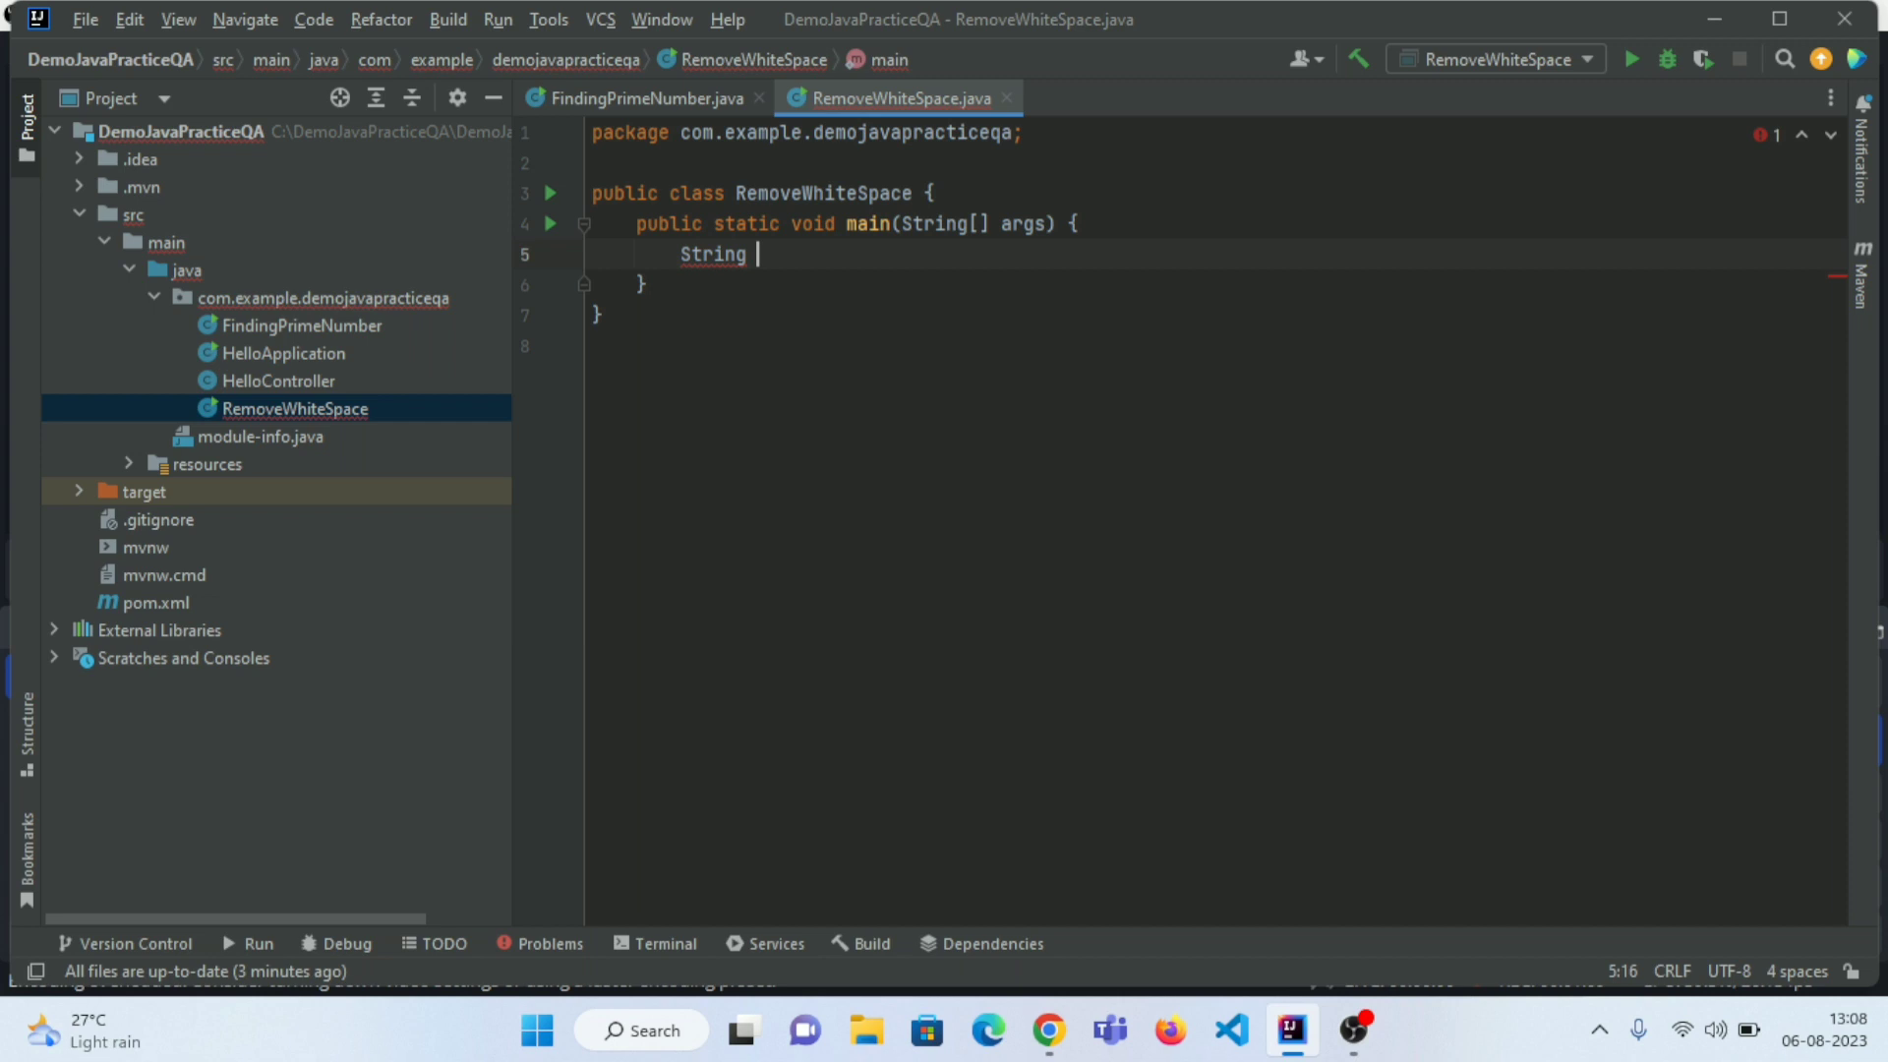
{"action": "type", "text": "sp"}
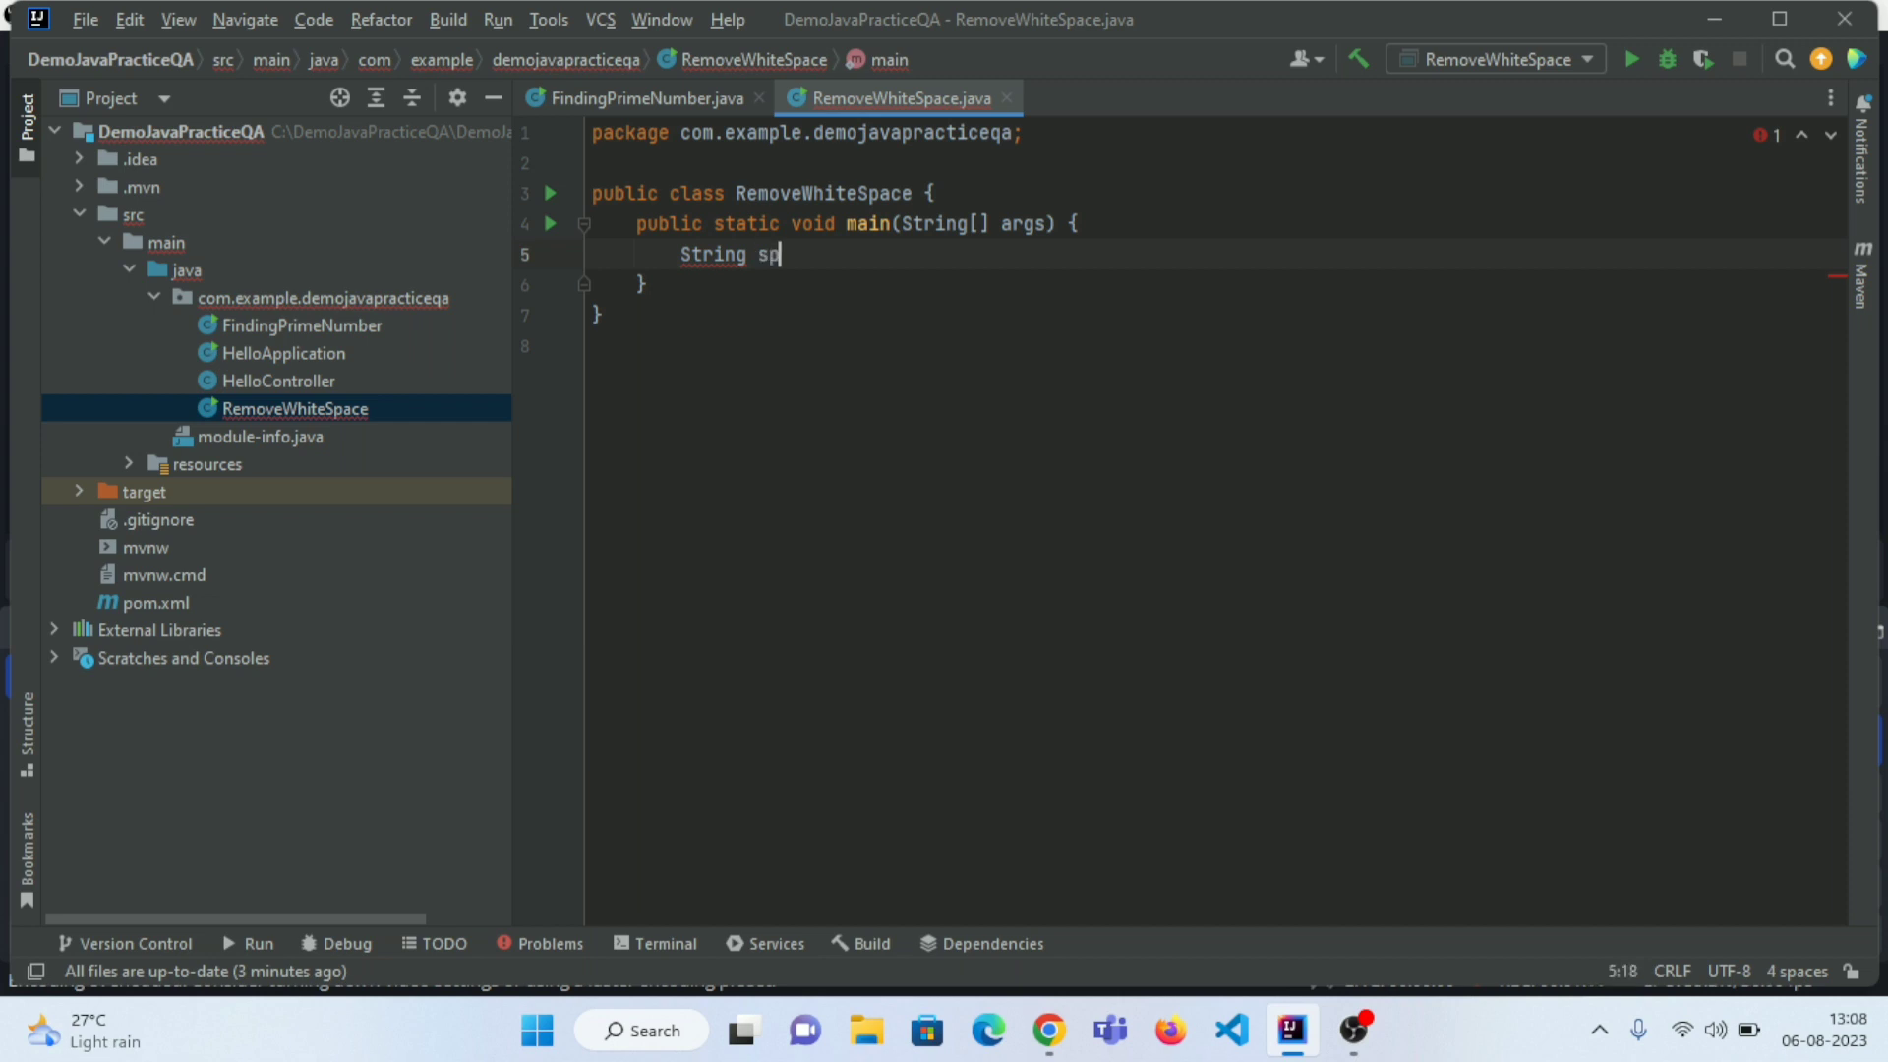
{"action": "type", "text": "aceStri"}
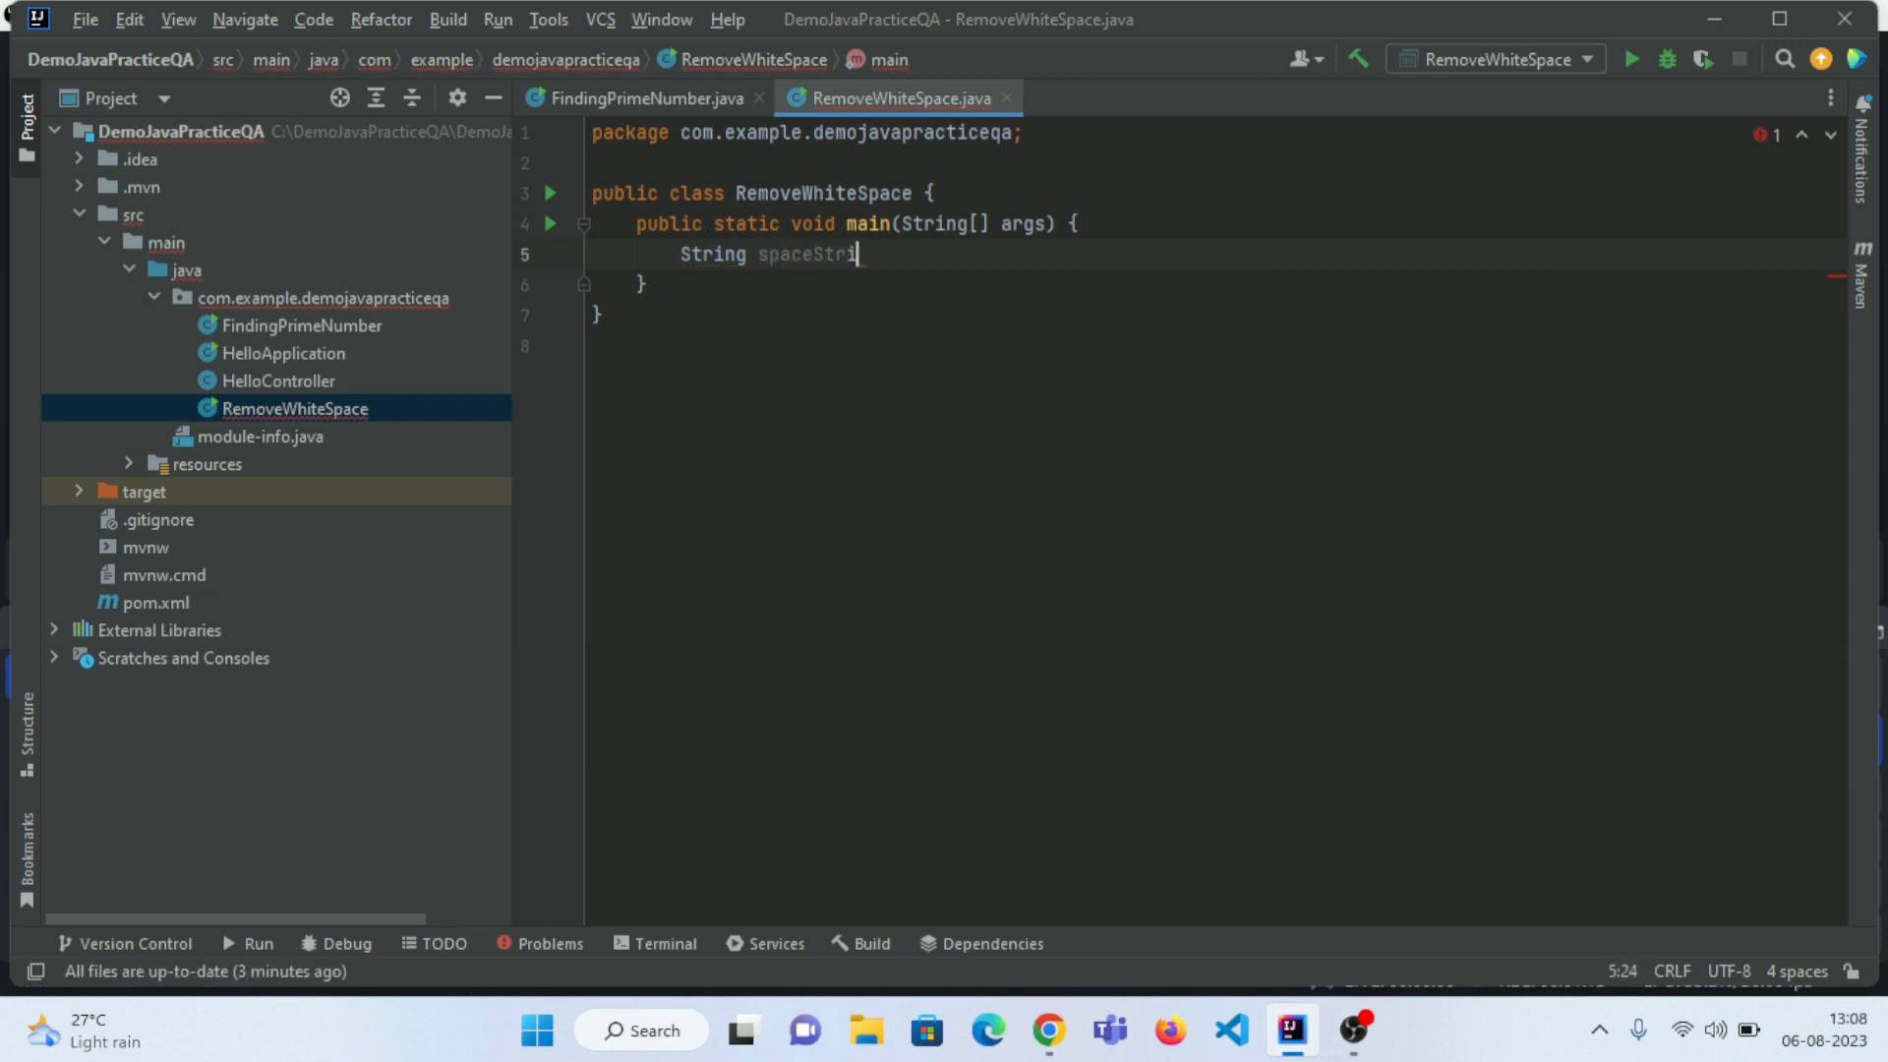
{"action": "type", "text": "ng"}
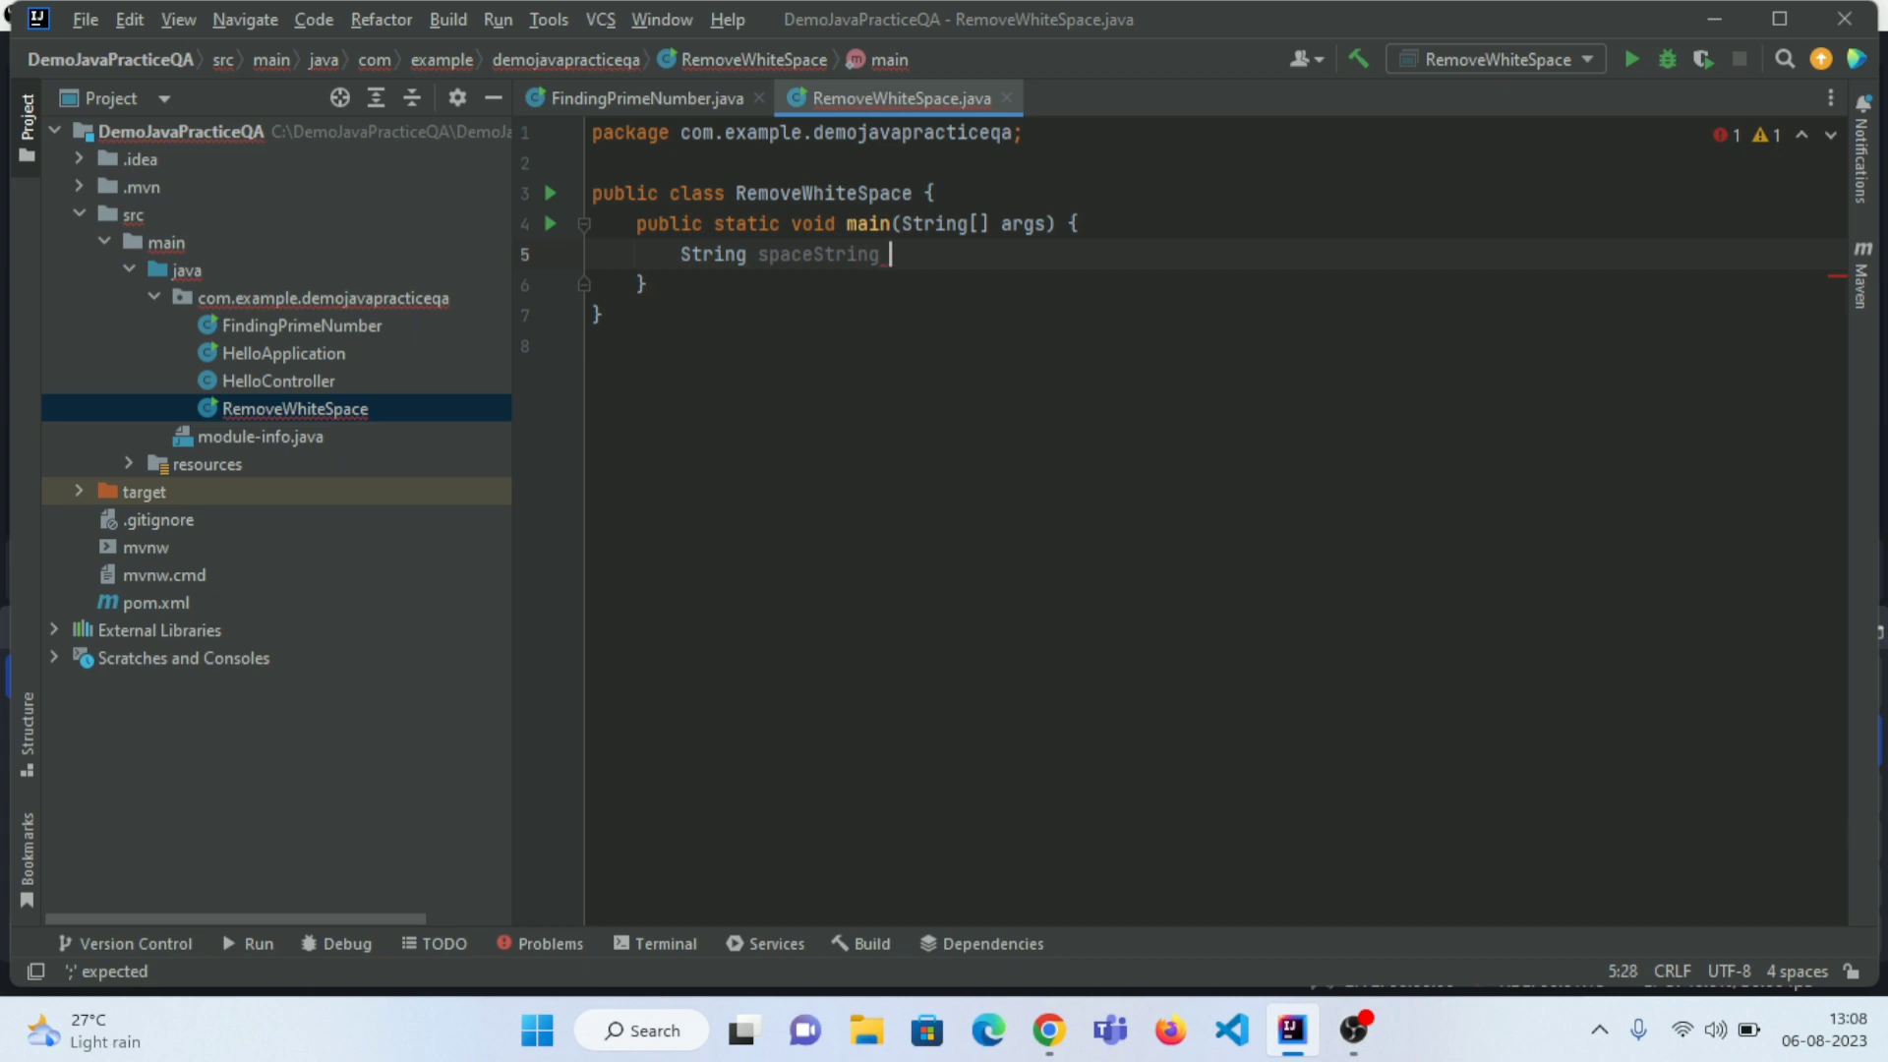
{"action": "type", "text": "="}
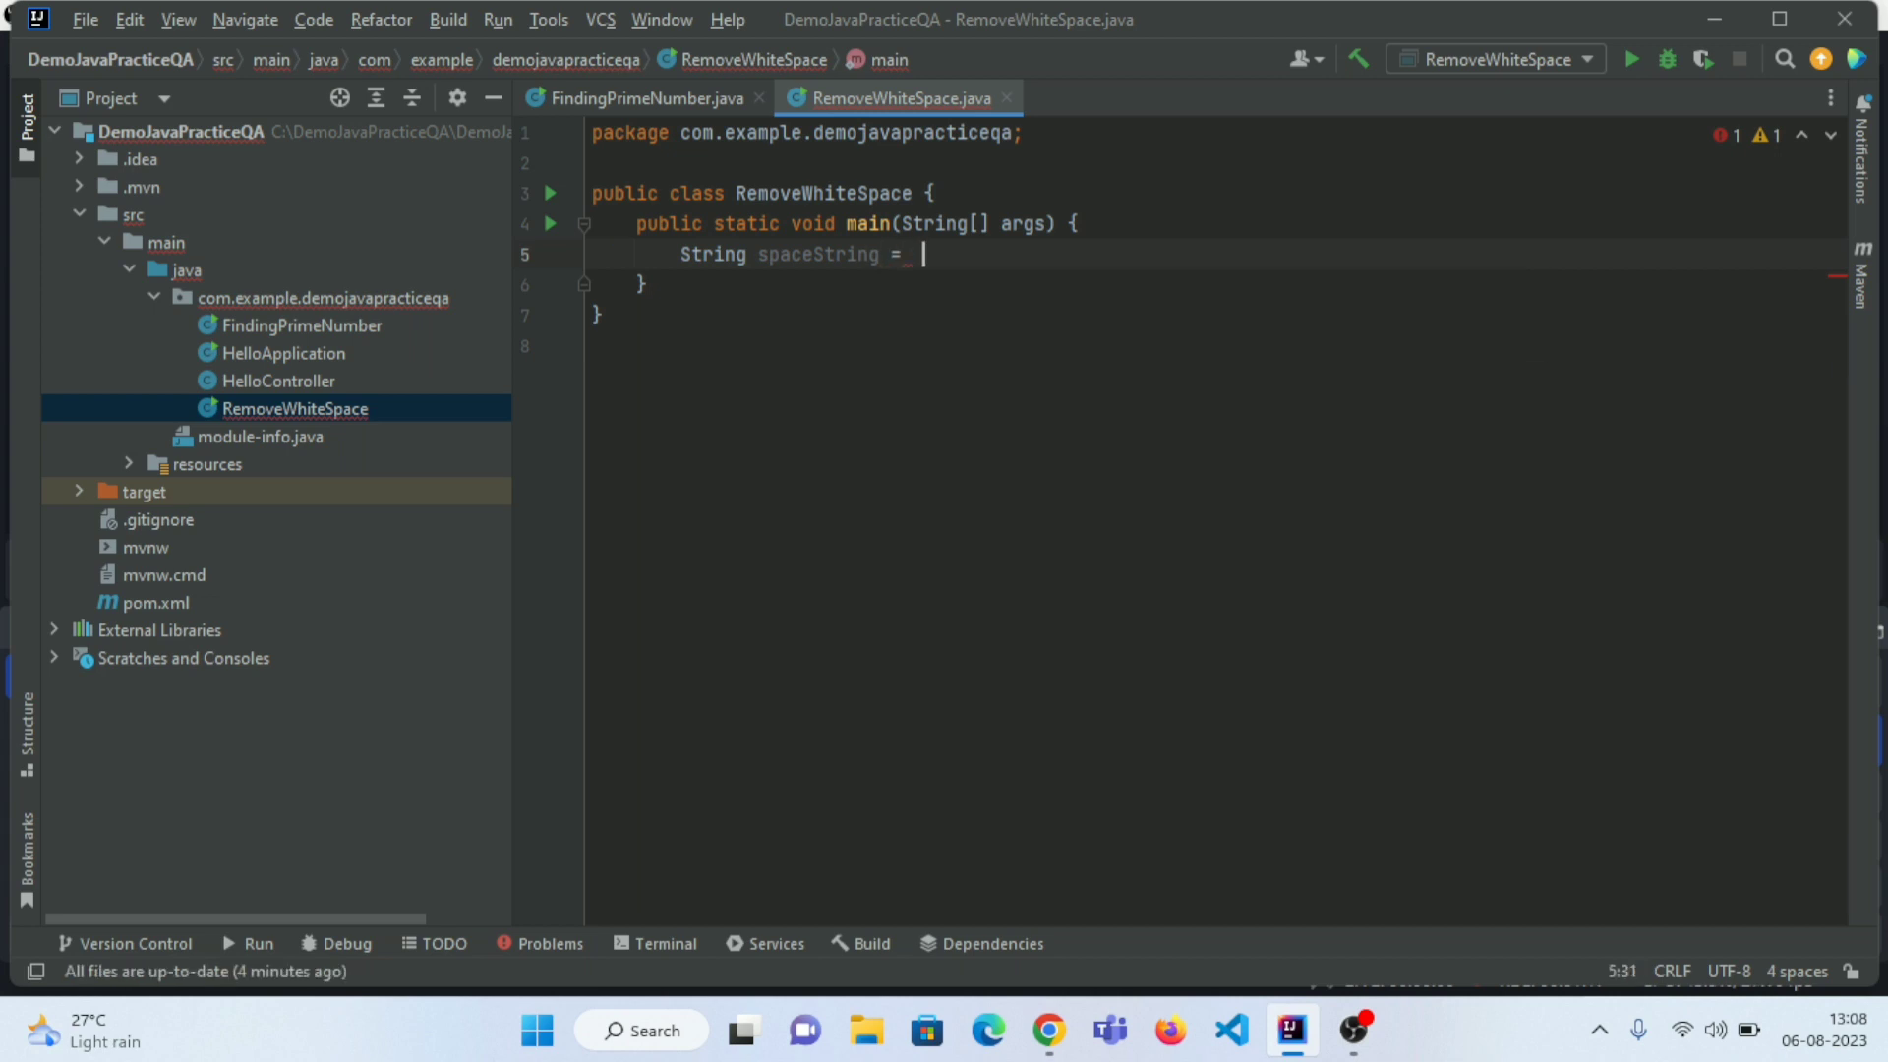
{"action": "type", "text": "\""}
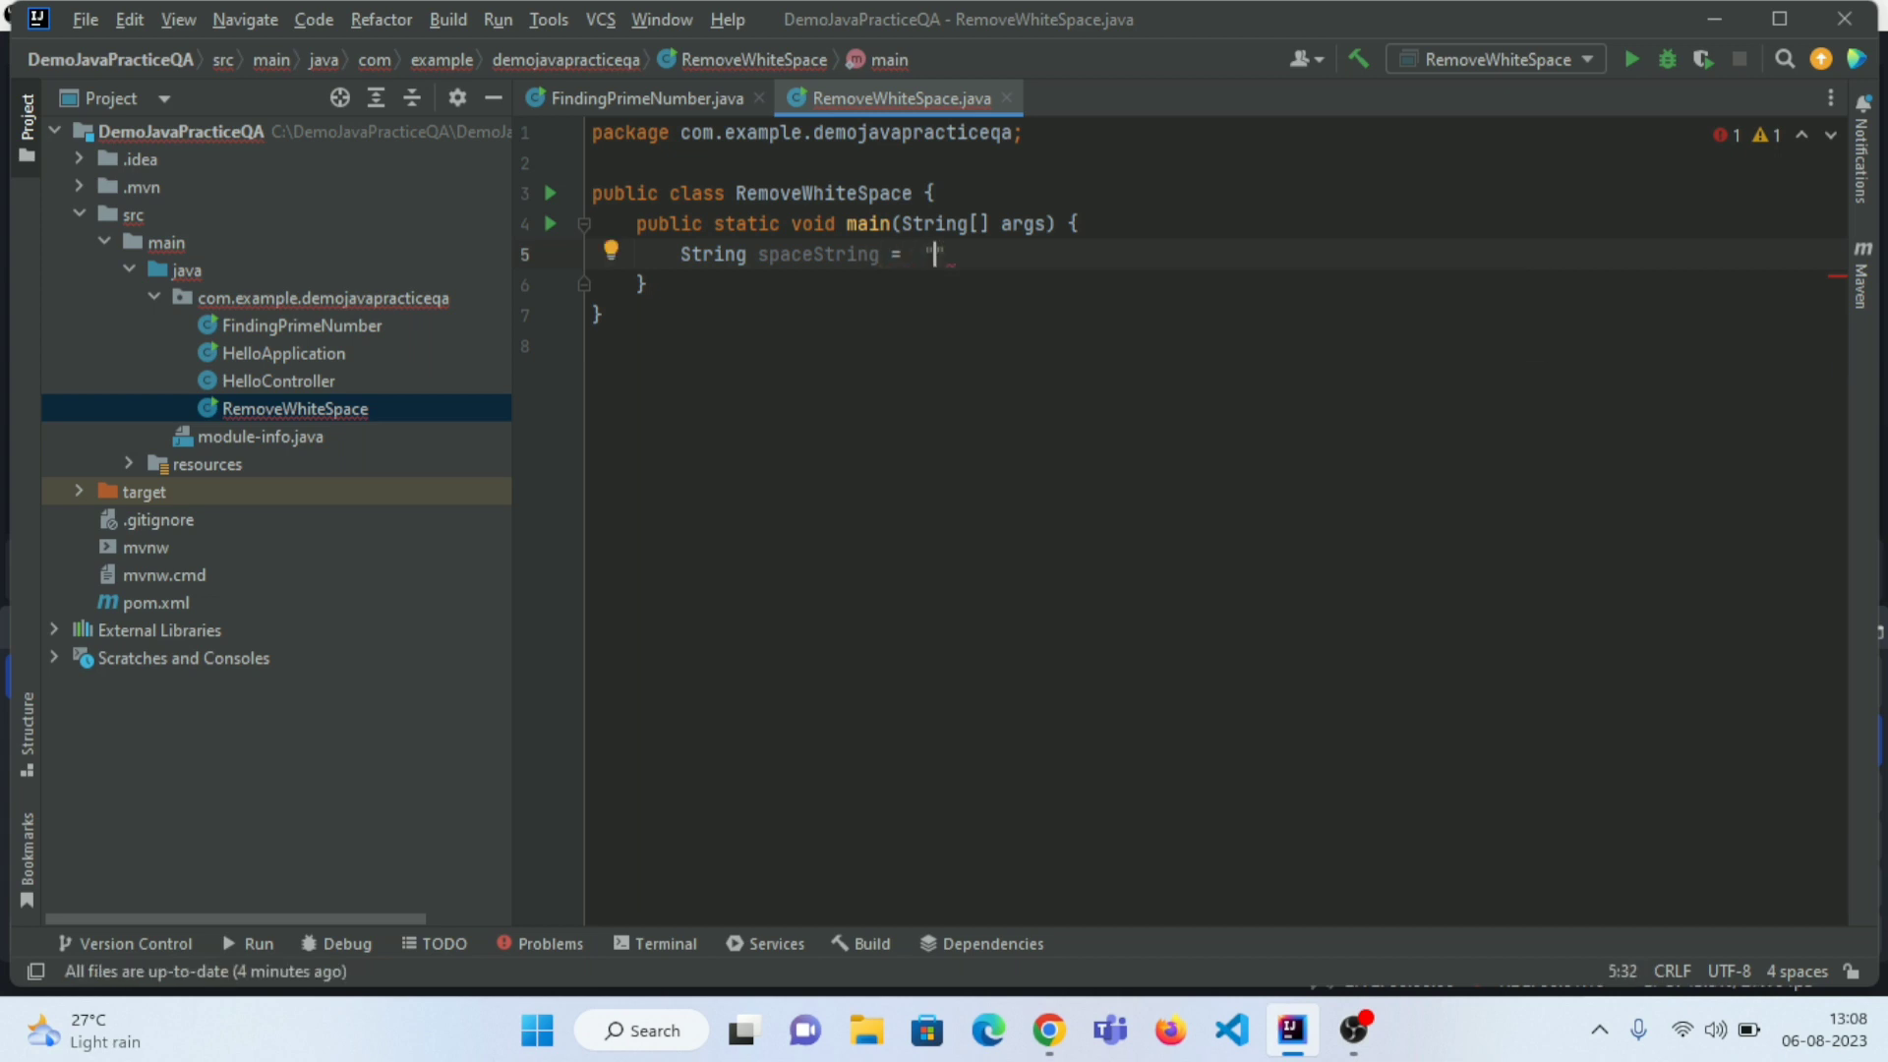
{"action": "type", "text": "This is"}
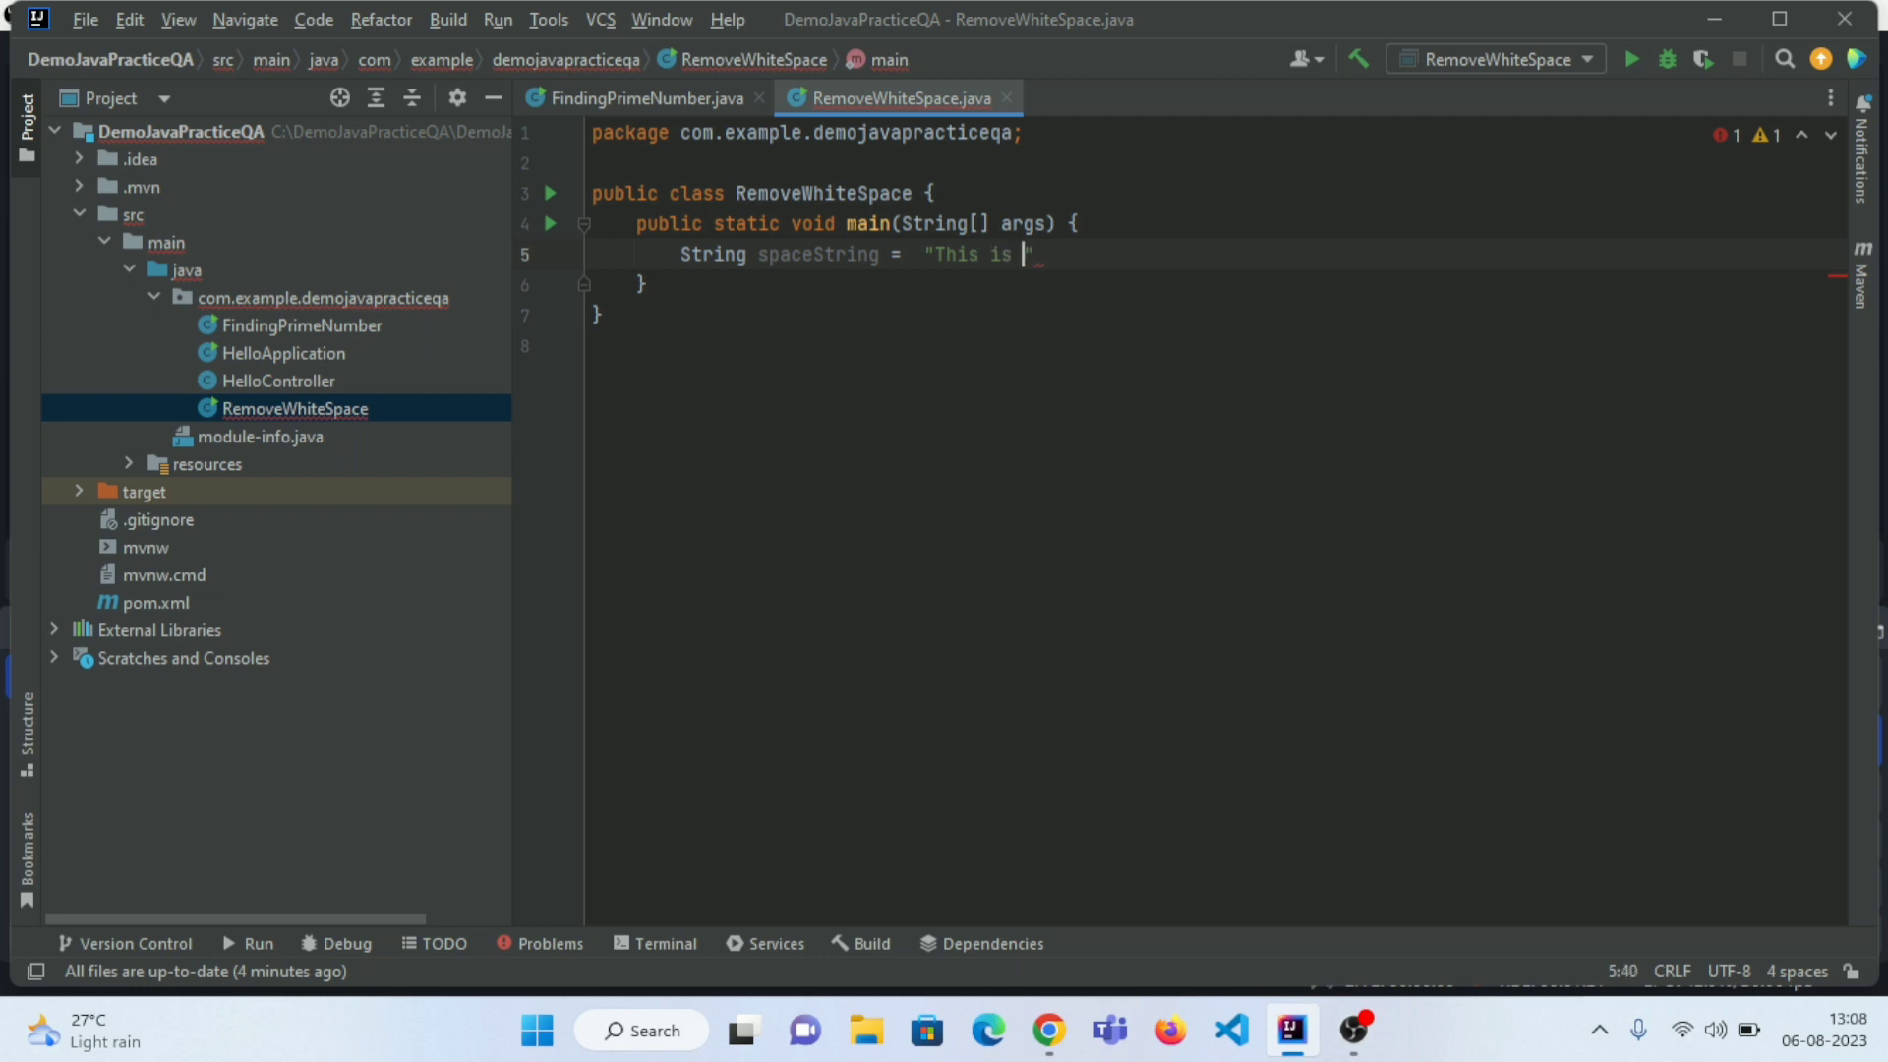
{"action": "type", "text": "Space"}
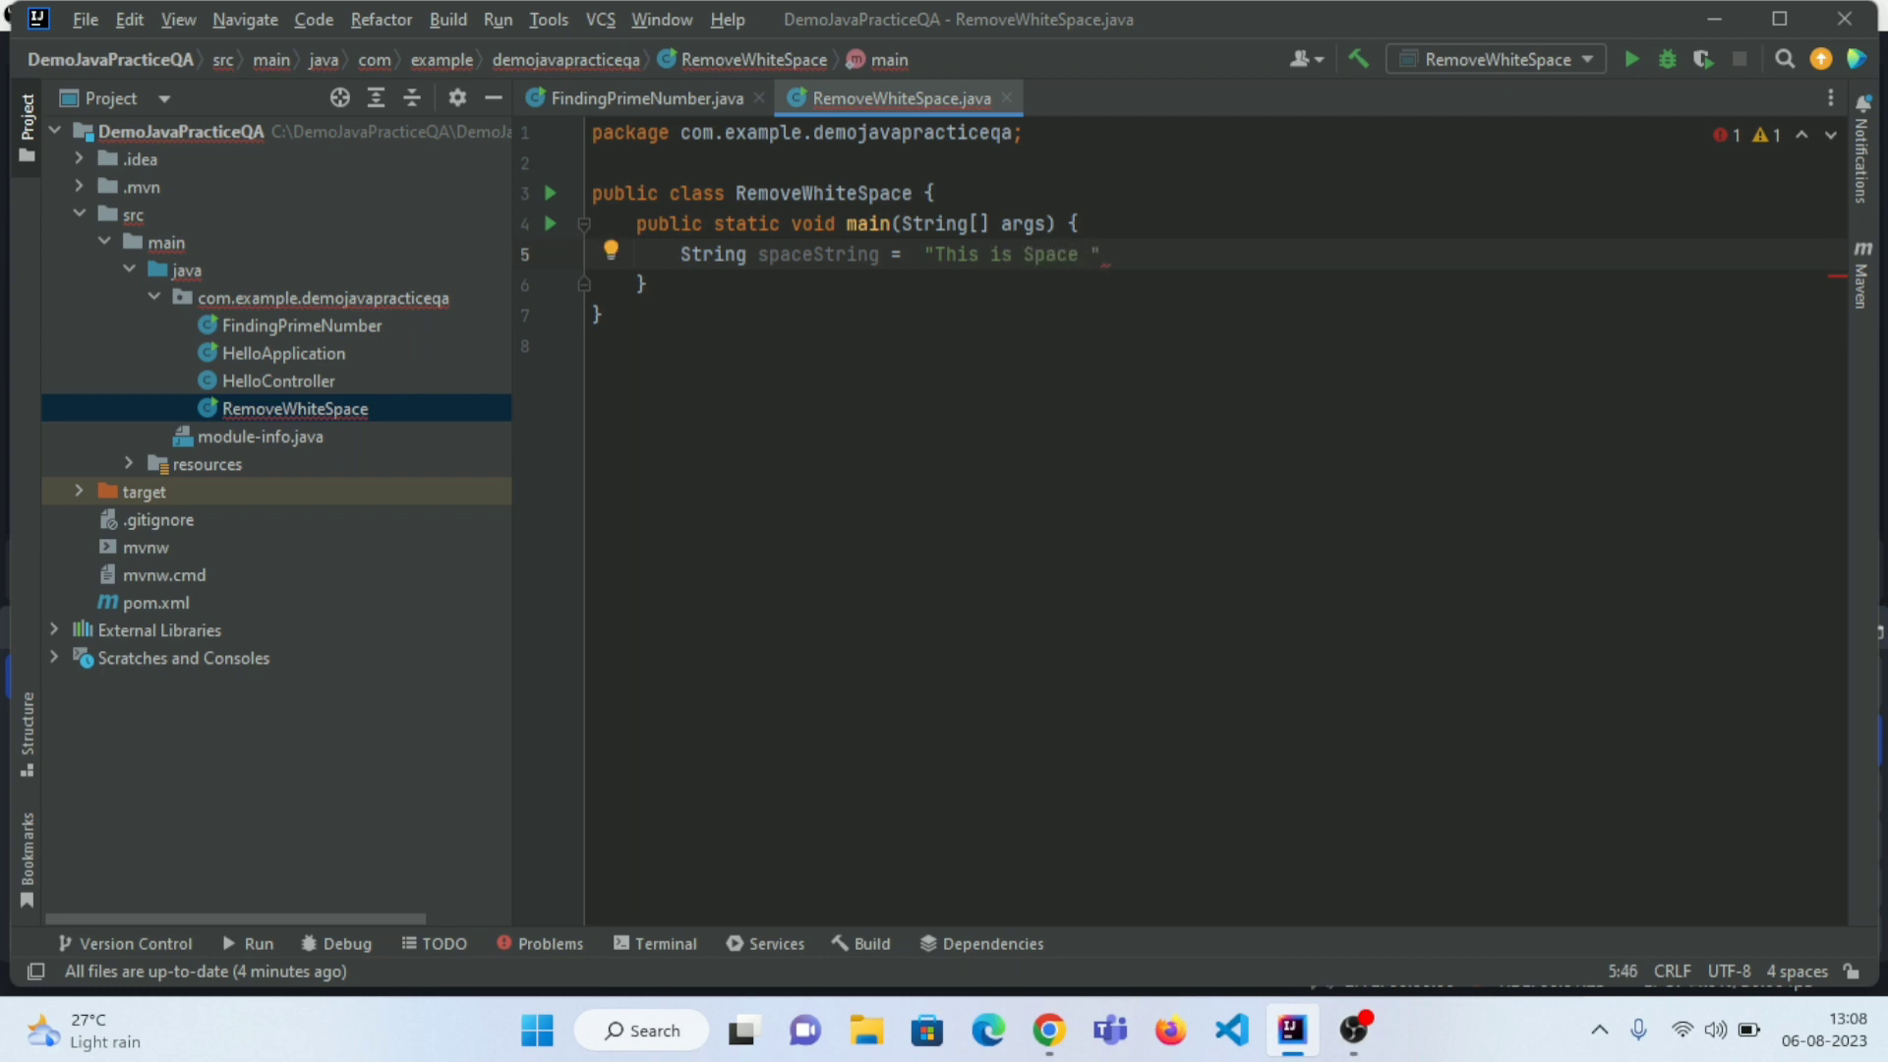
{"action": "type", "text": "St"}
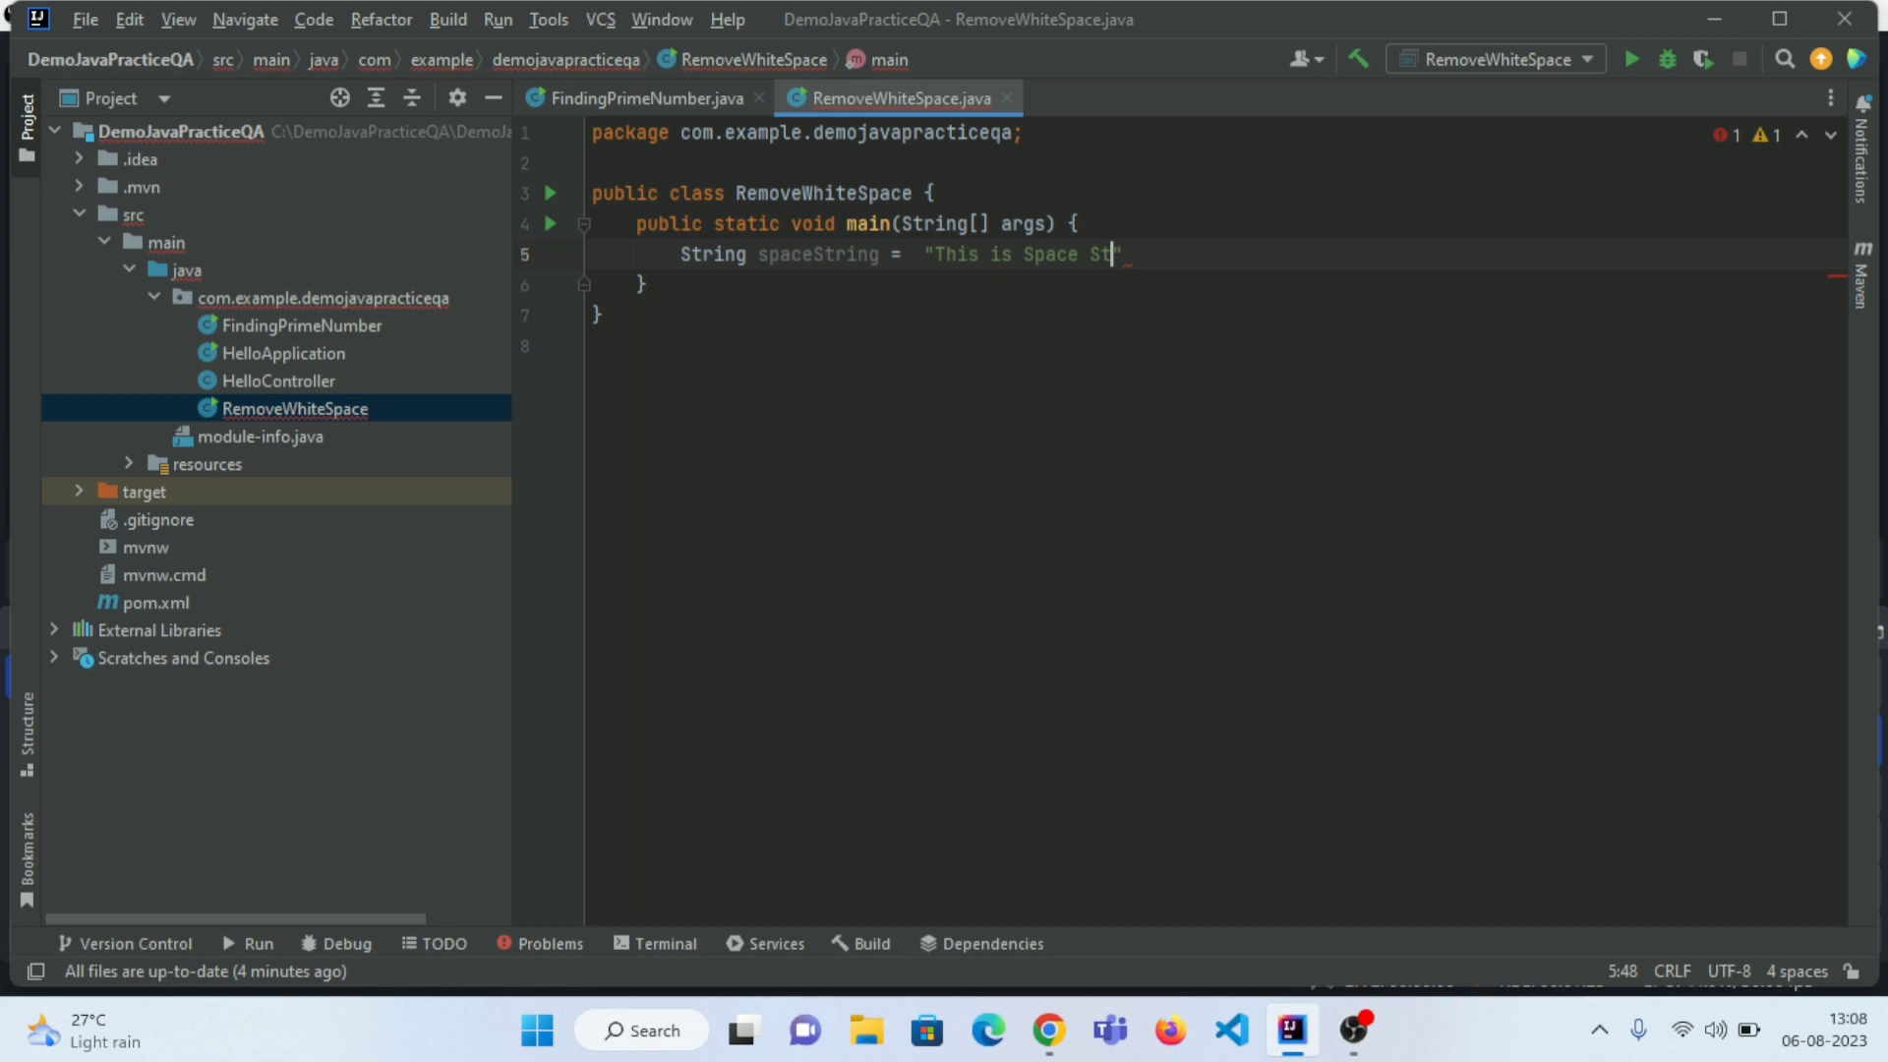
{"action": "type", "text": "ring"}
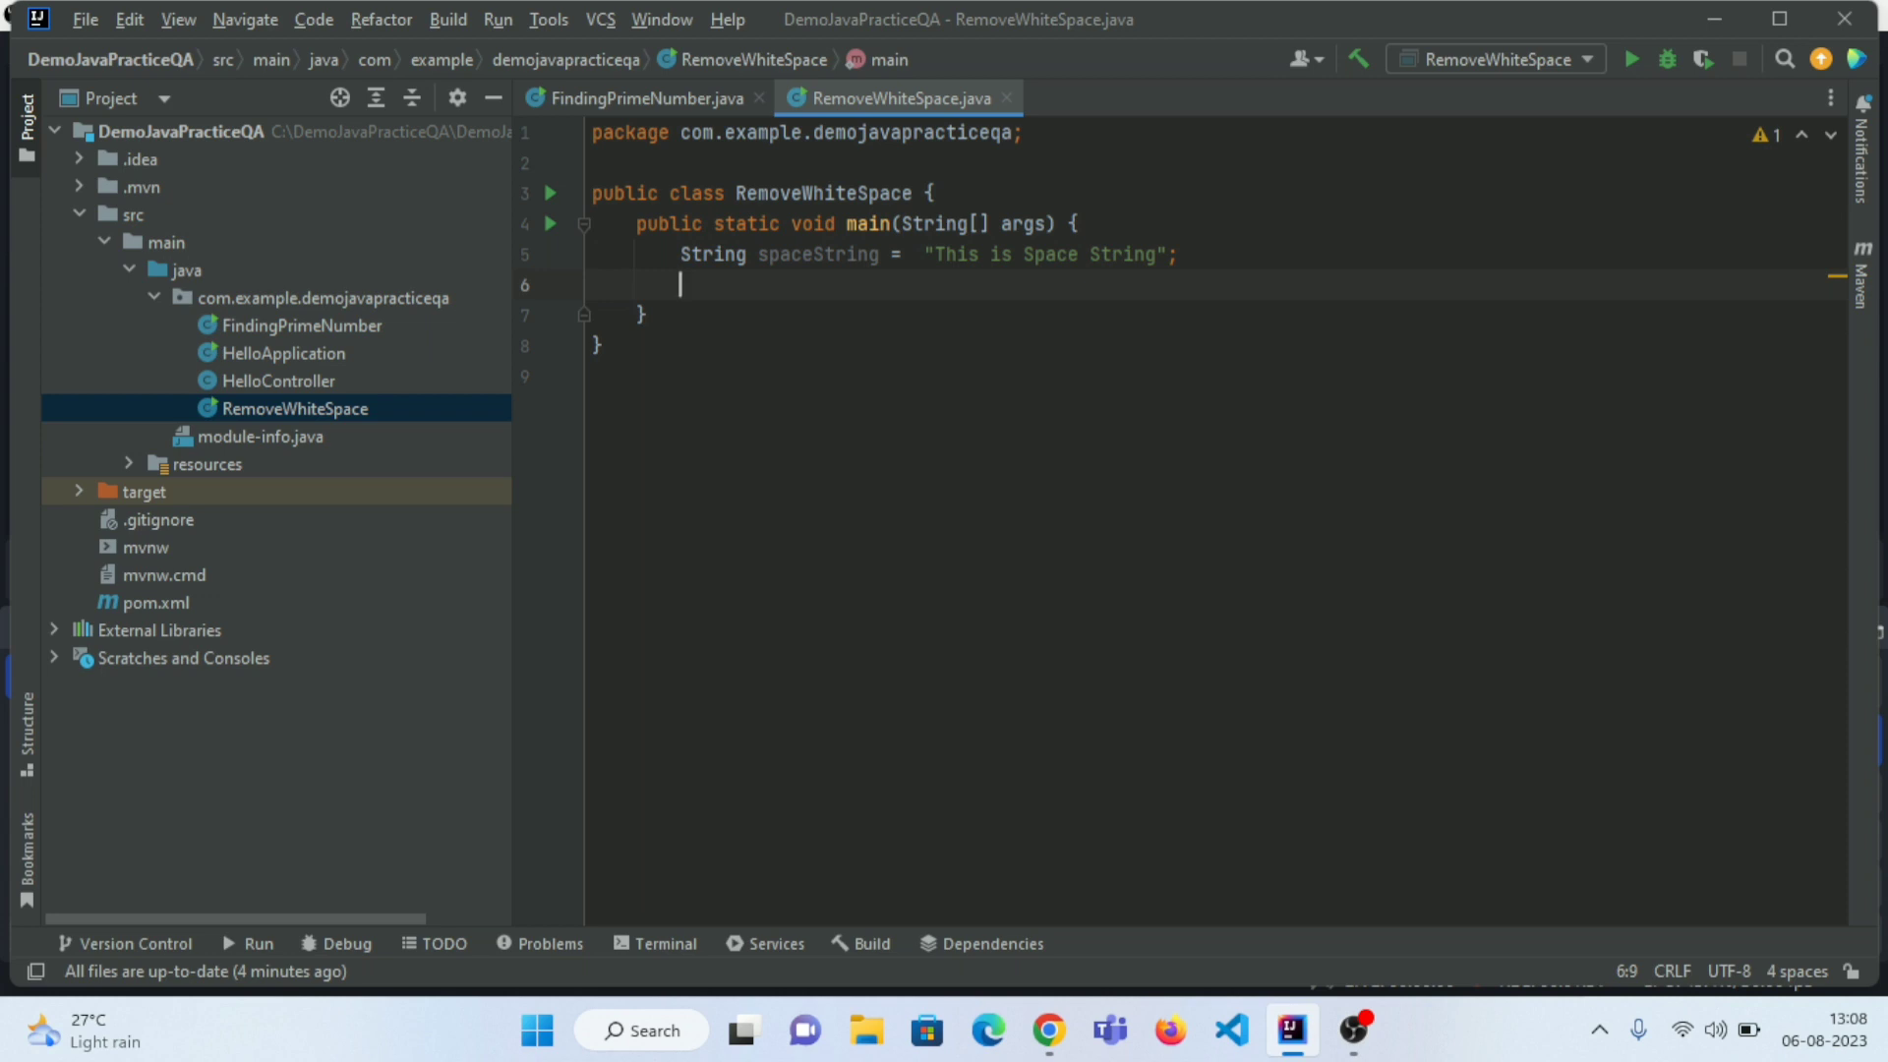
{"action": "type", "text": "String"}
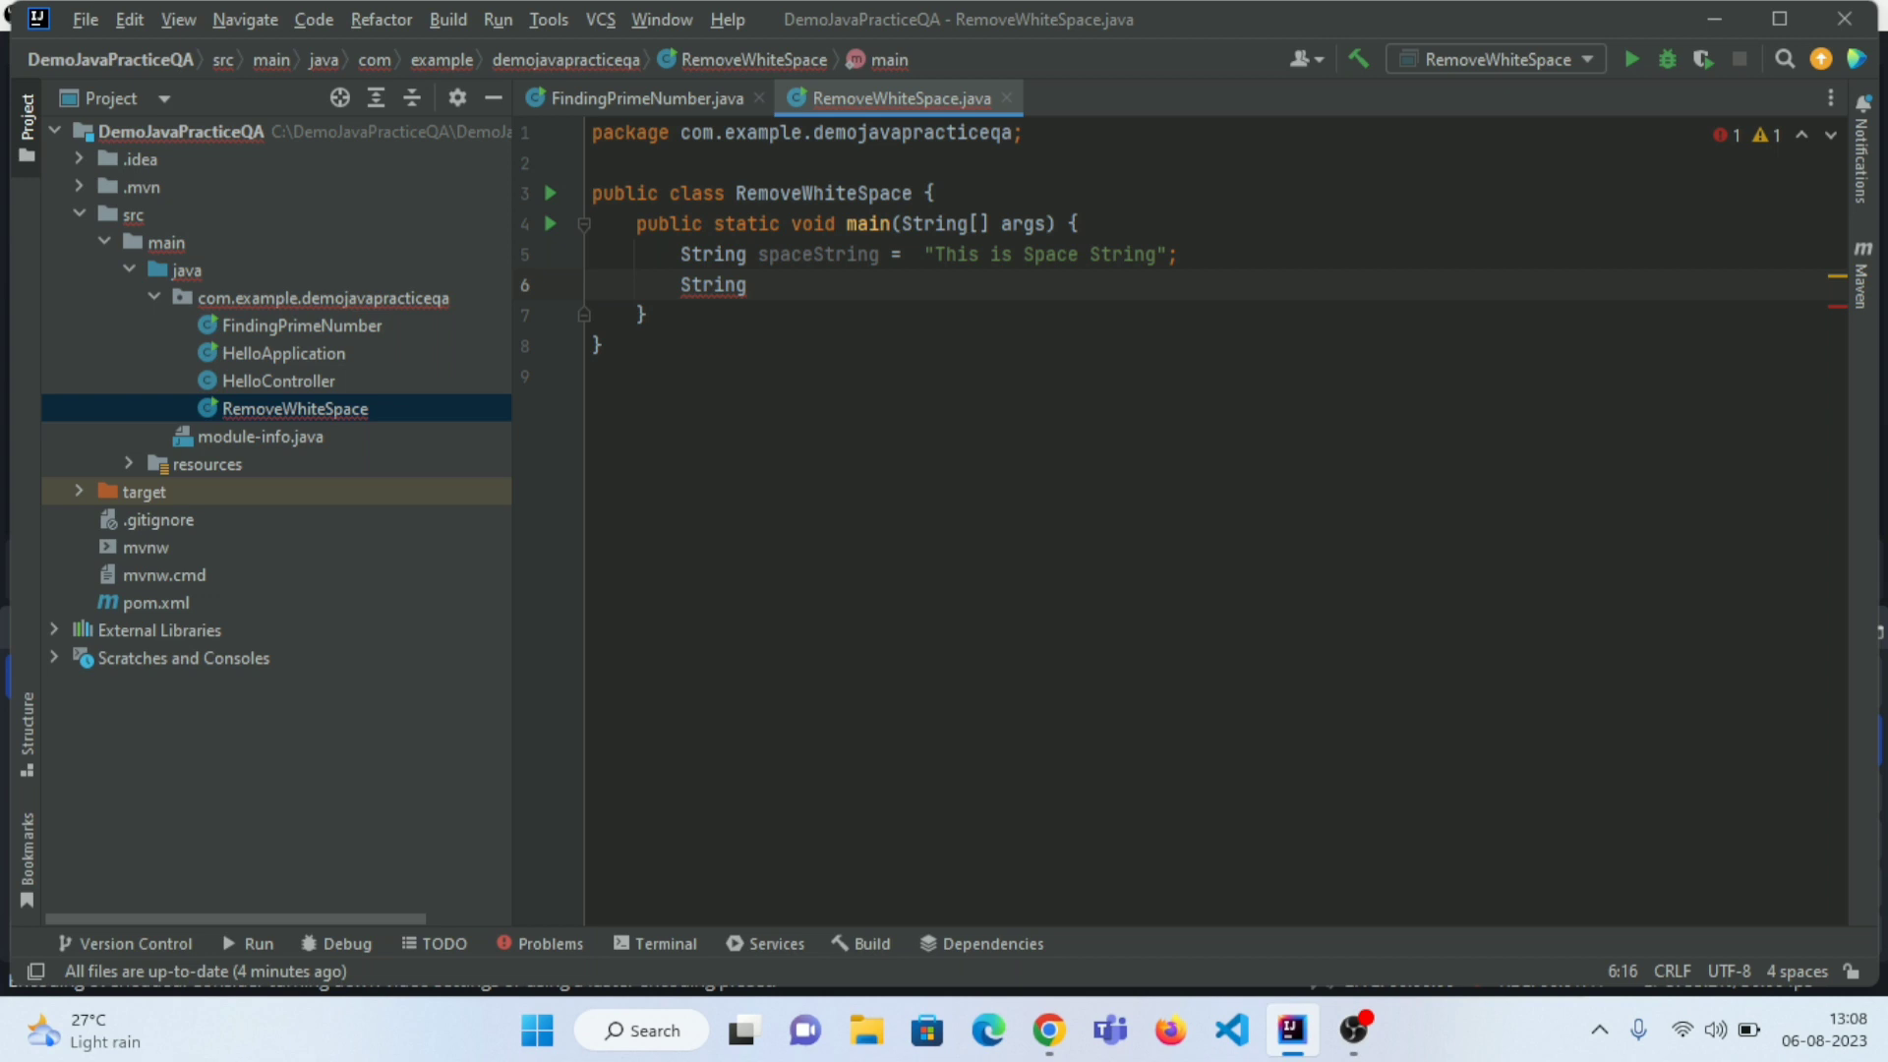
- Start String withoutSpaceString = spaceString.replaceAll() using the completion suggestion
{"action": "type", "text": "w"}
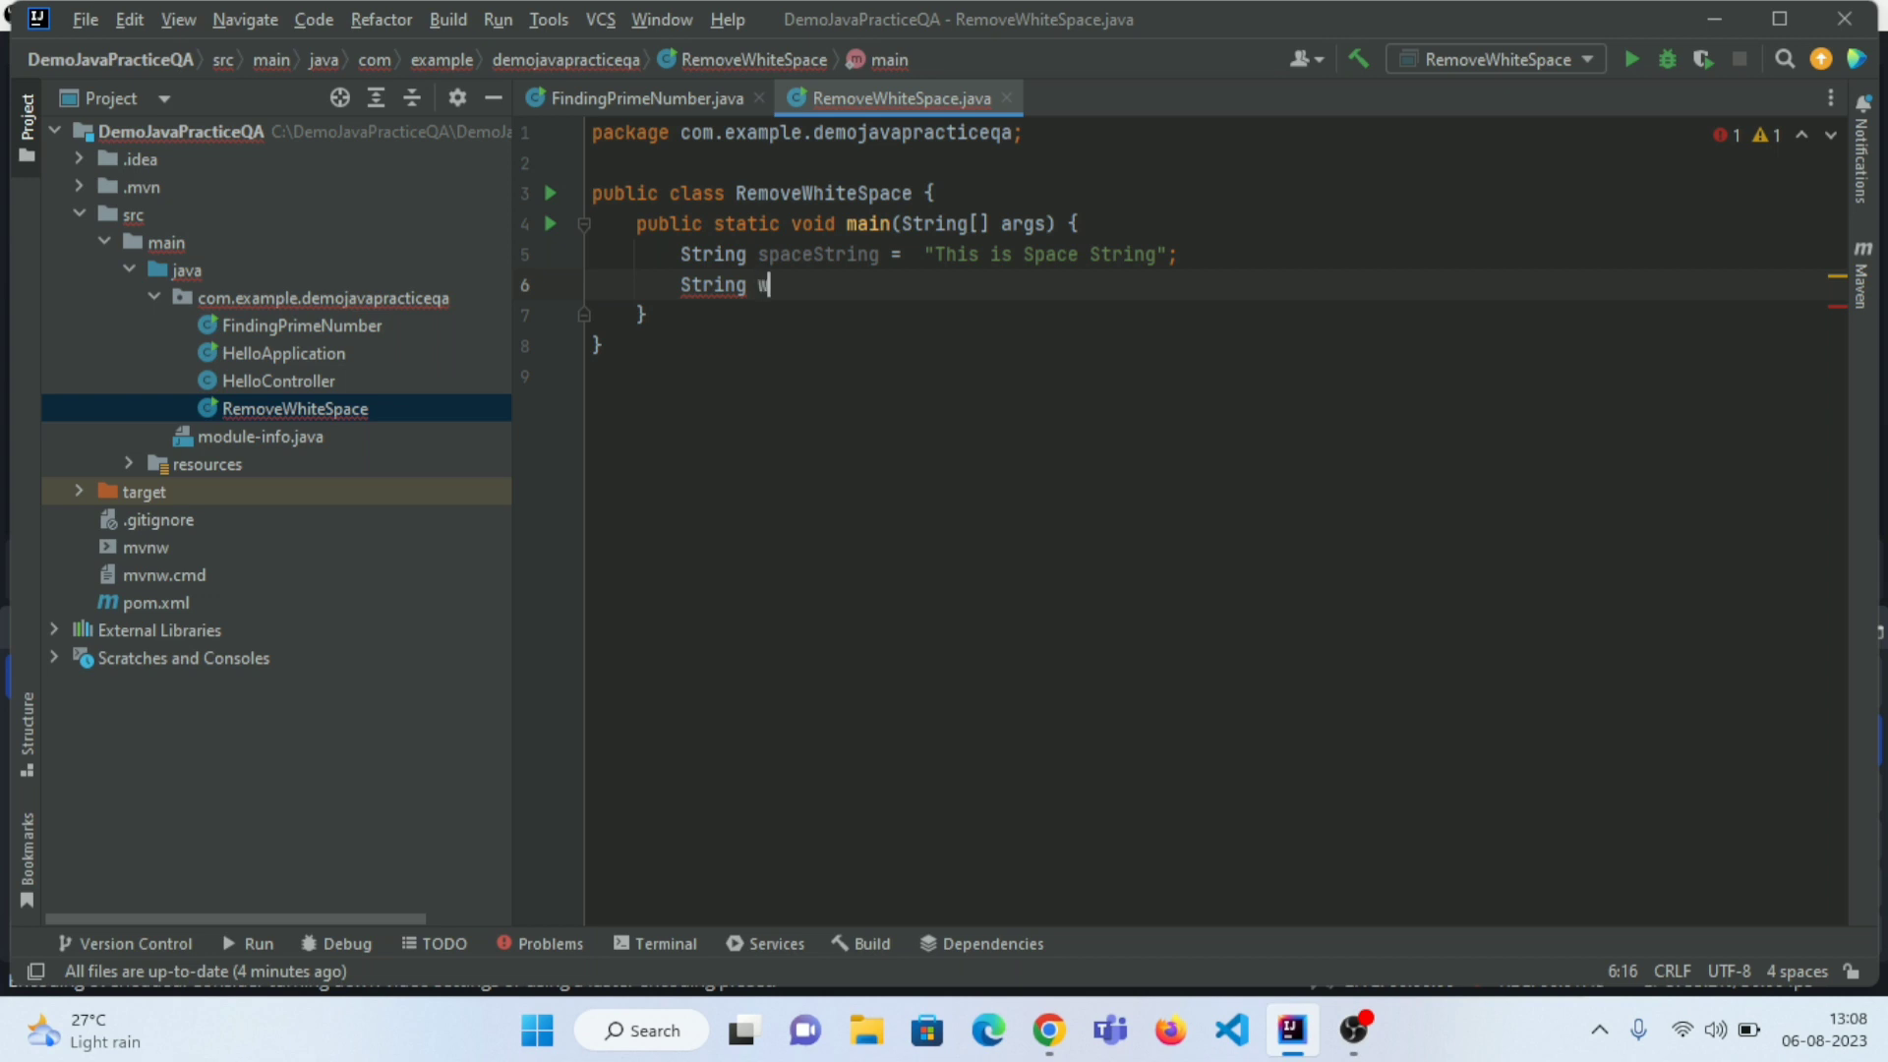
{"action": "type", "text": "ithou"}
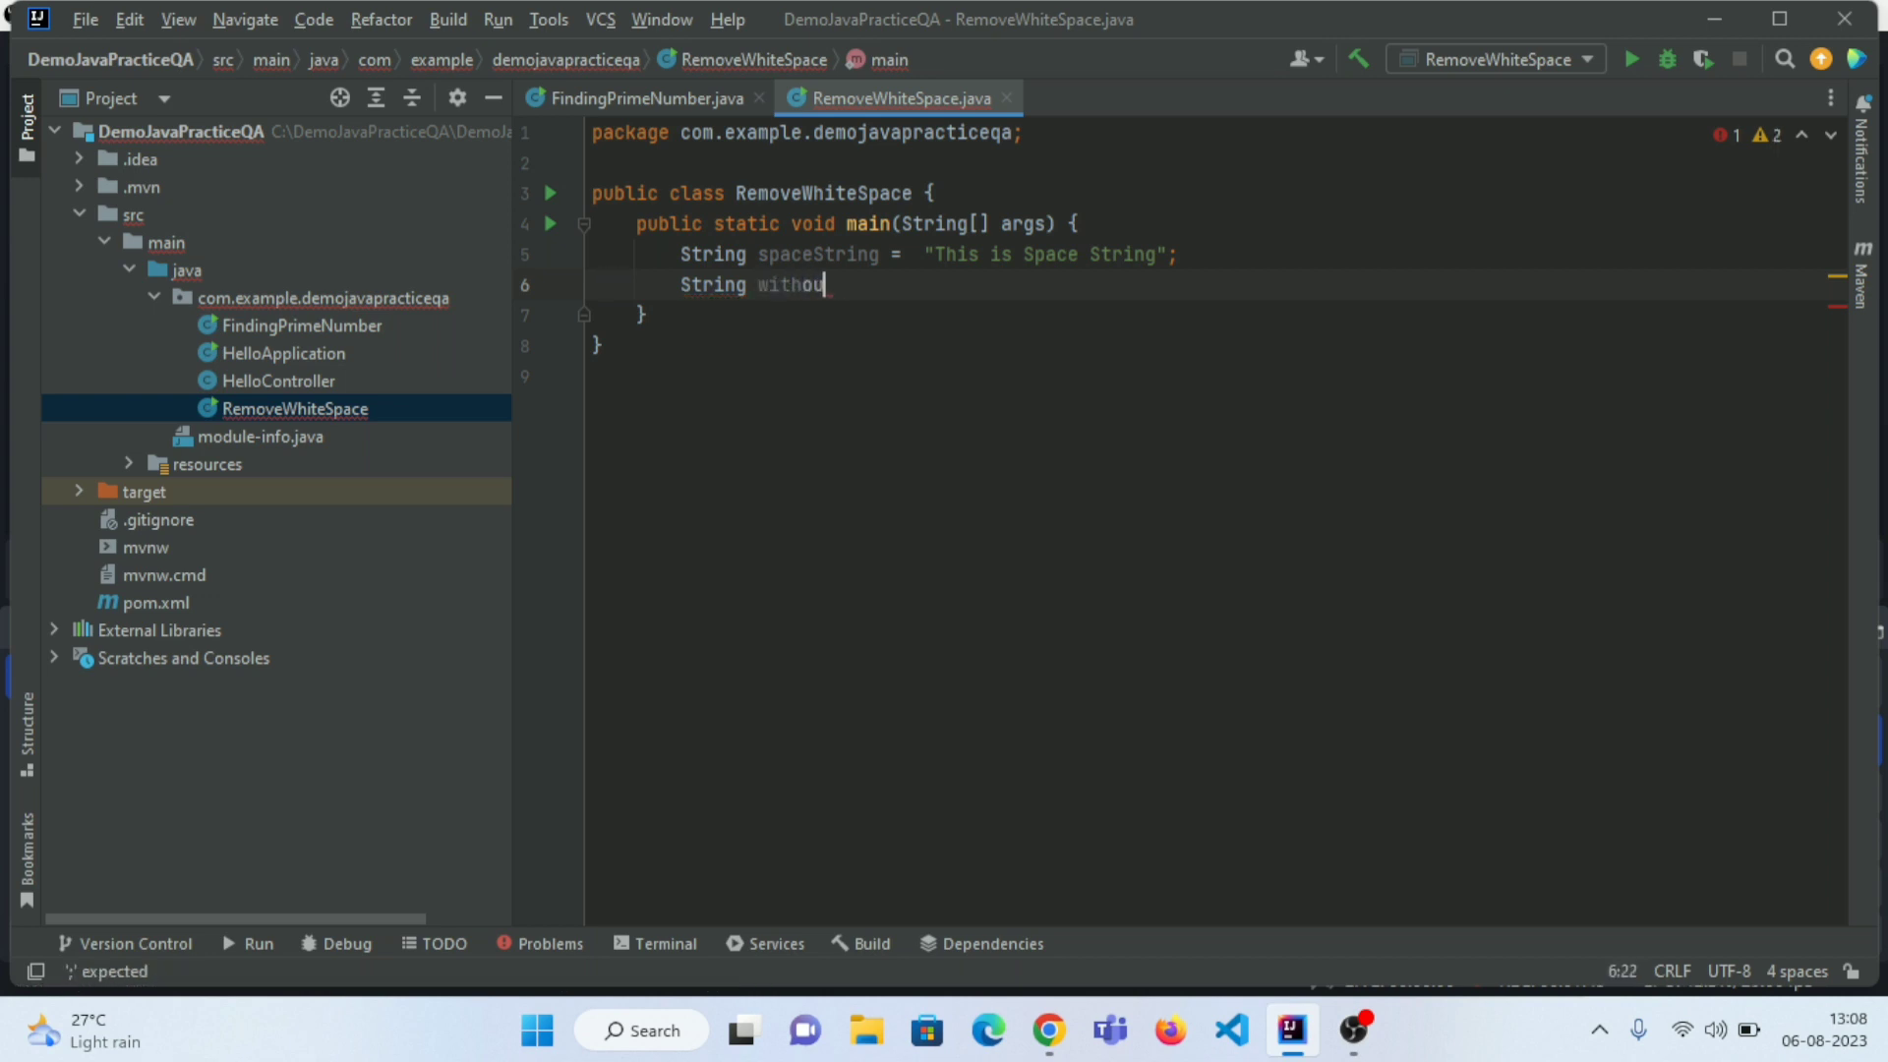
{"action": "type", "text": "Sp"}
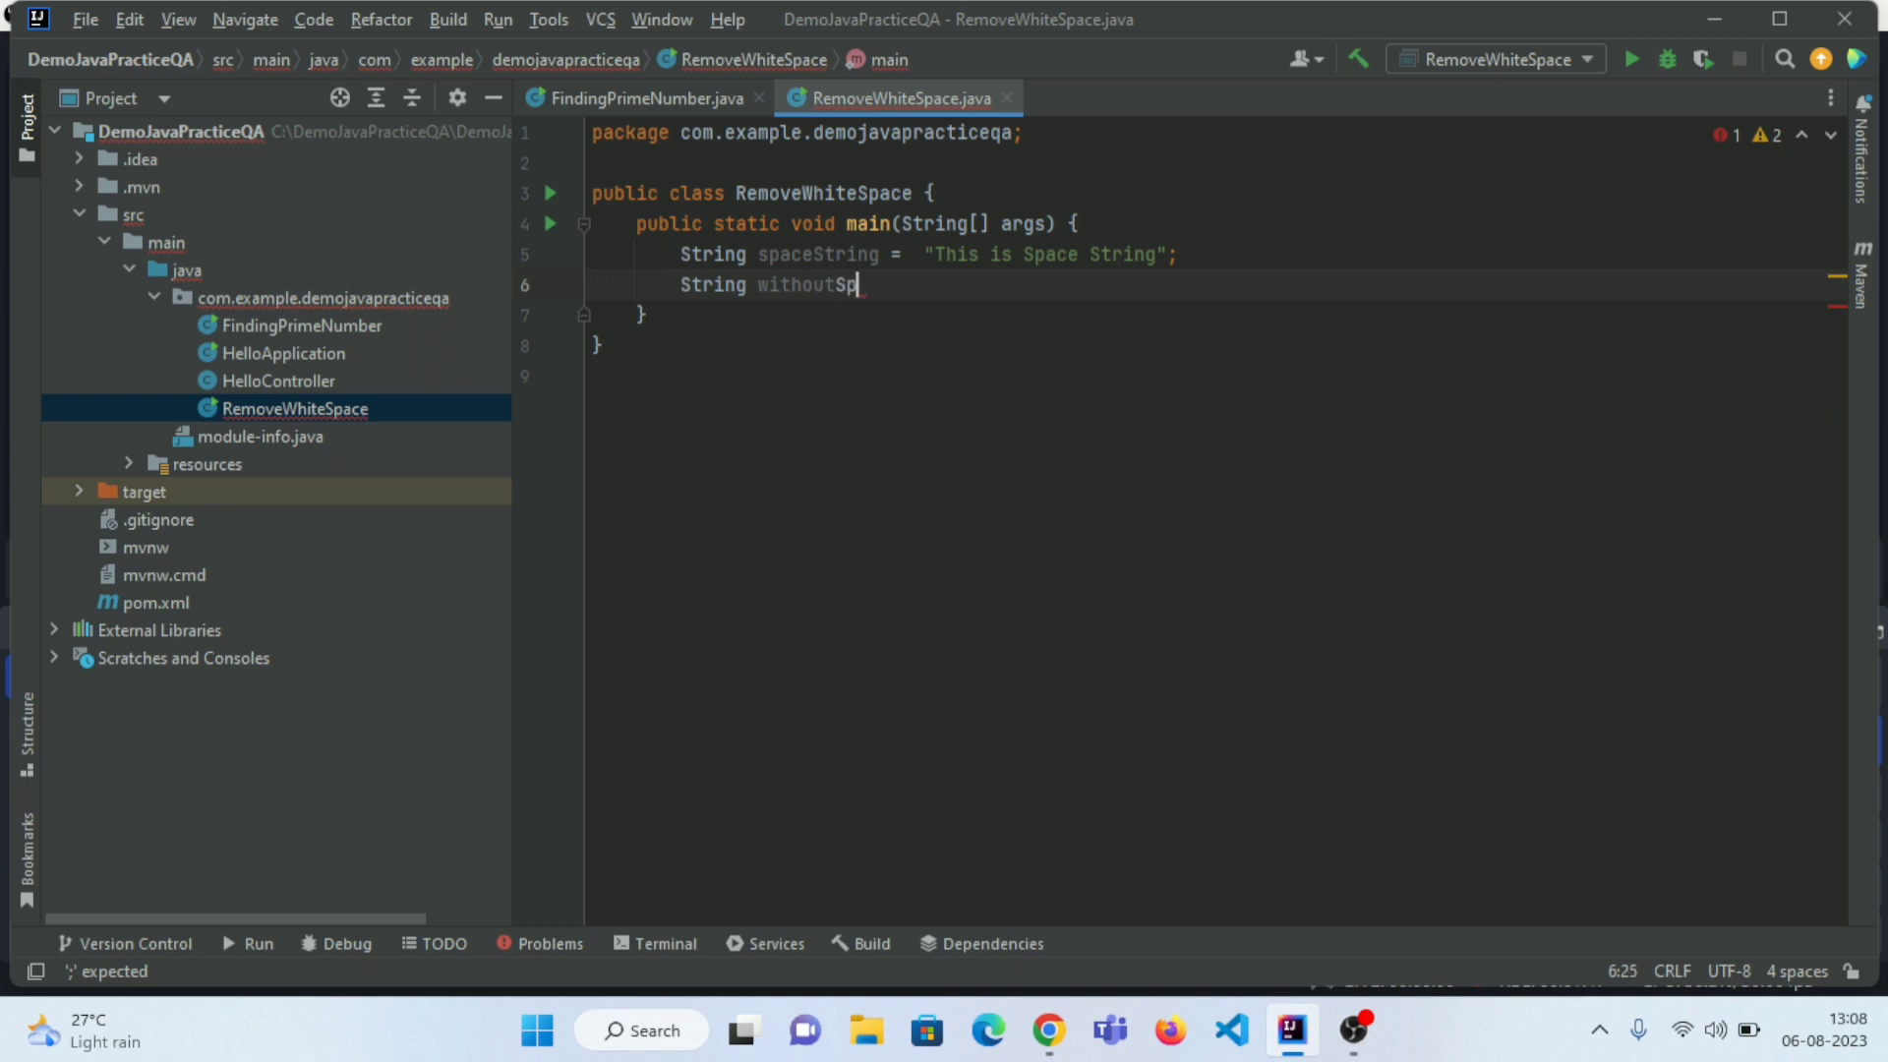
{"action": "type", "text": "aceStr"}
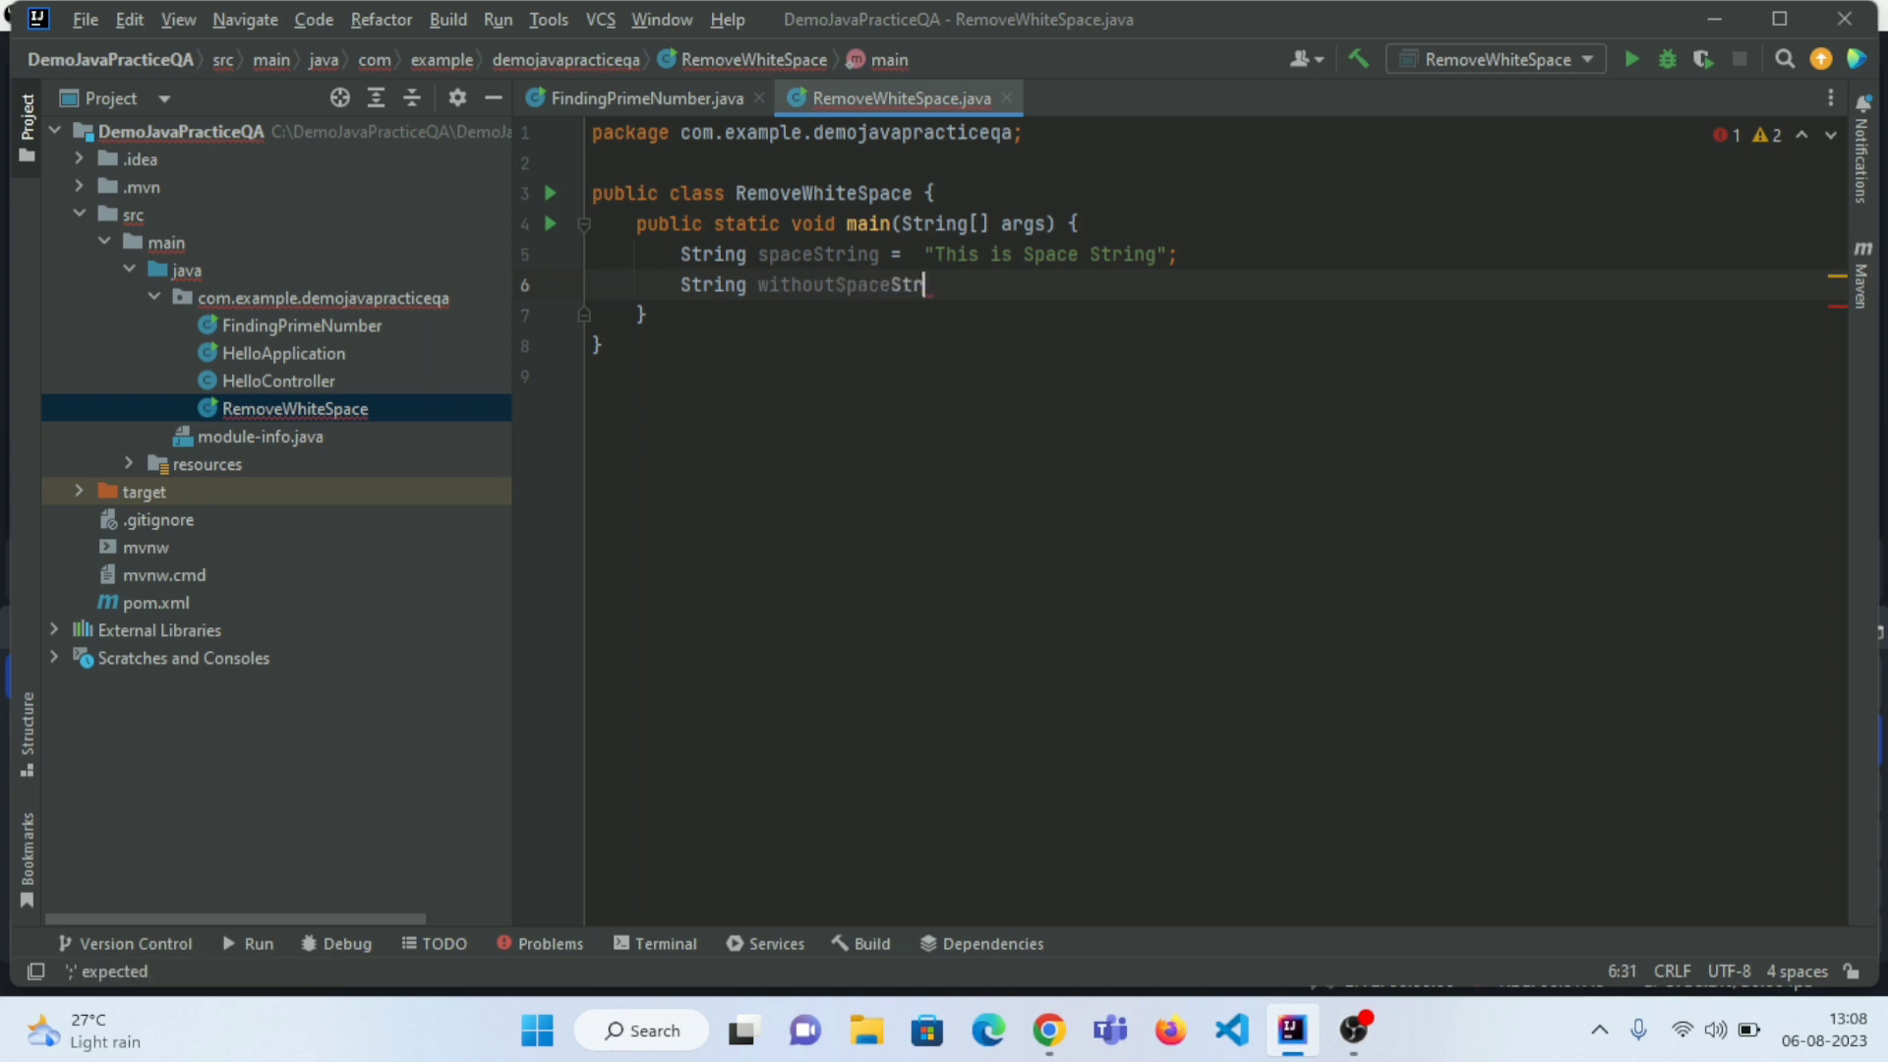
{"action": "type", "text": "ing ="}
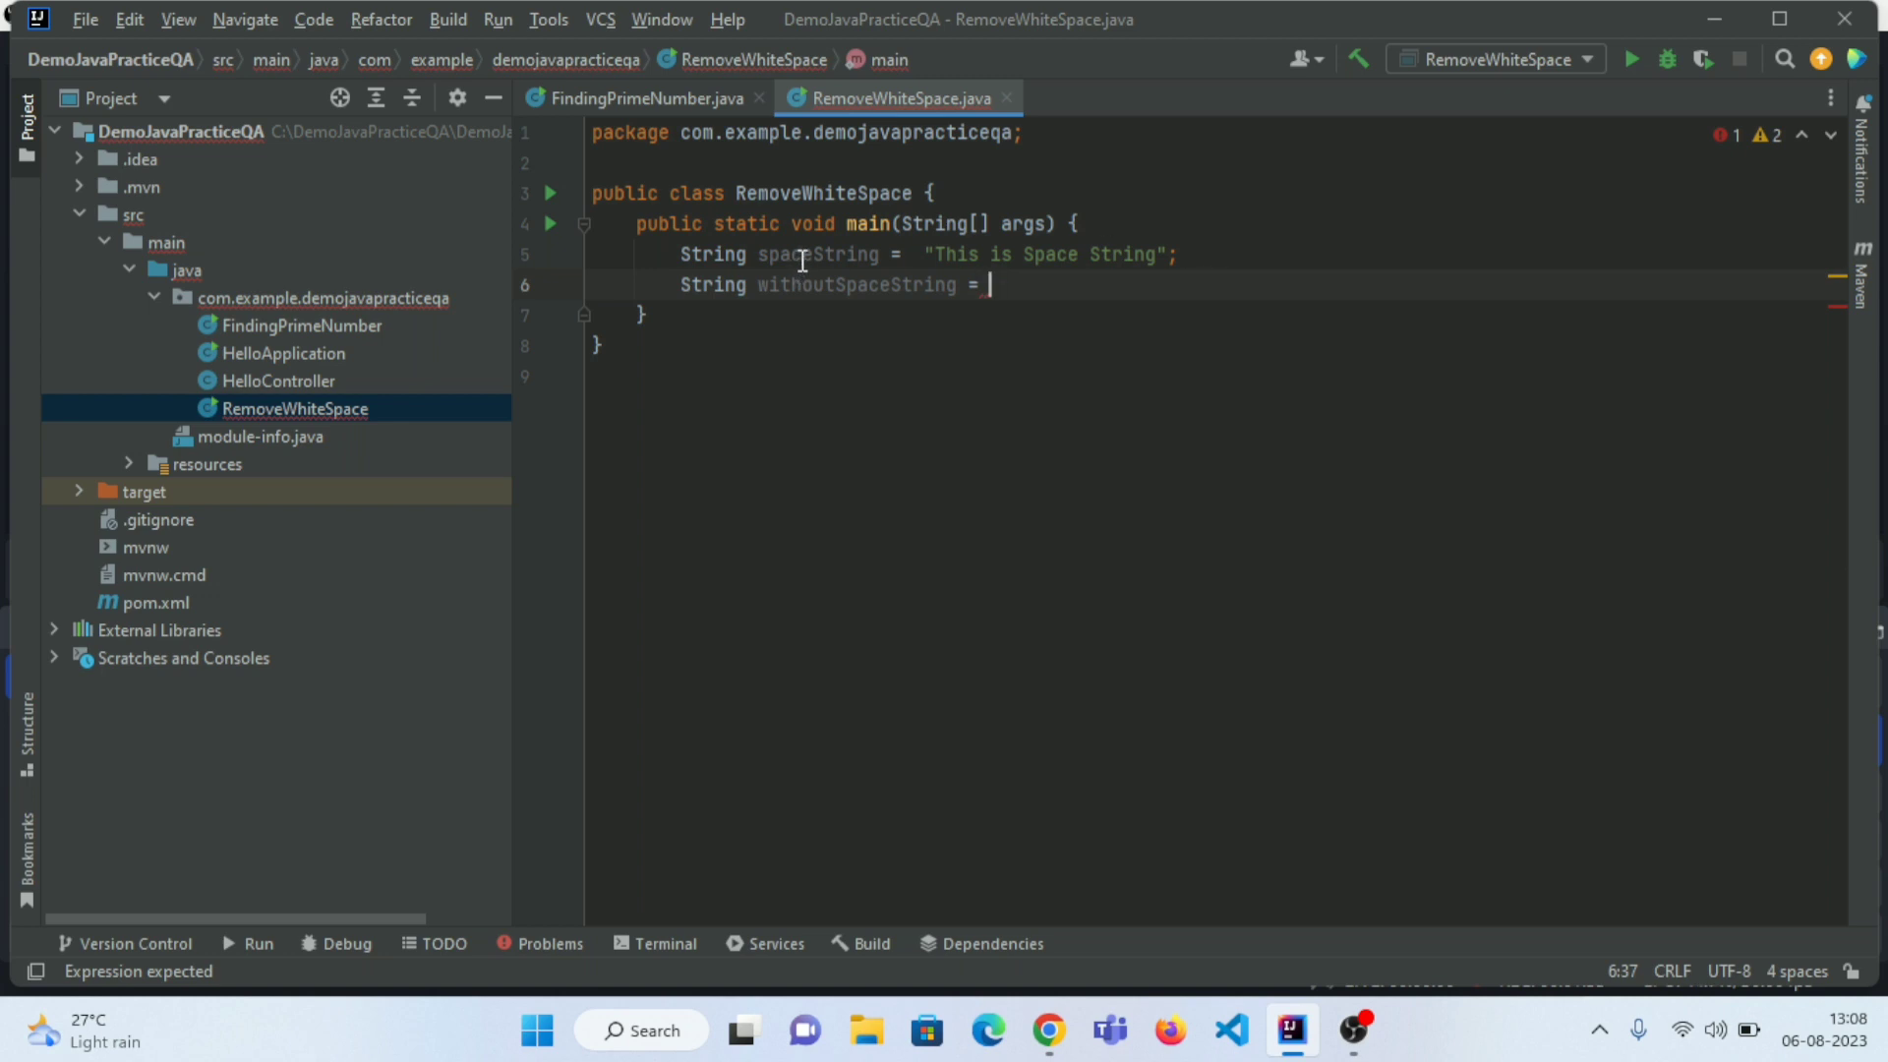
{"action": "double_click", "coordinate": [816, 254]}
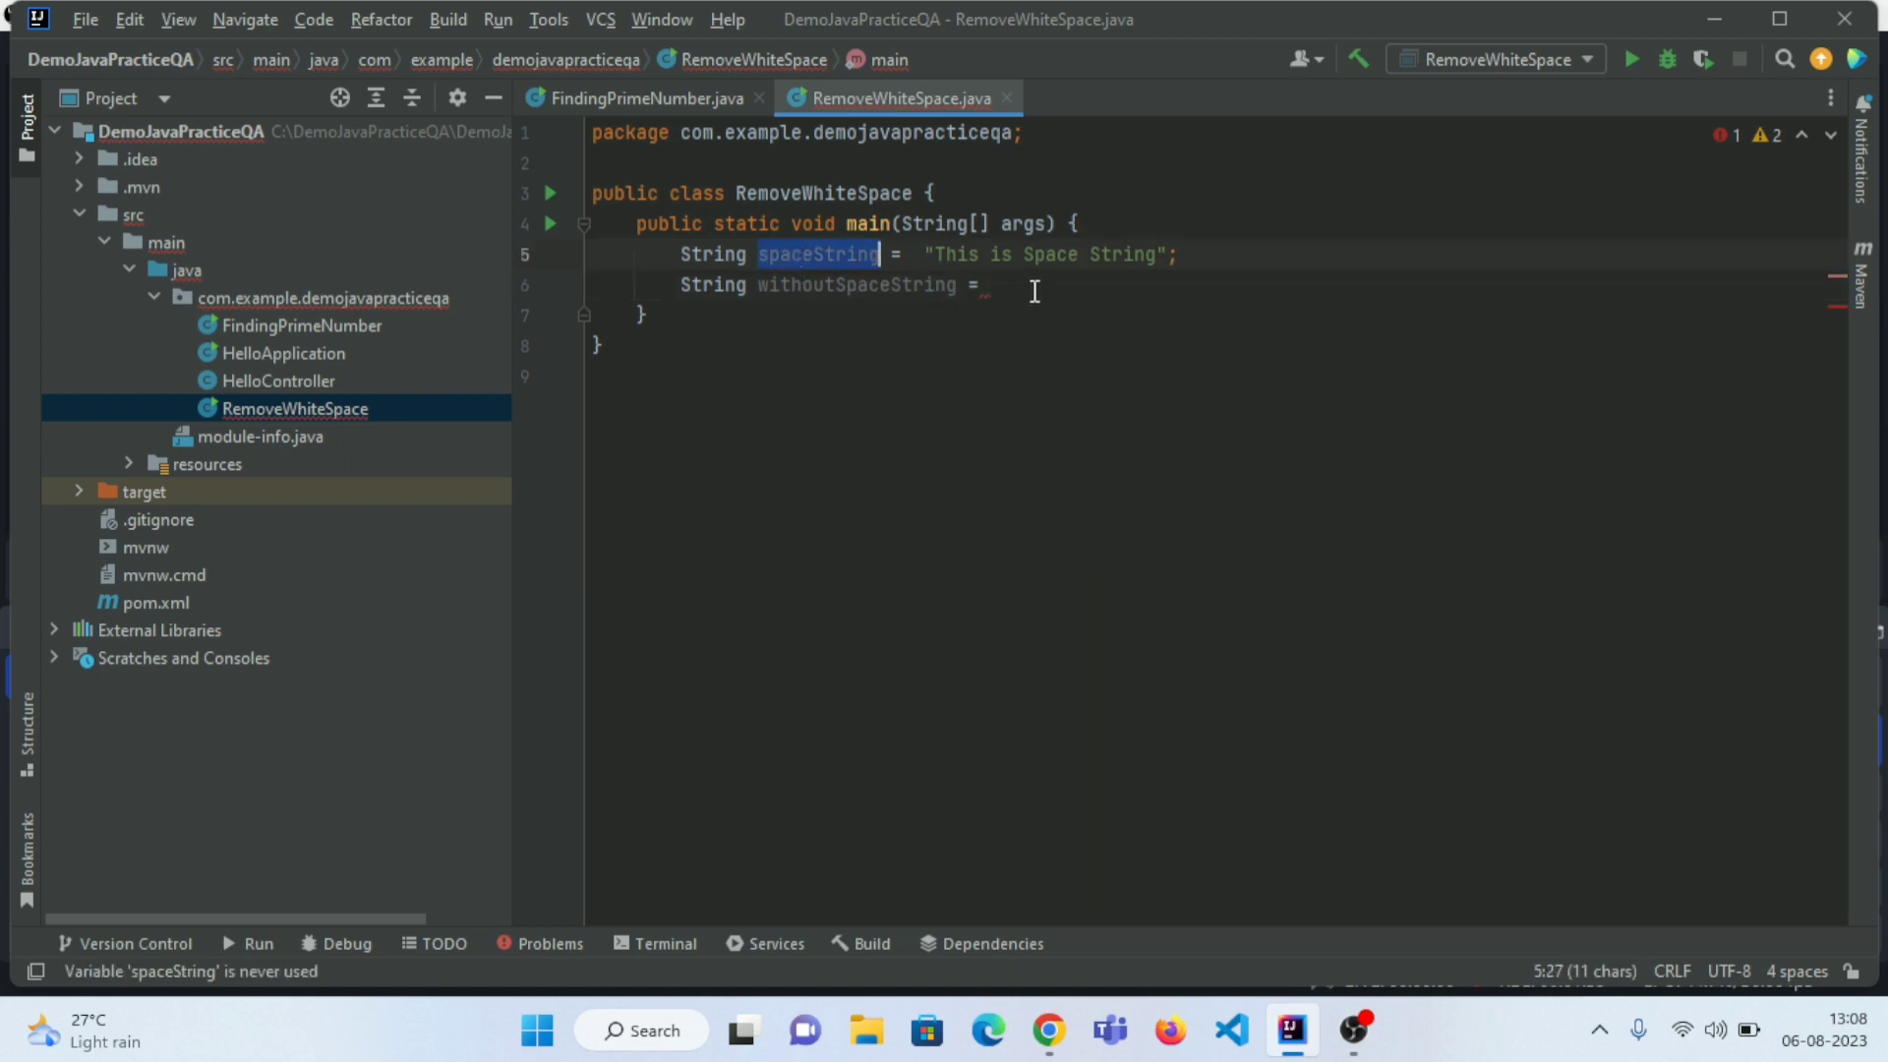
{"action": "type", "text": "v"}
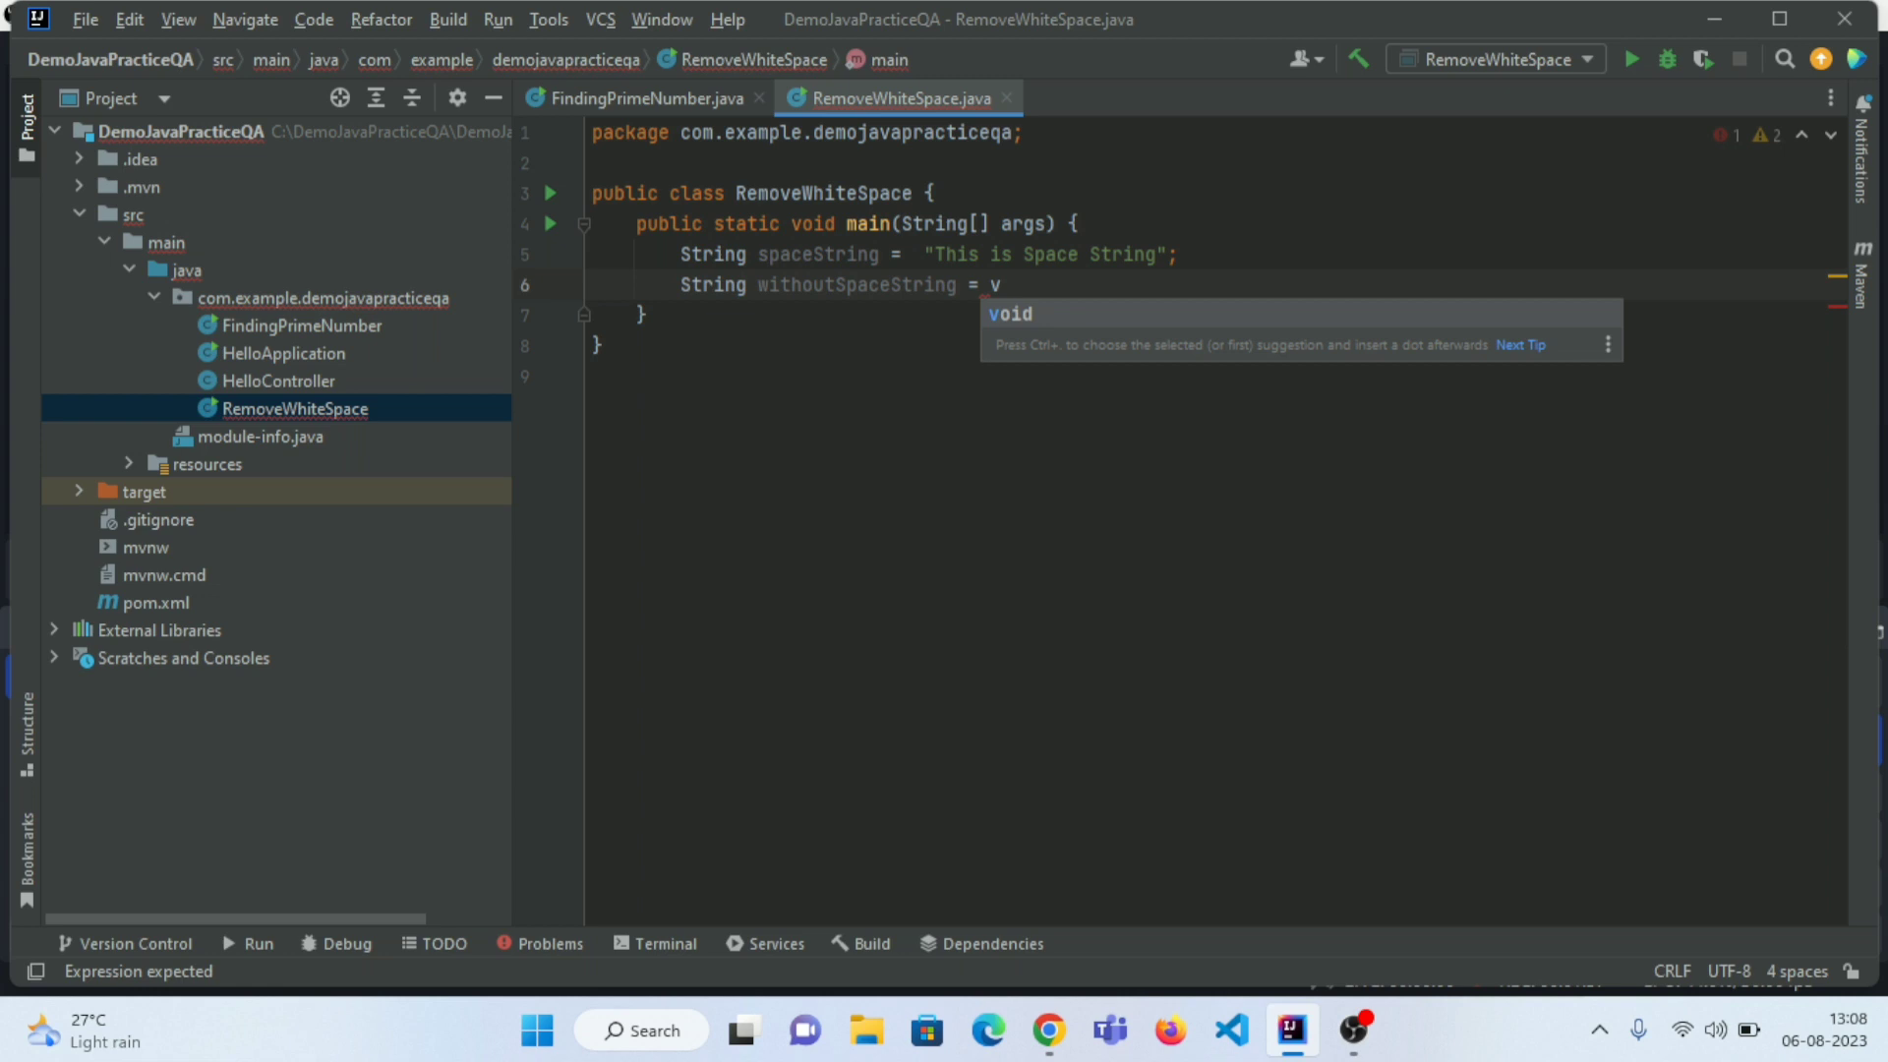
{"action": "type", "text": "spaceString."}
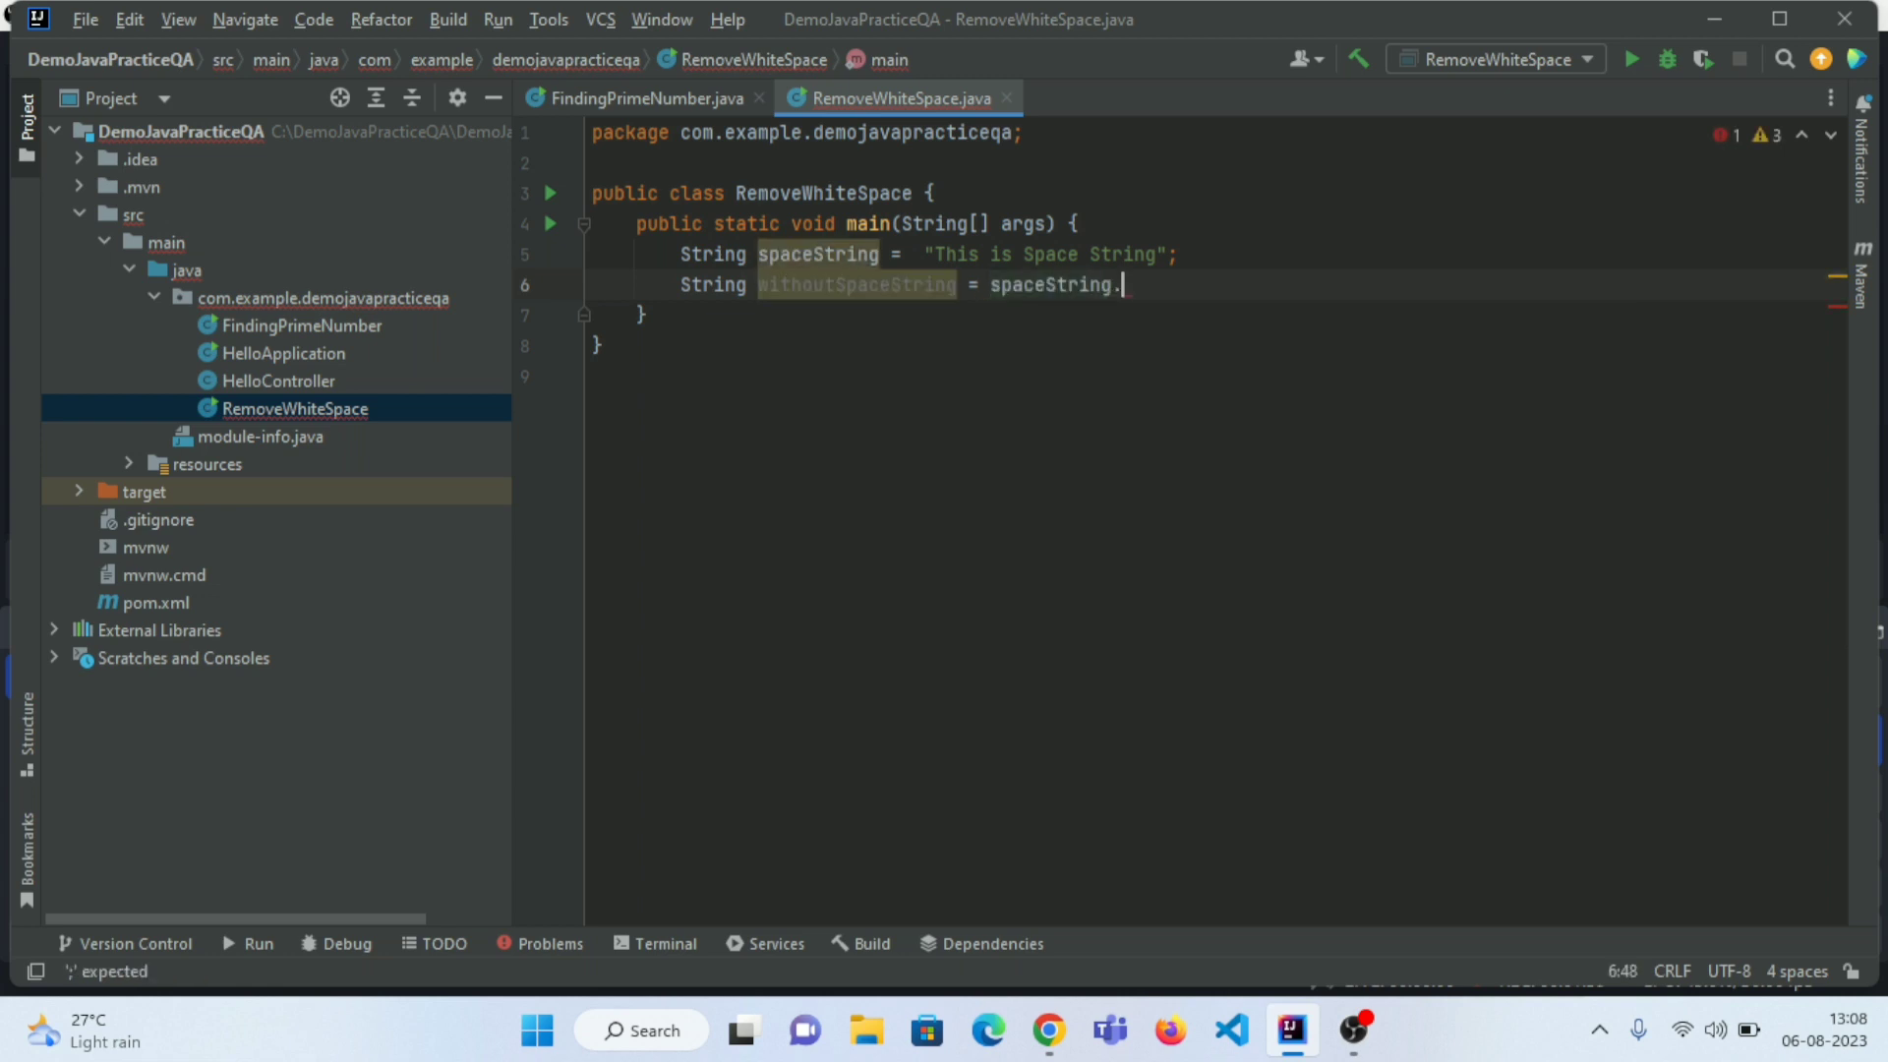
{"action": "type", "text": "replaceAll("}
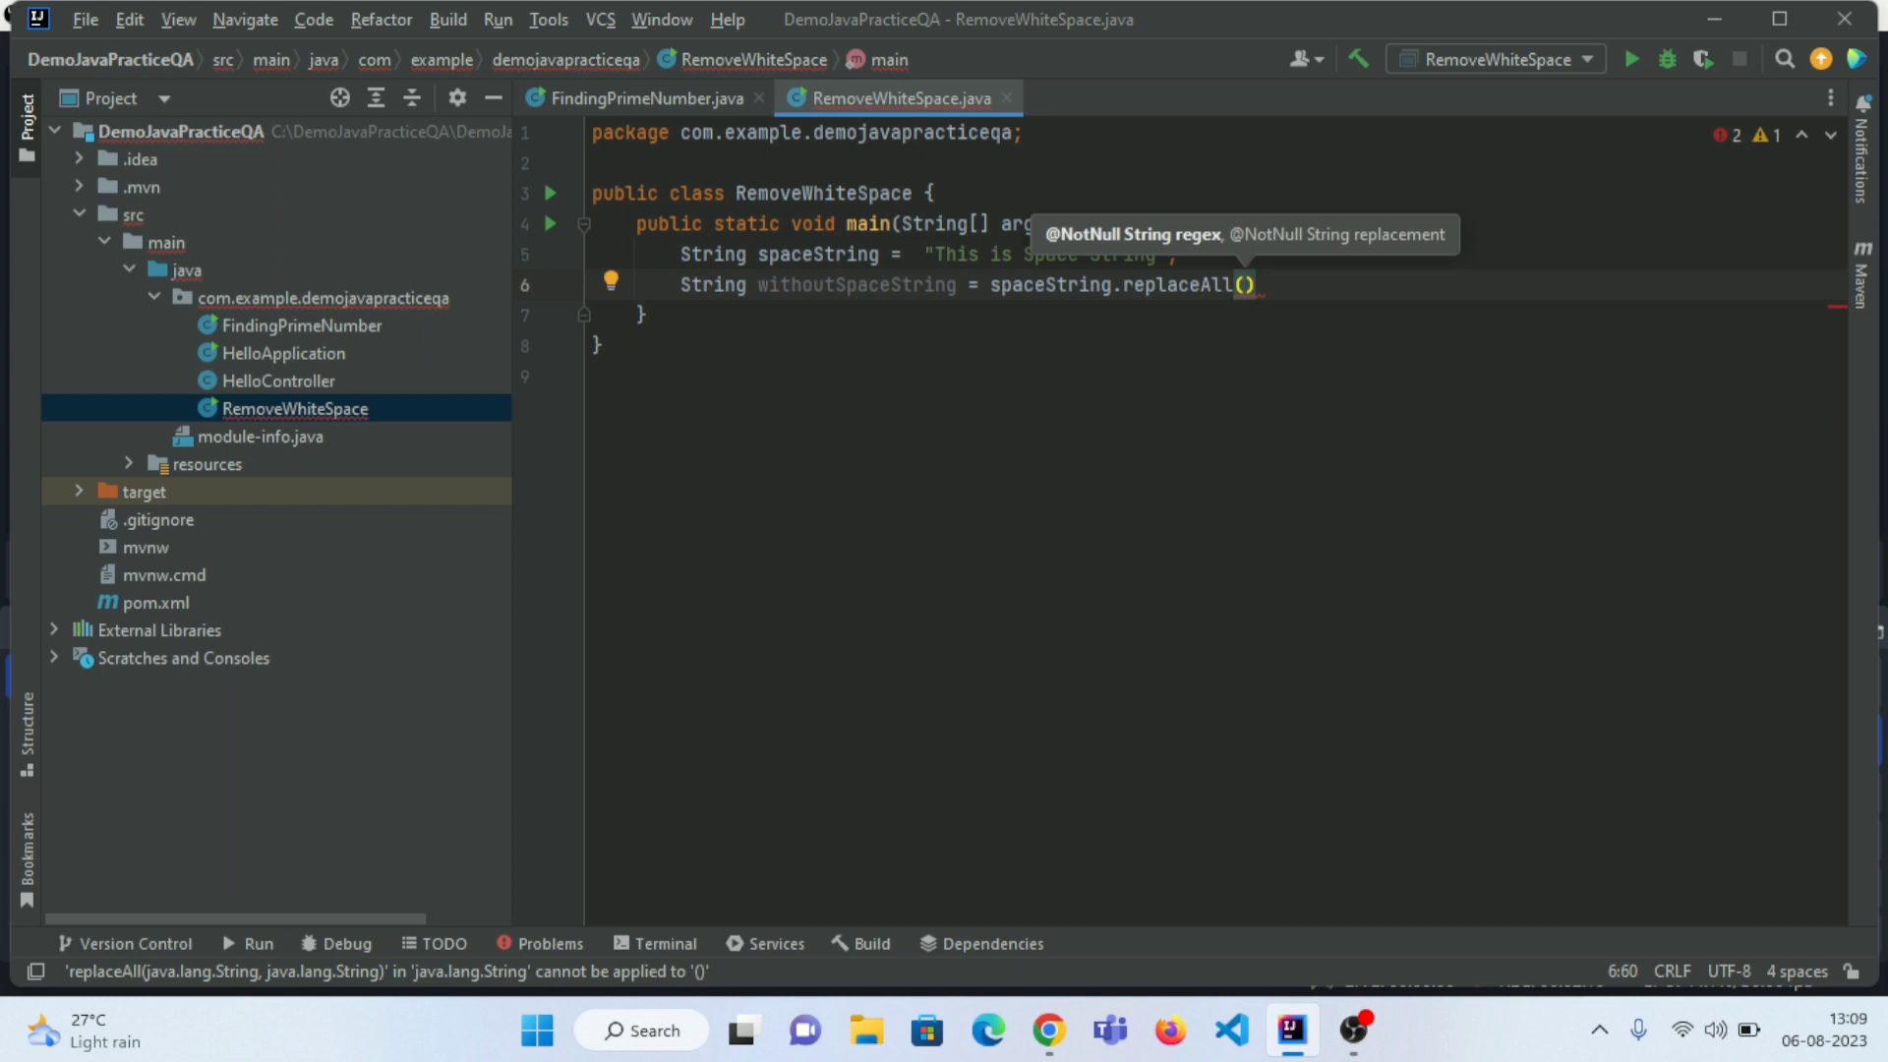
- Pass "\\s" and "" to replaceAll, ending the statement and beginning a println line
{"action": "type", "text": "\\\\s"}
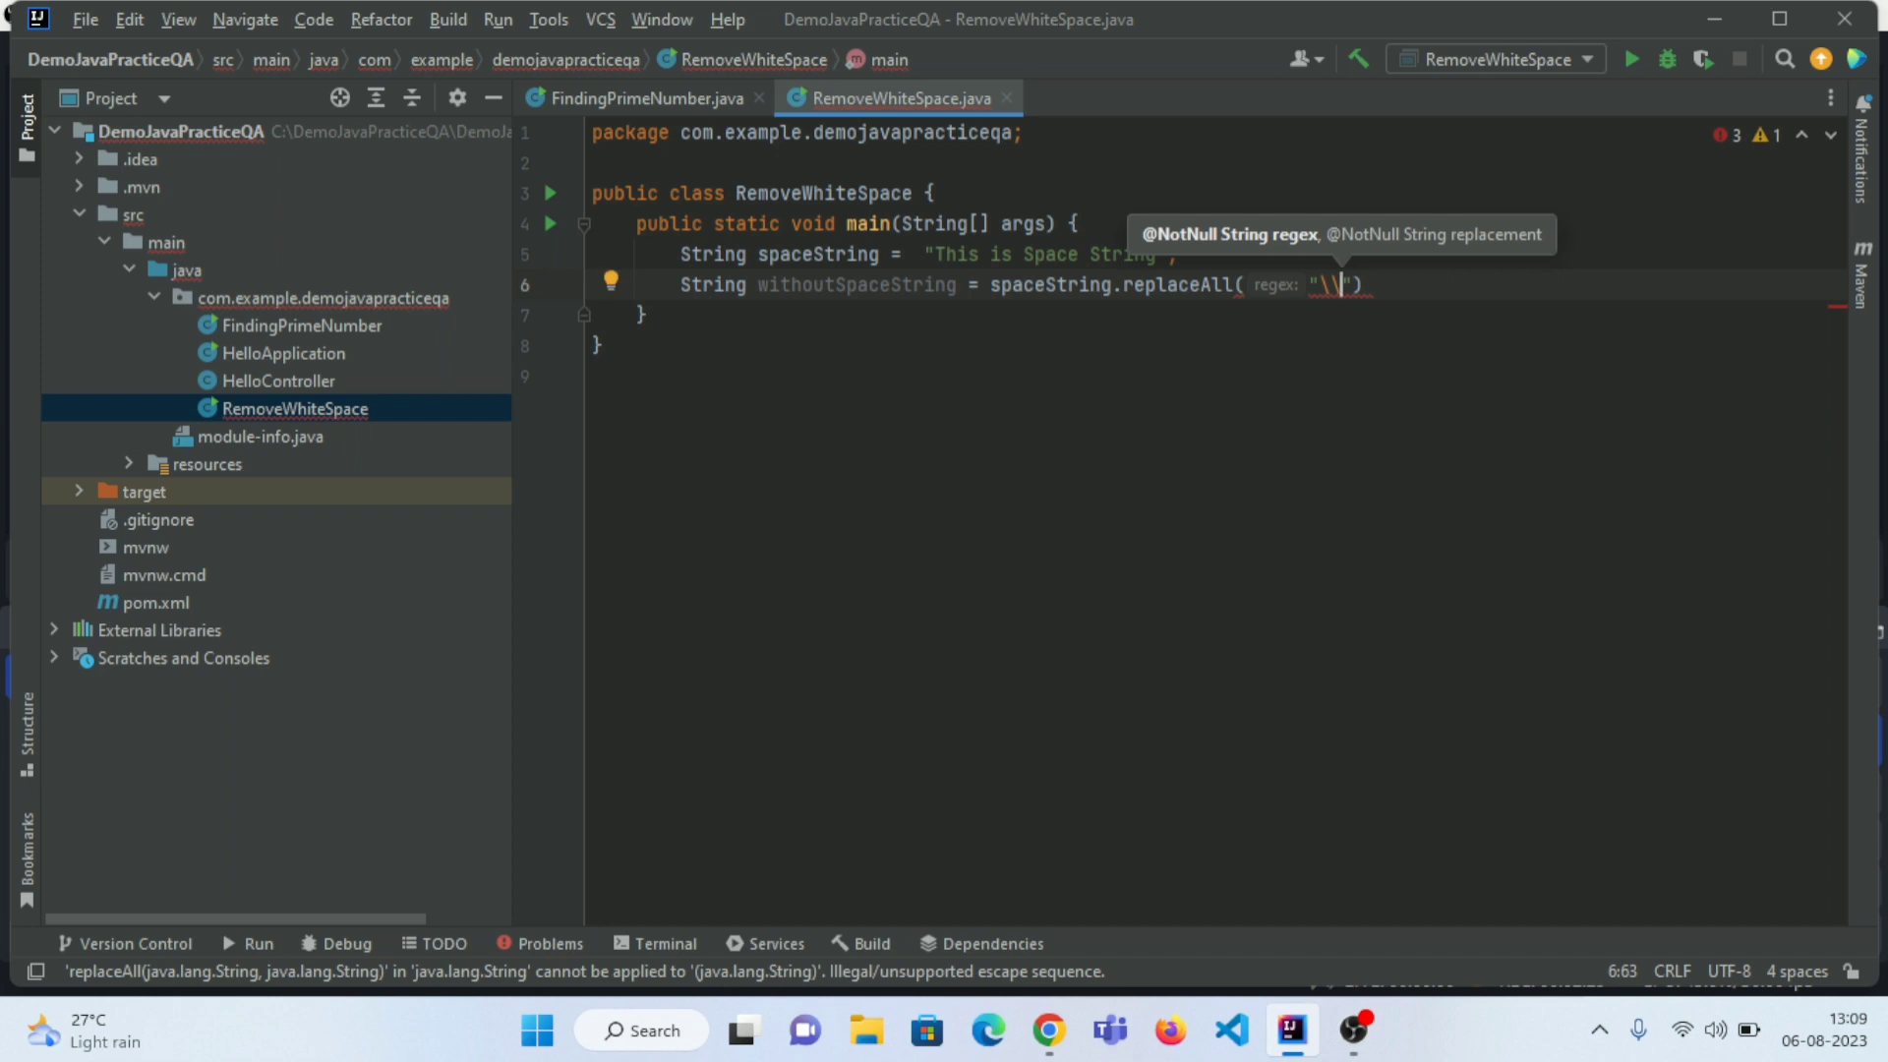
{"action": "type", "text": "s"}
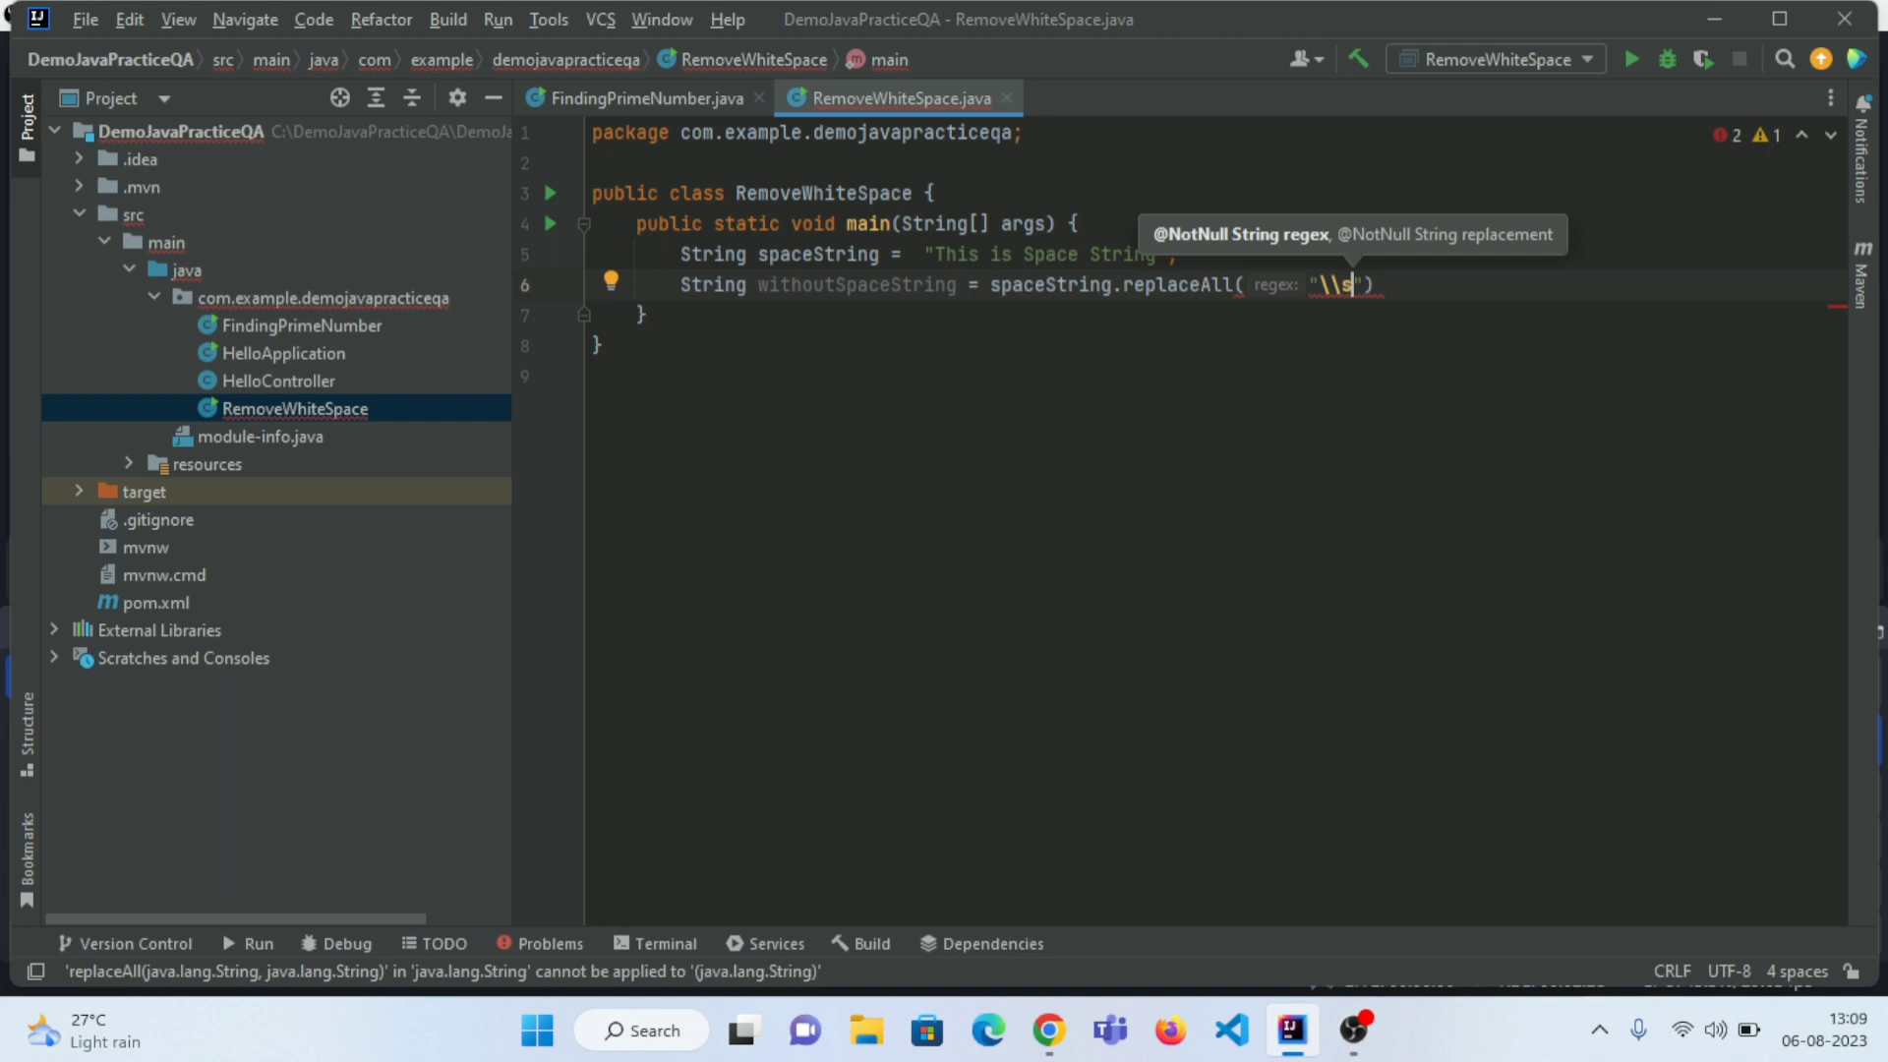
{"action": "type", "text": ","}
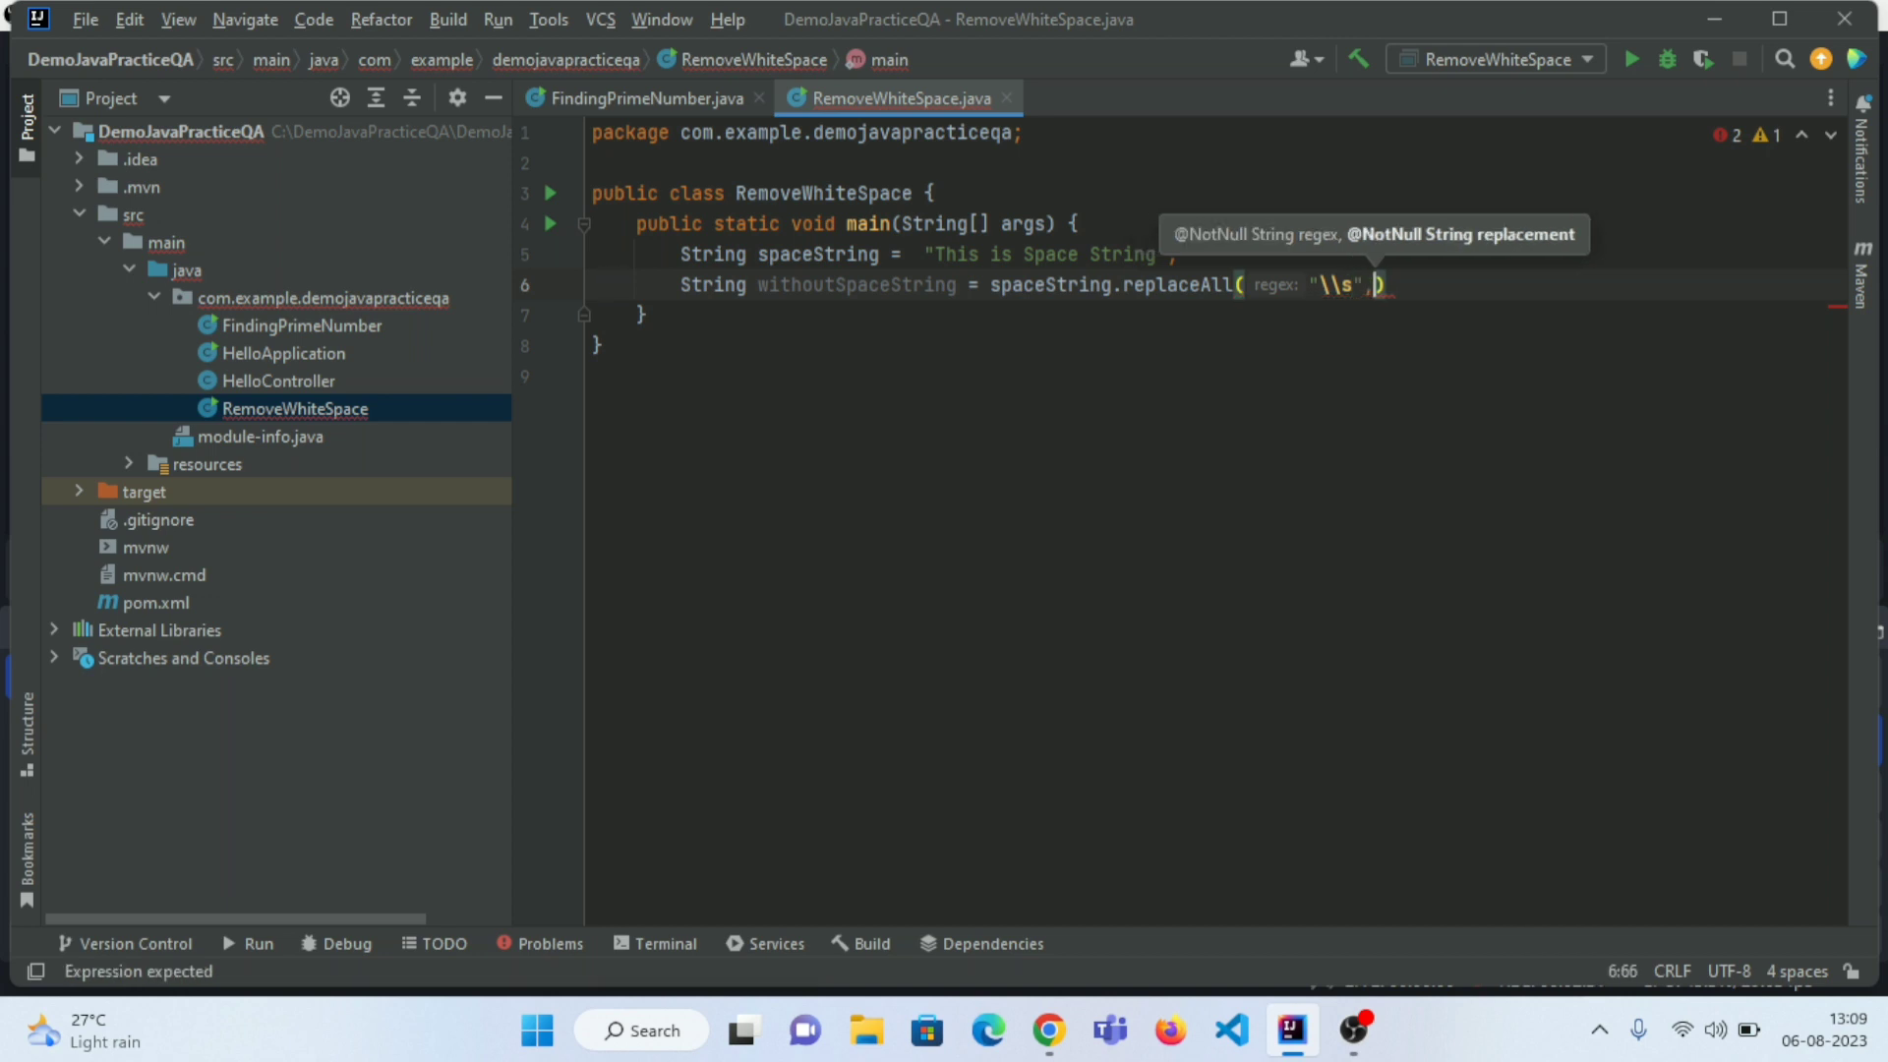
{"action": "type", "text": "\""}
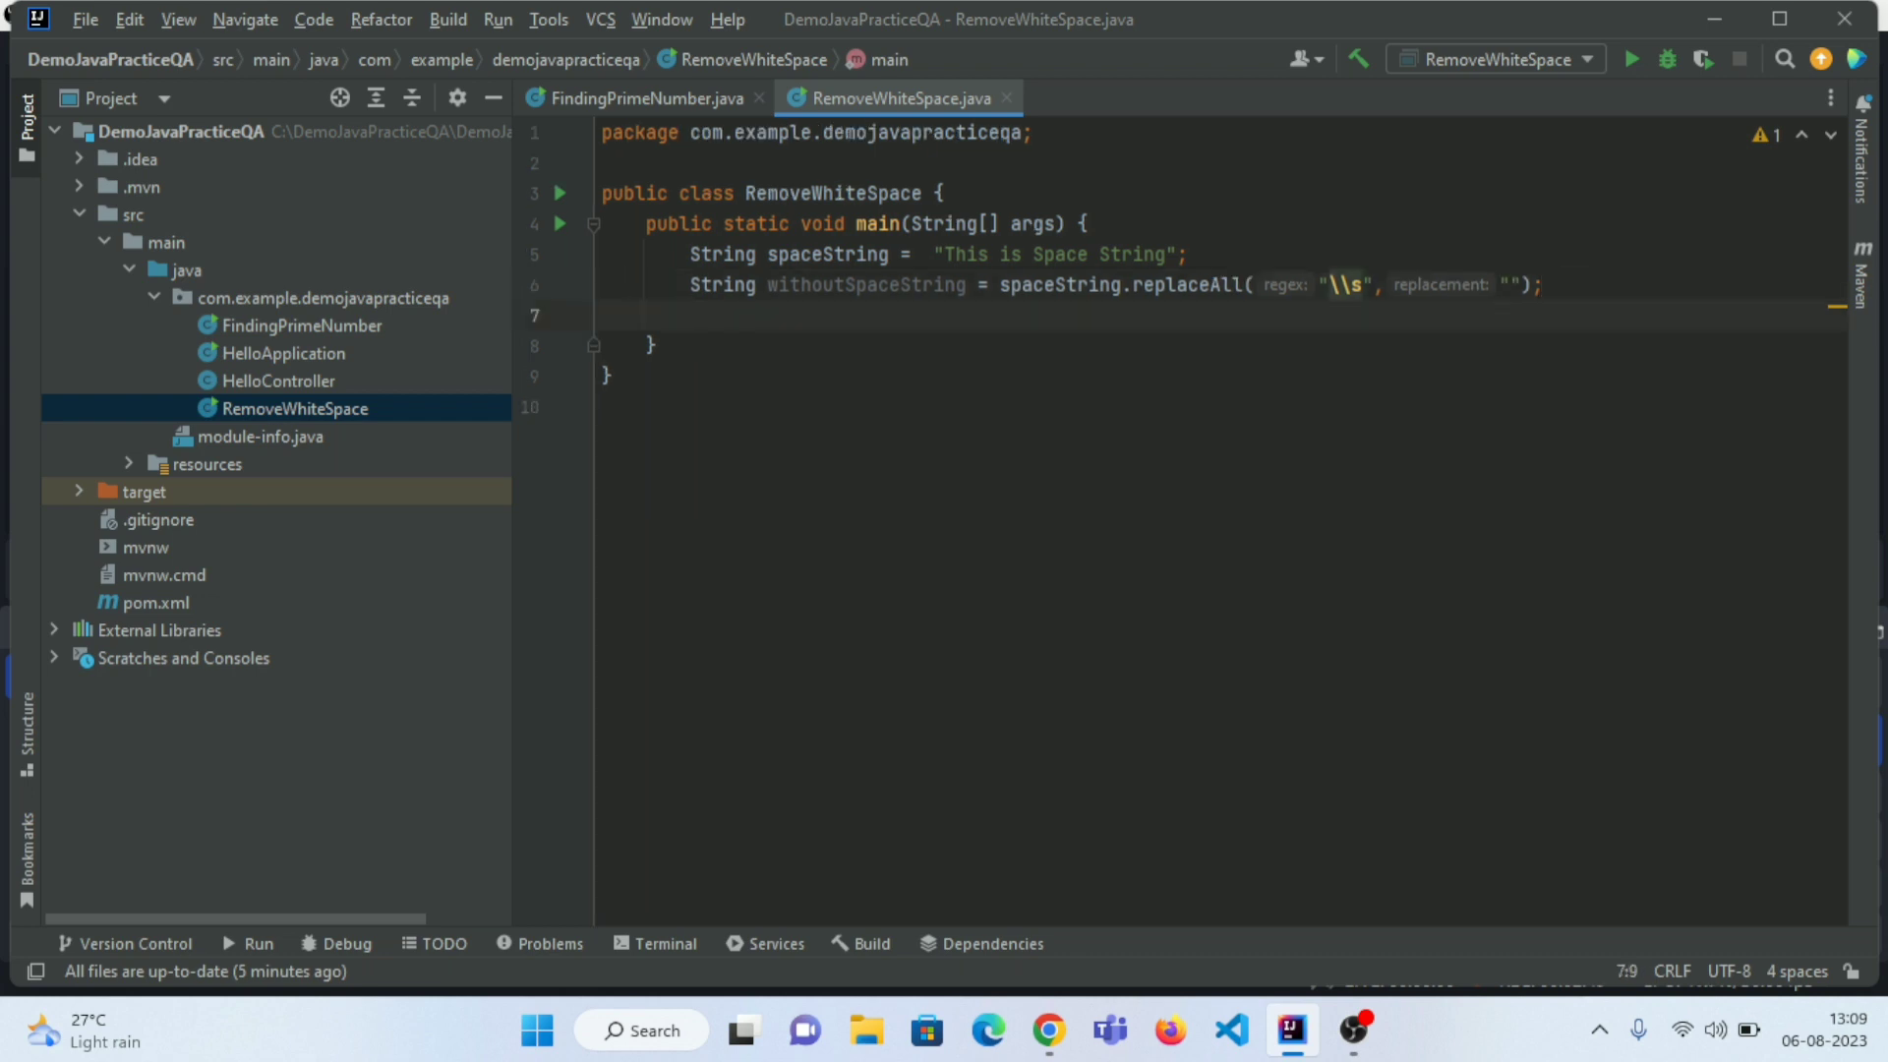
{"action": "type", "text": "so"}
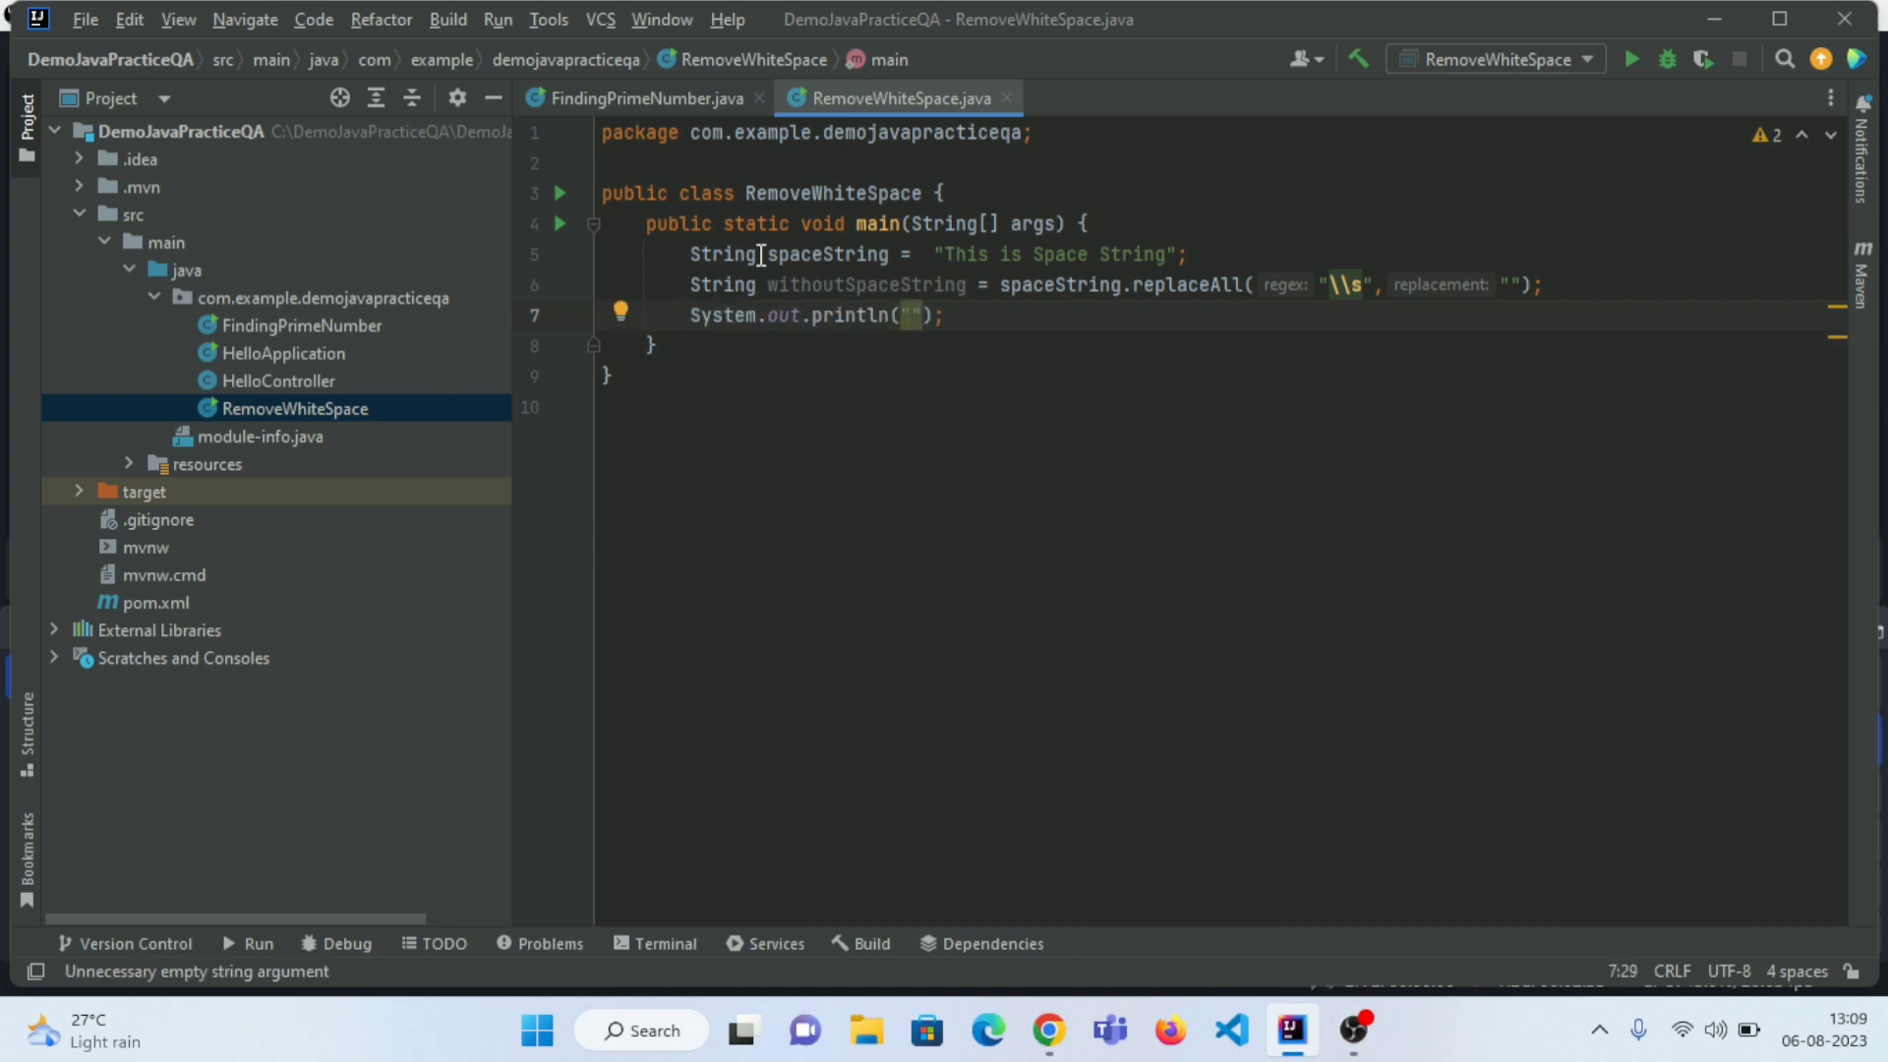
- Print "spaceString before ---> " followed by spaceString
{"action": "double_click", "coordinate": [825, 254]}
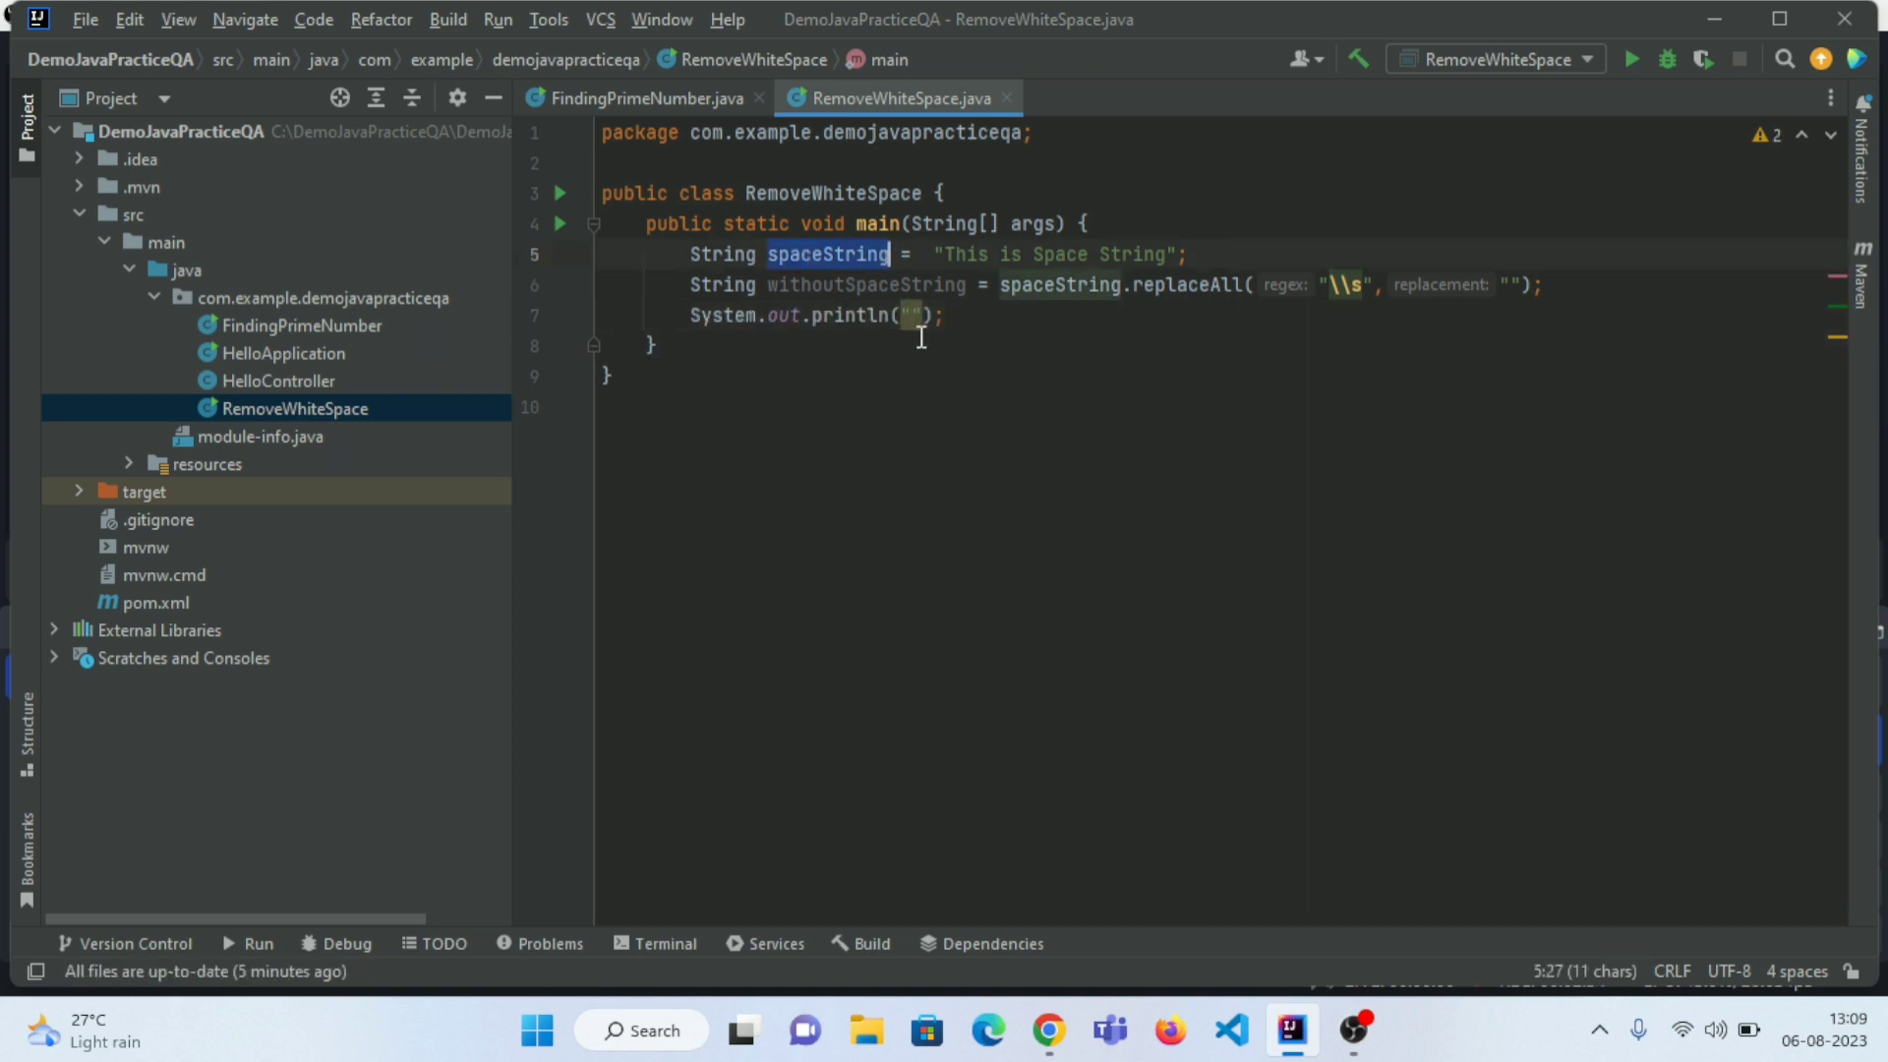
{"action": "left_click", "coordinate": [915, 315]}
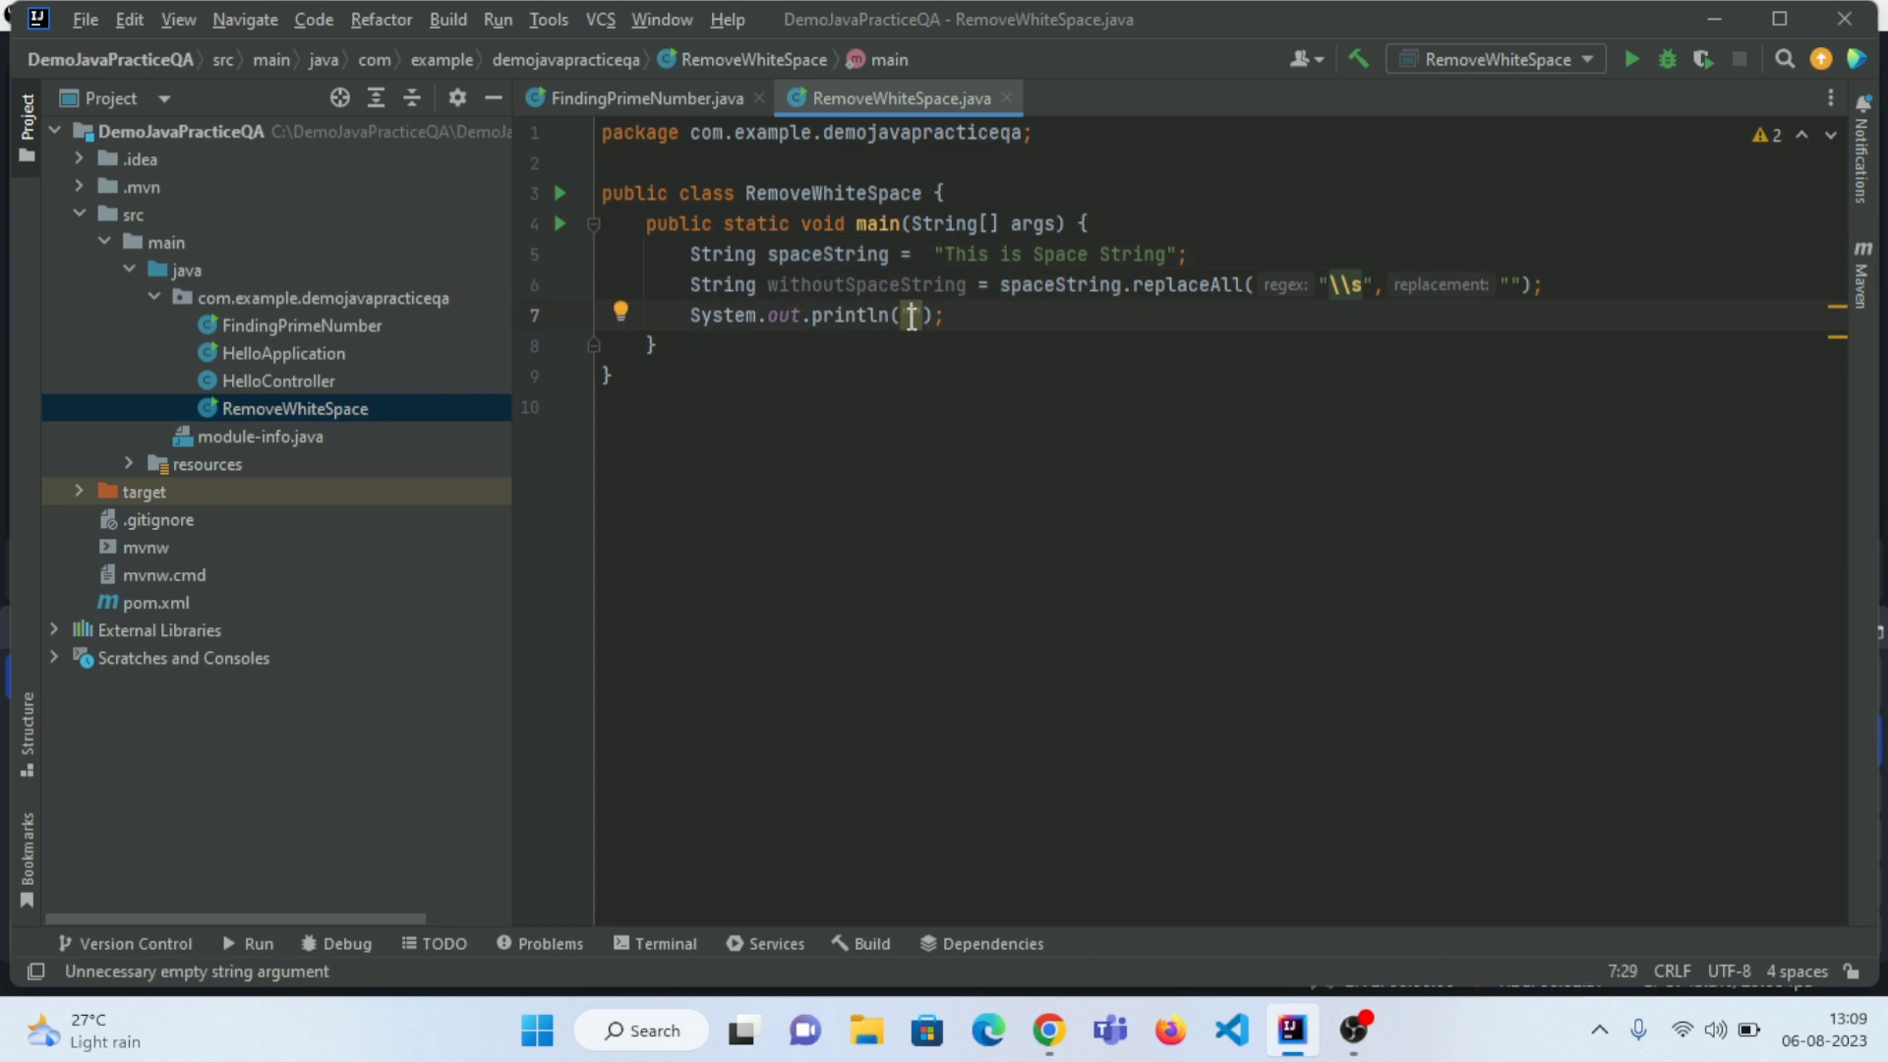
{"action": "type", "text": "spaceString \""}
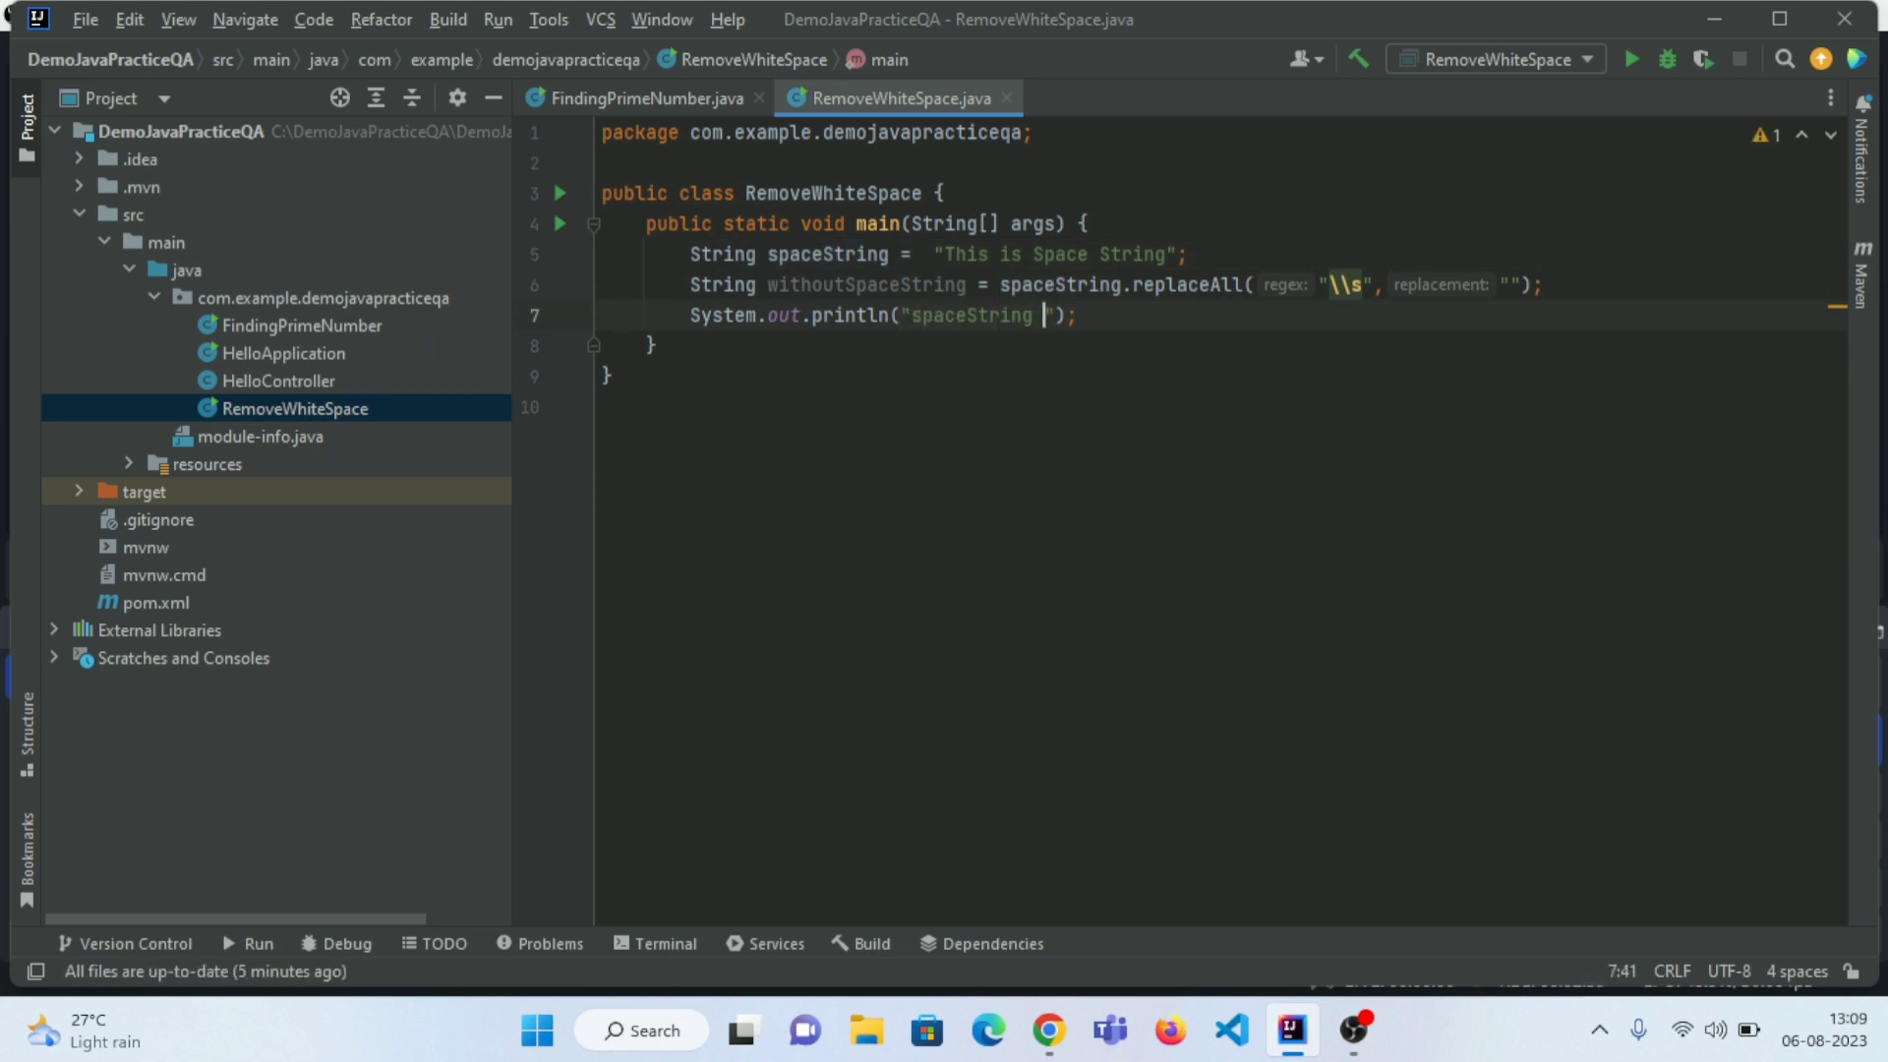
{"action": "type", "text": "before --->"}
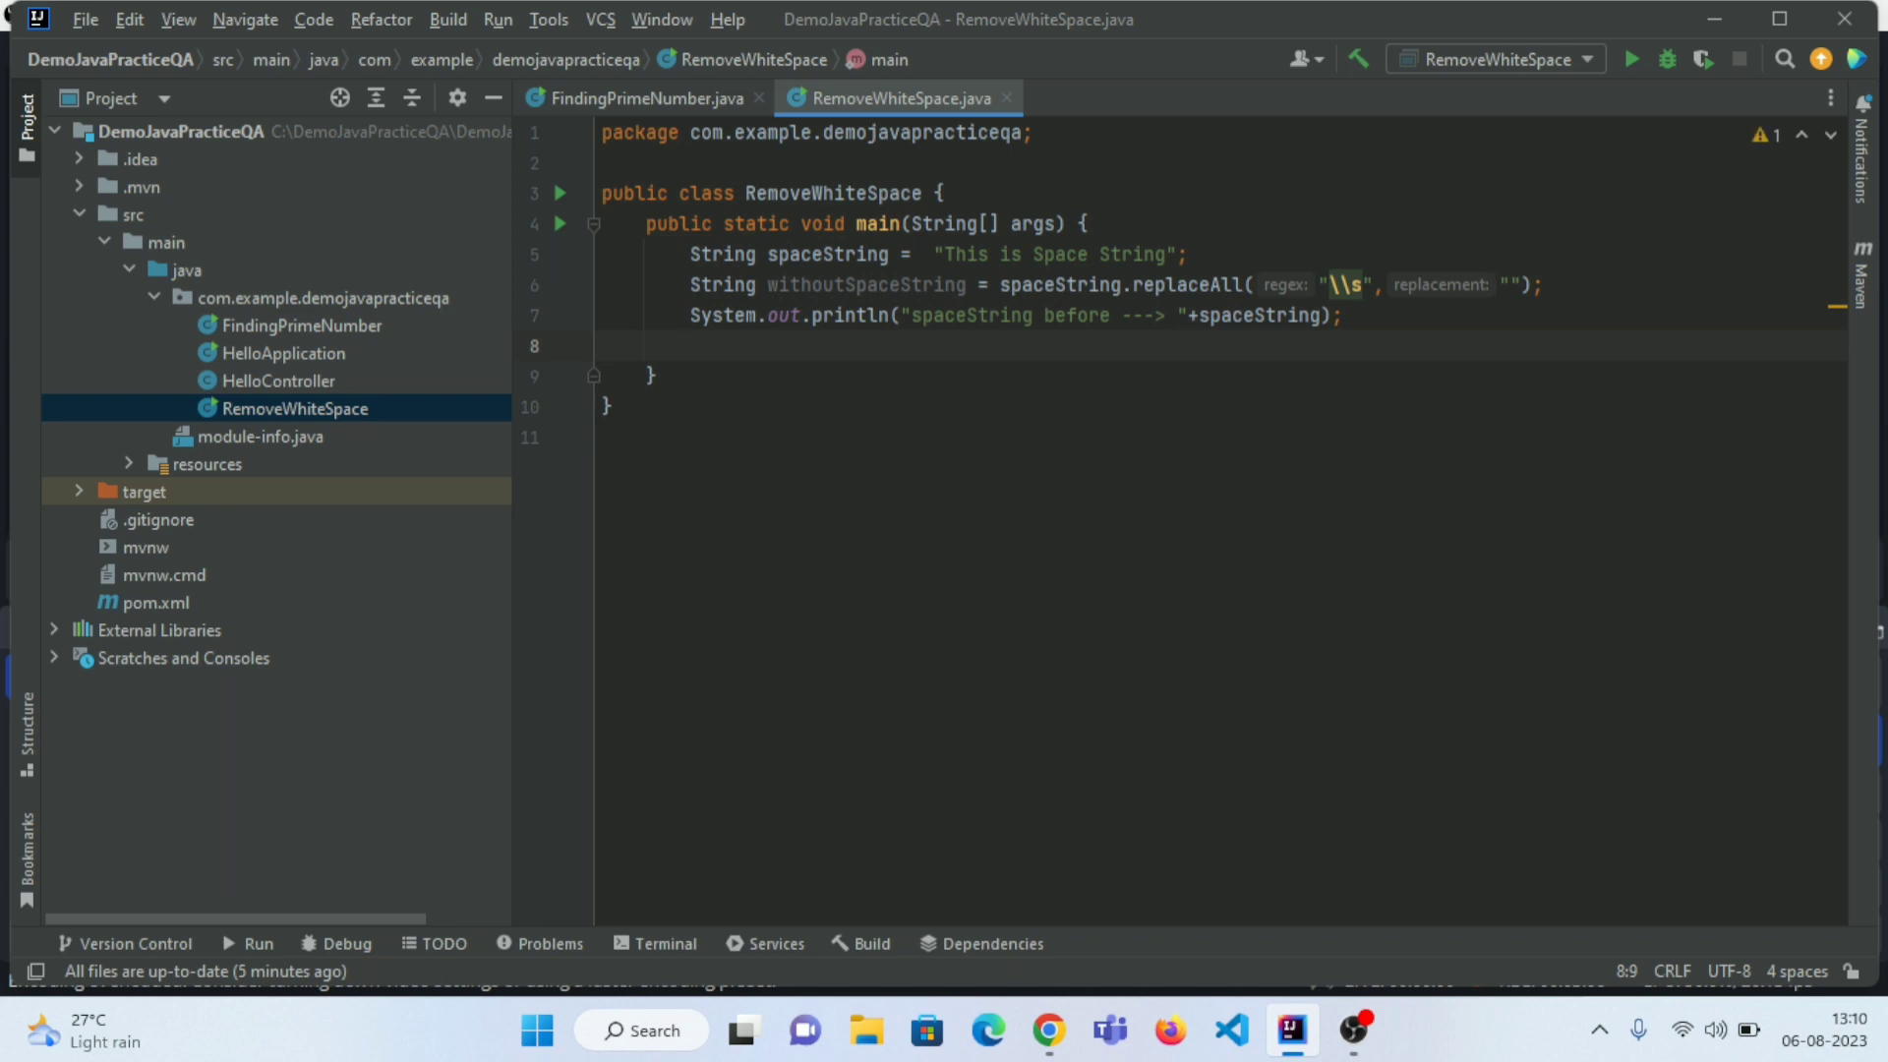
- Add a println showing "withoutSpaceString after --> " plus withoutSpaceString
{"action": "type", "text": "System.out.println();"}
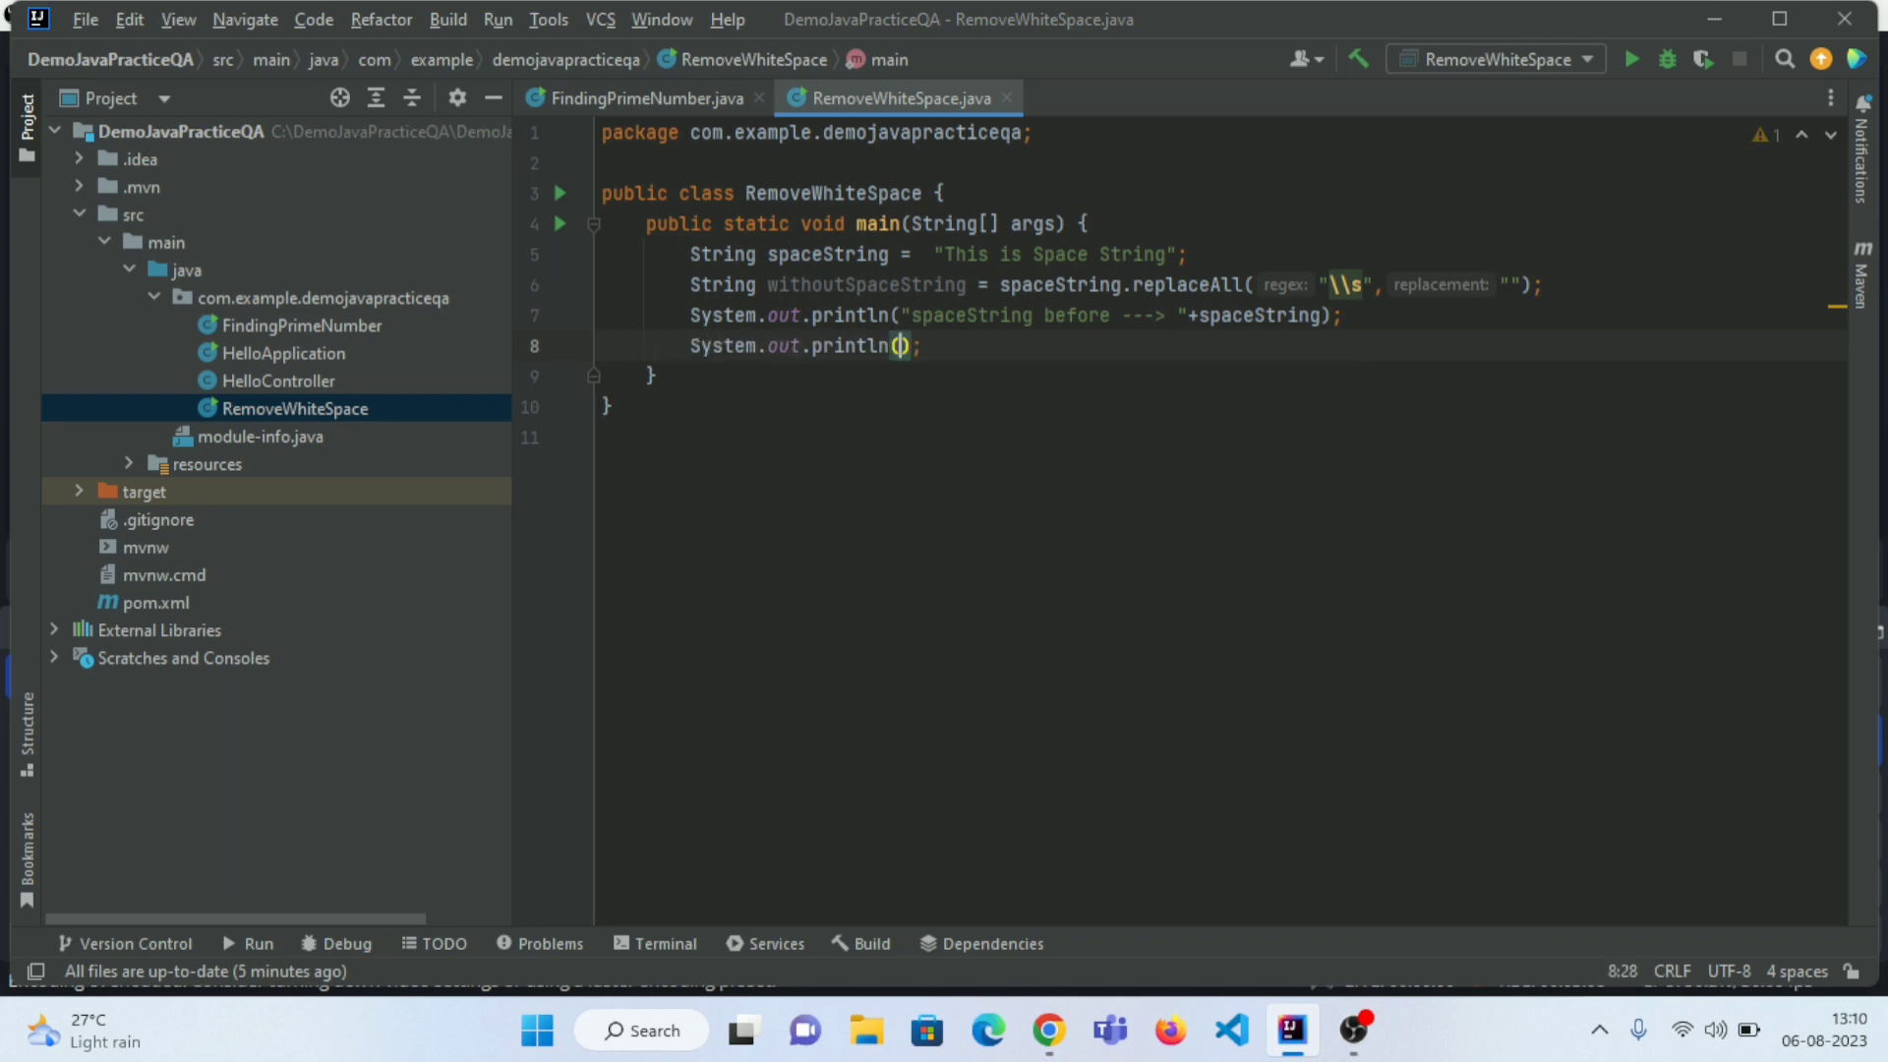
{"action": "type", "text": "\"\""}
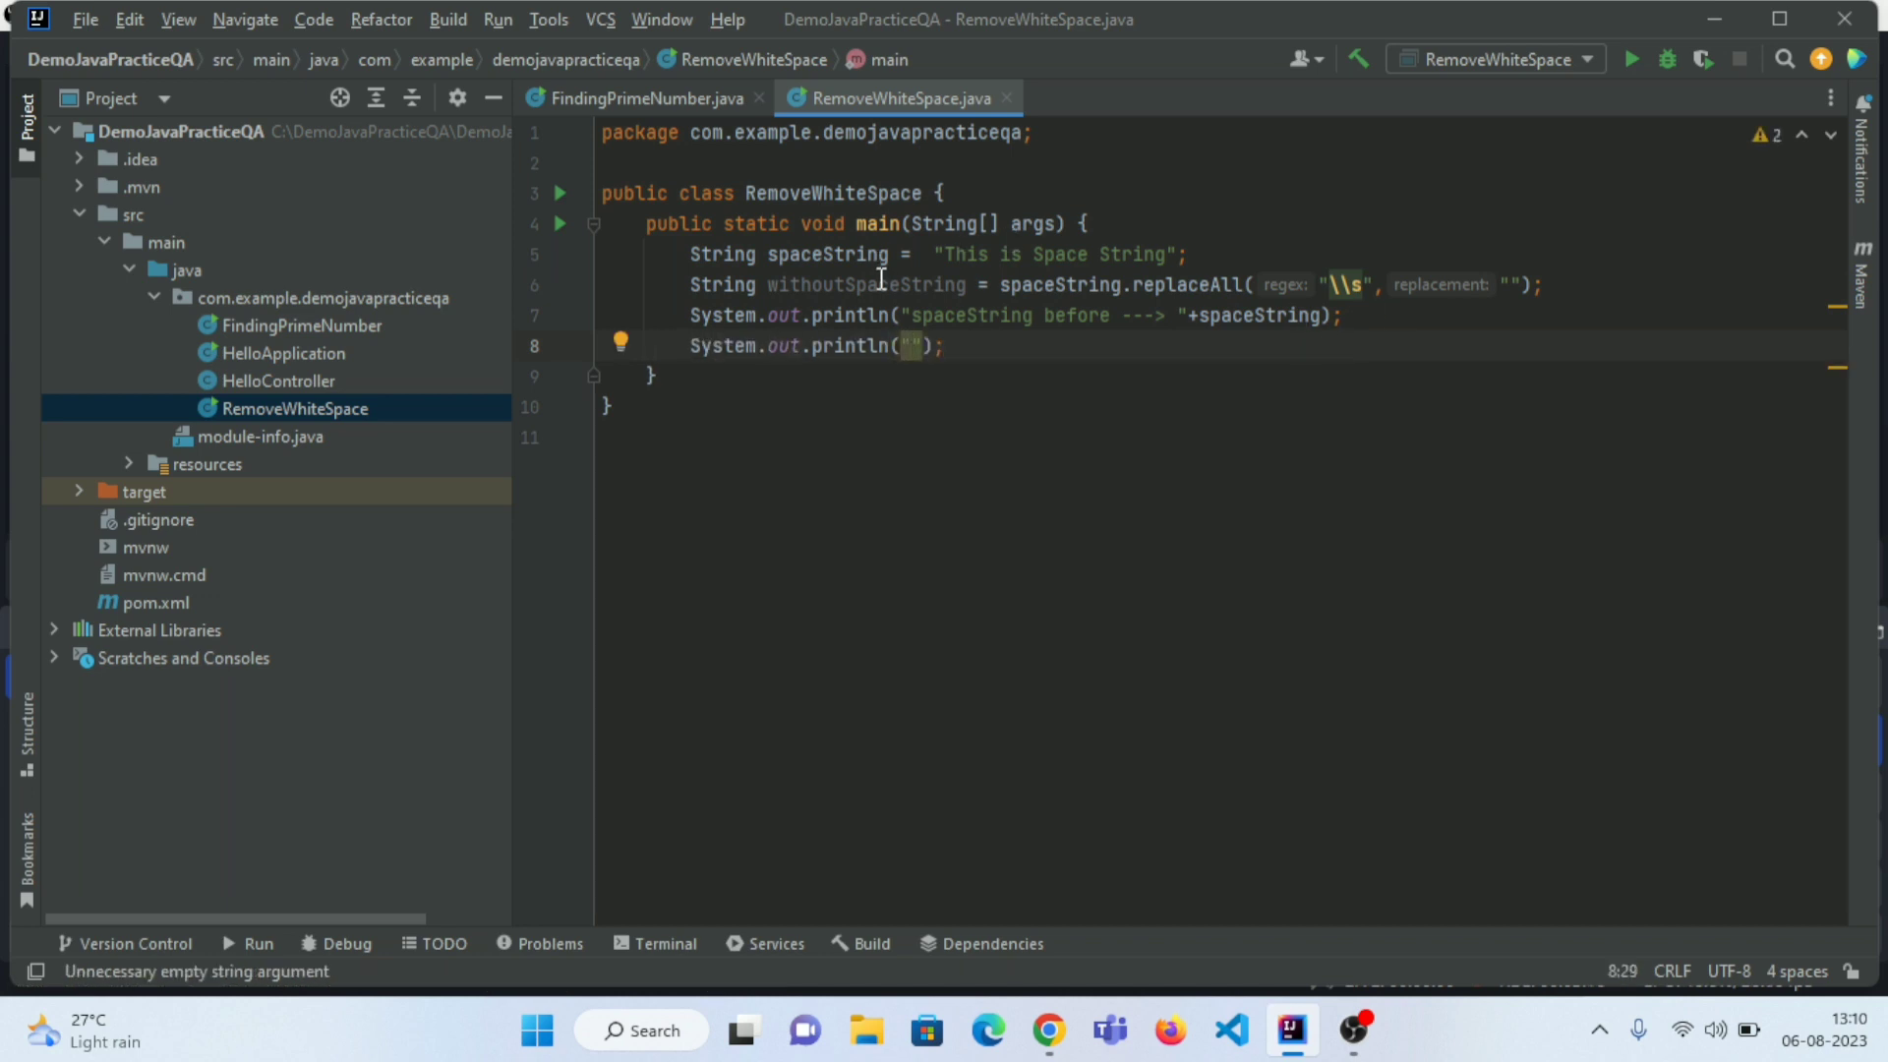
{"action": "double_click", "coordinate": [865, 284]}
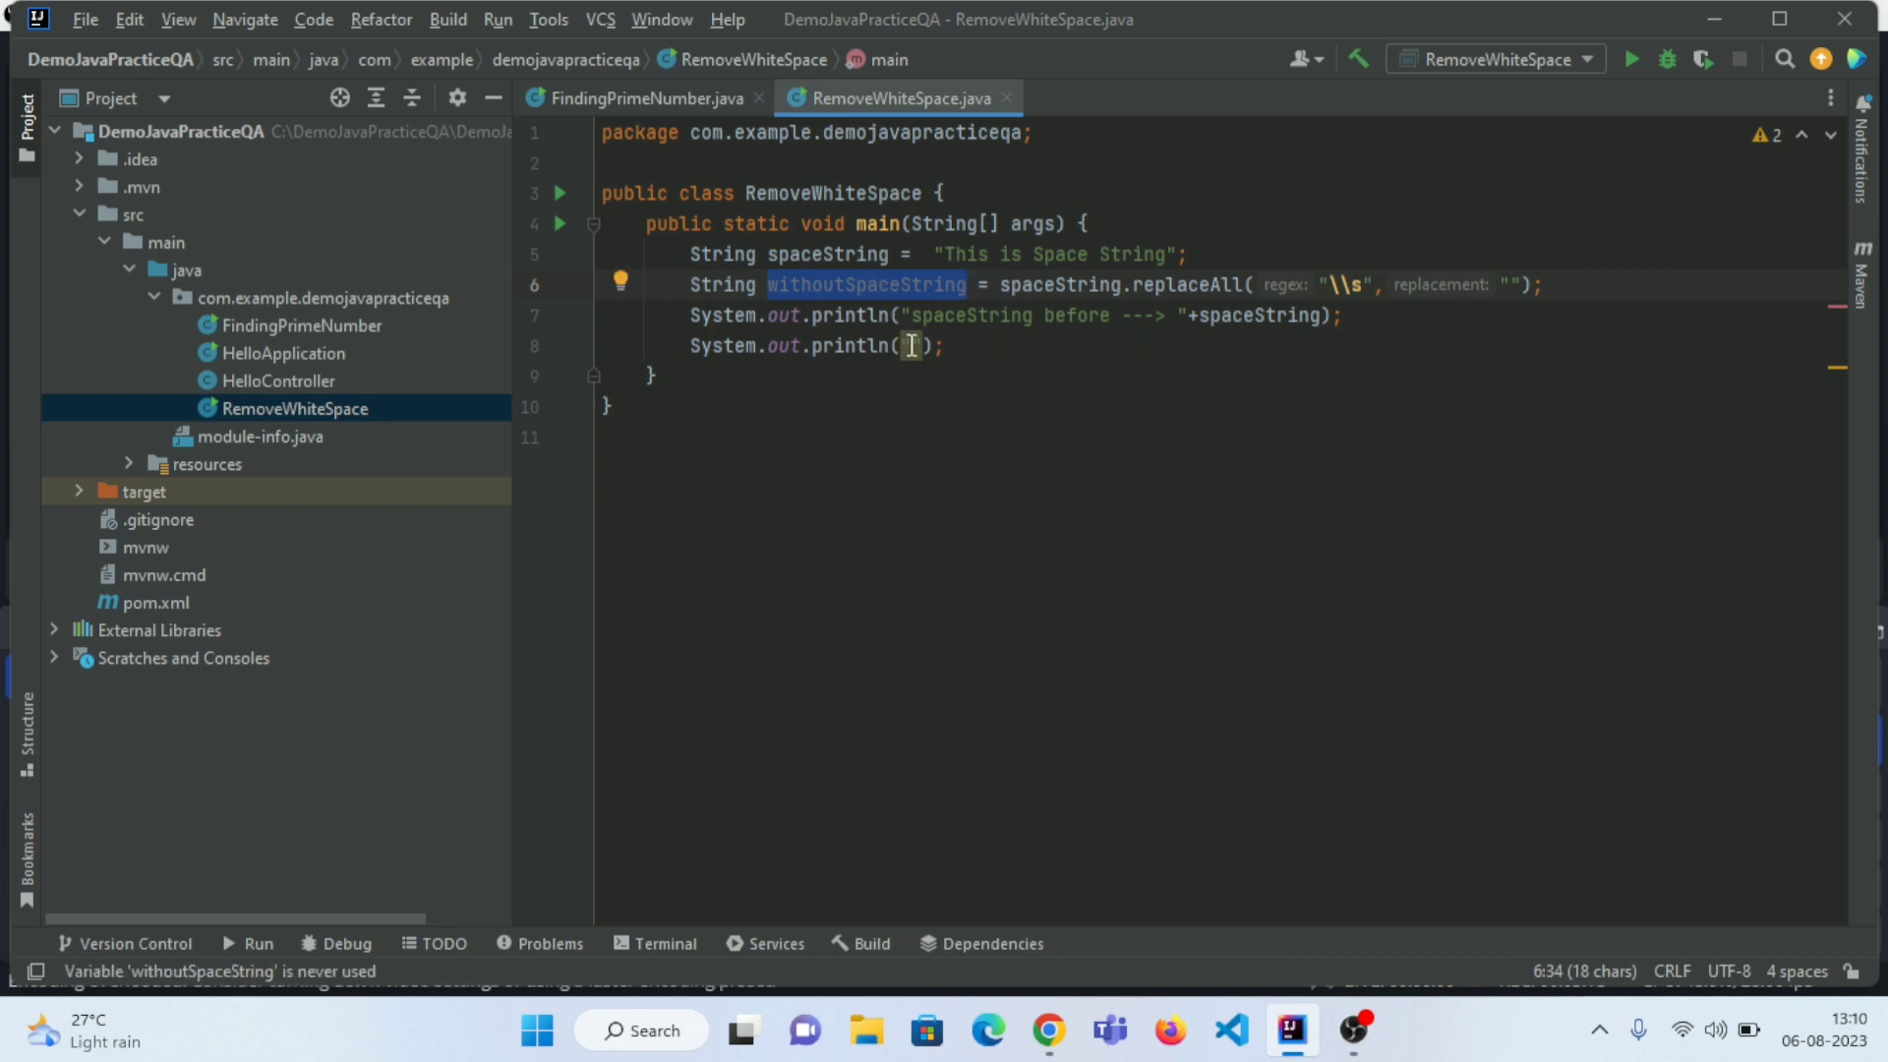
{"action": "type", "text": "withoutSpaceString \""}
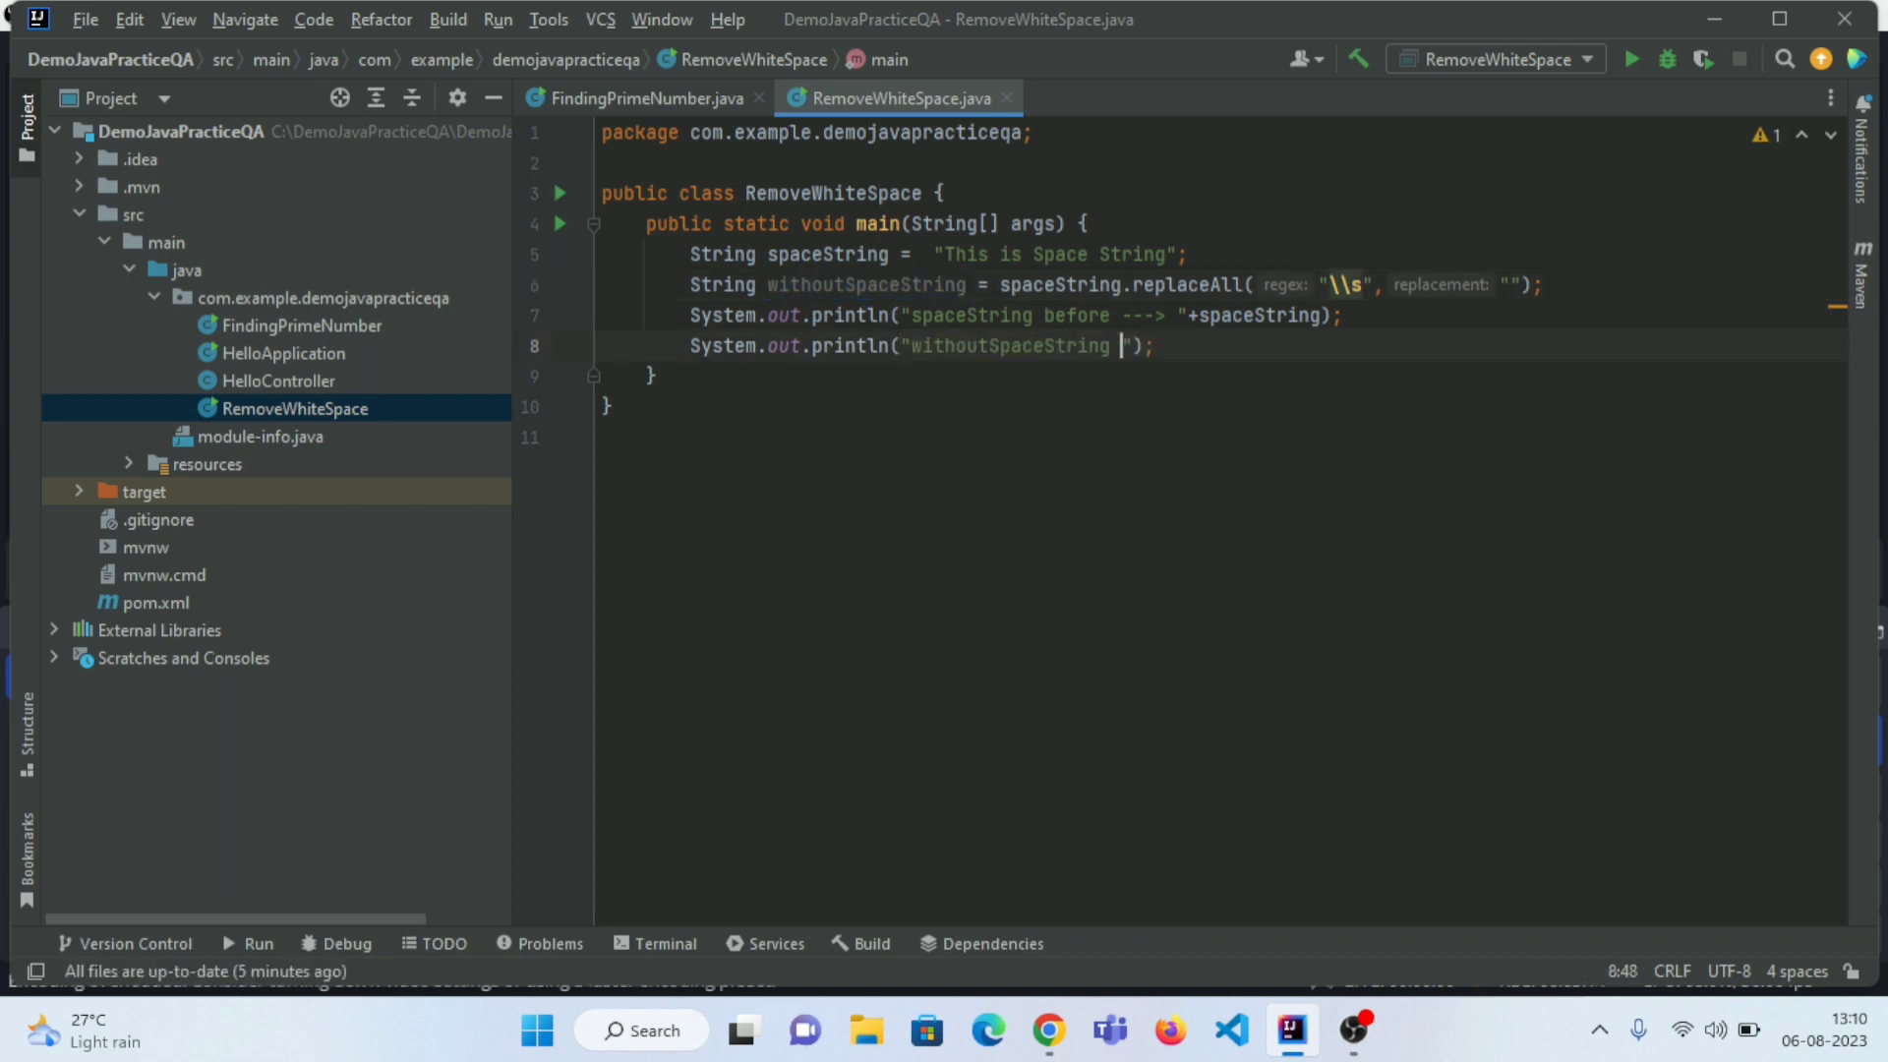
{"action": "type", "text": "after -->"}
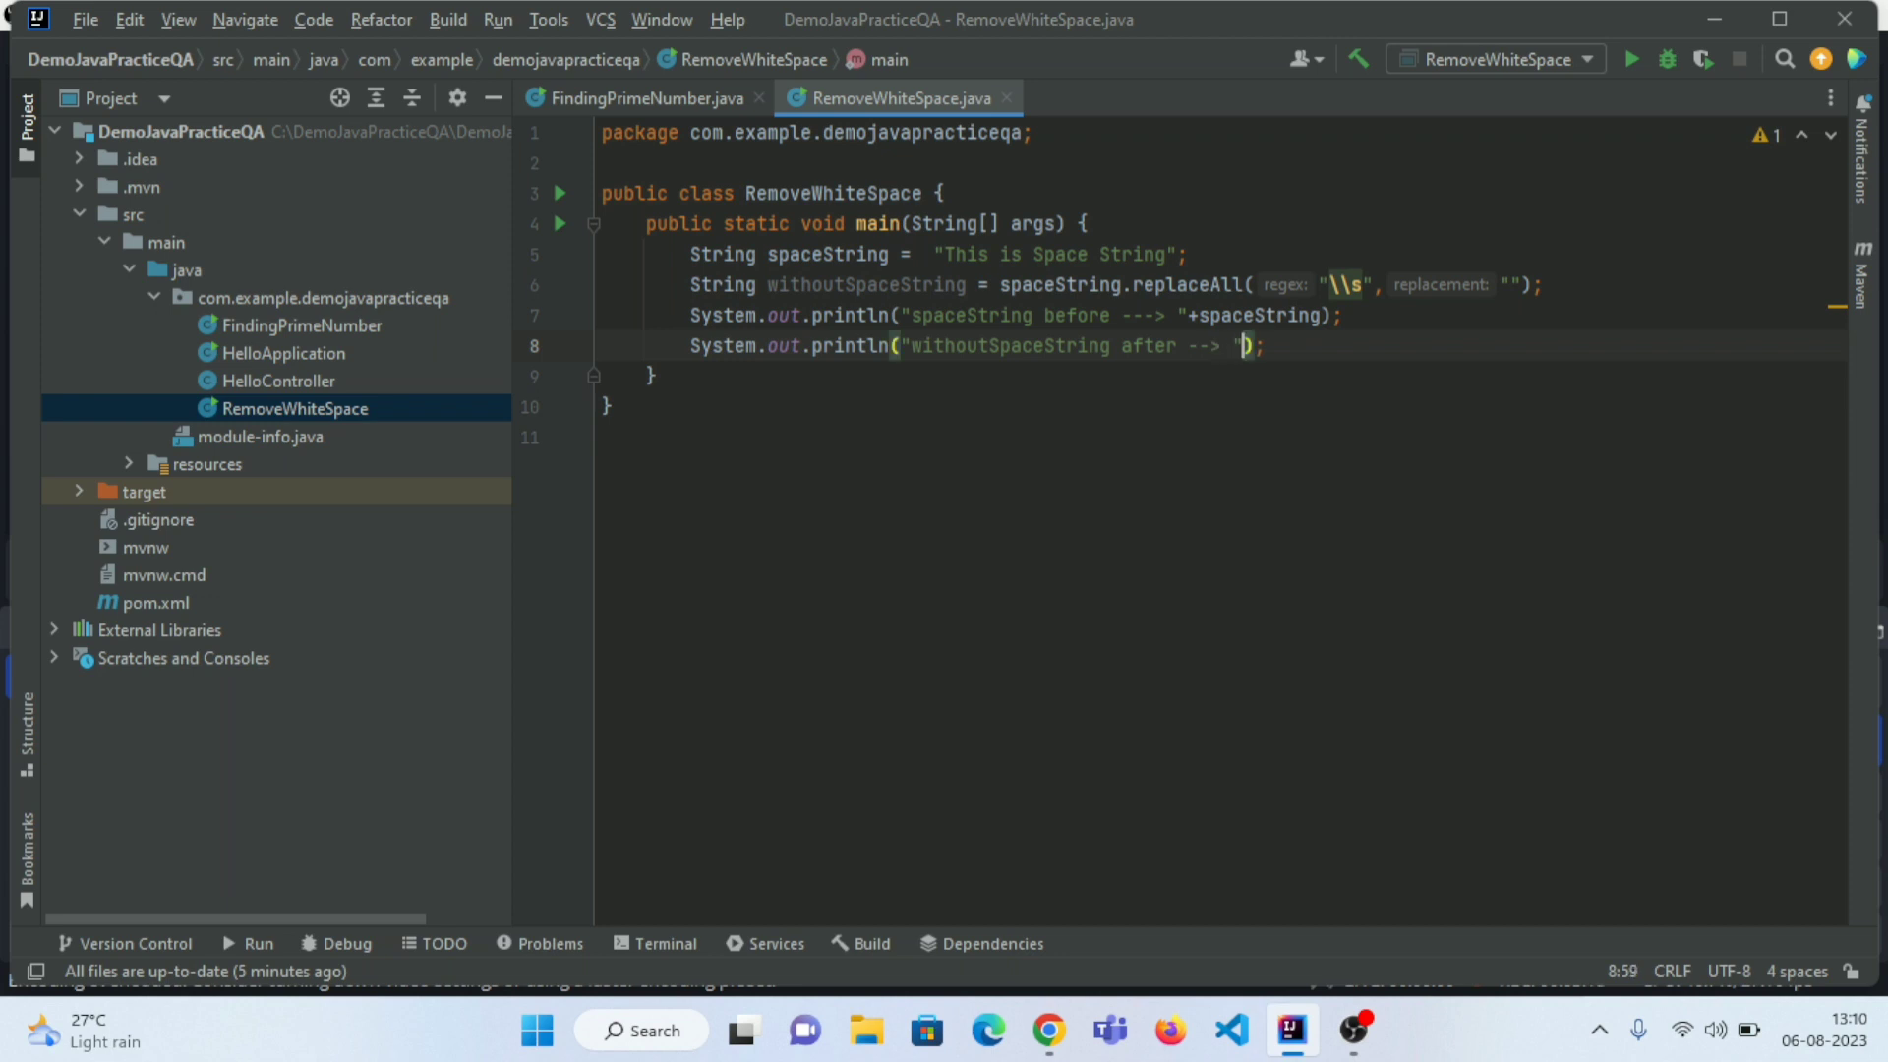
{"action": "type", "text": "+"}
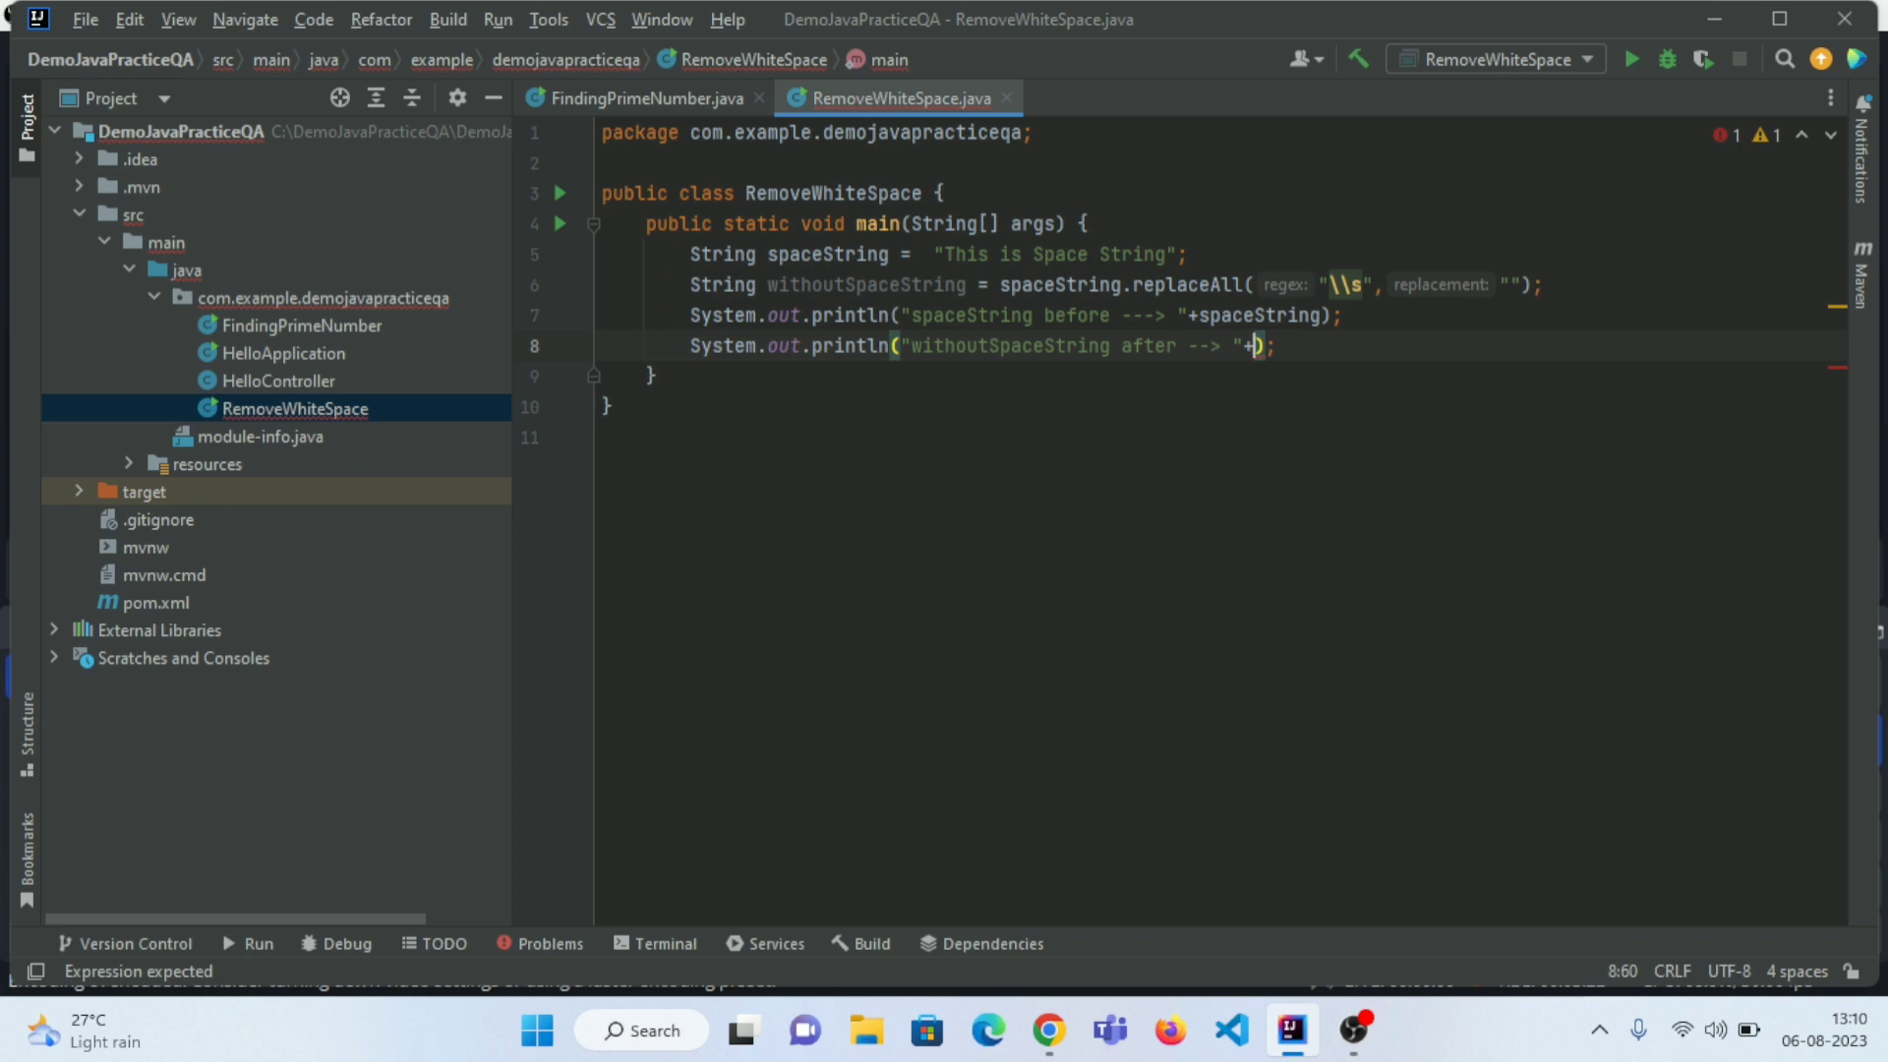
{"action": "type", "text": "withoutSpaceString"}
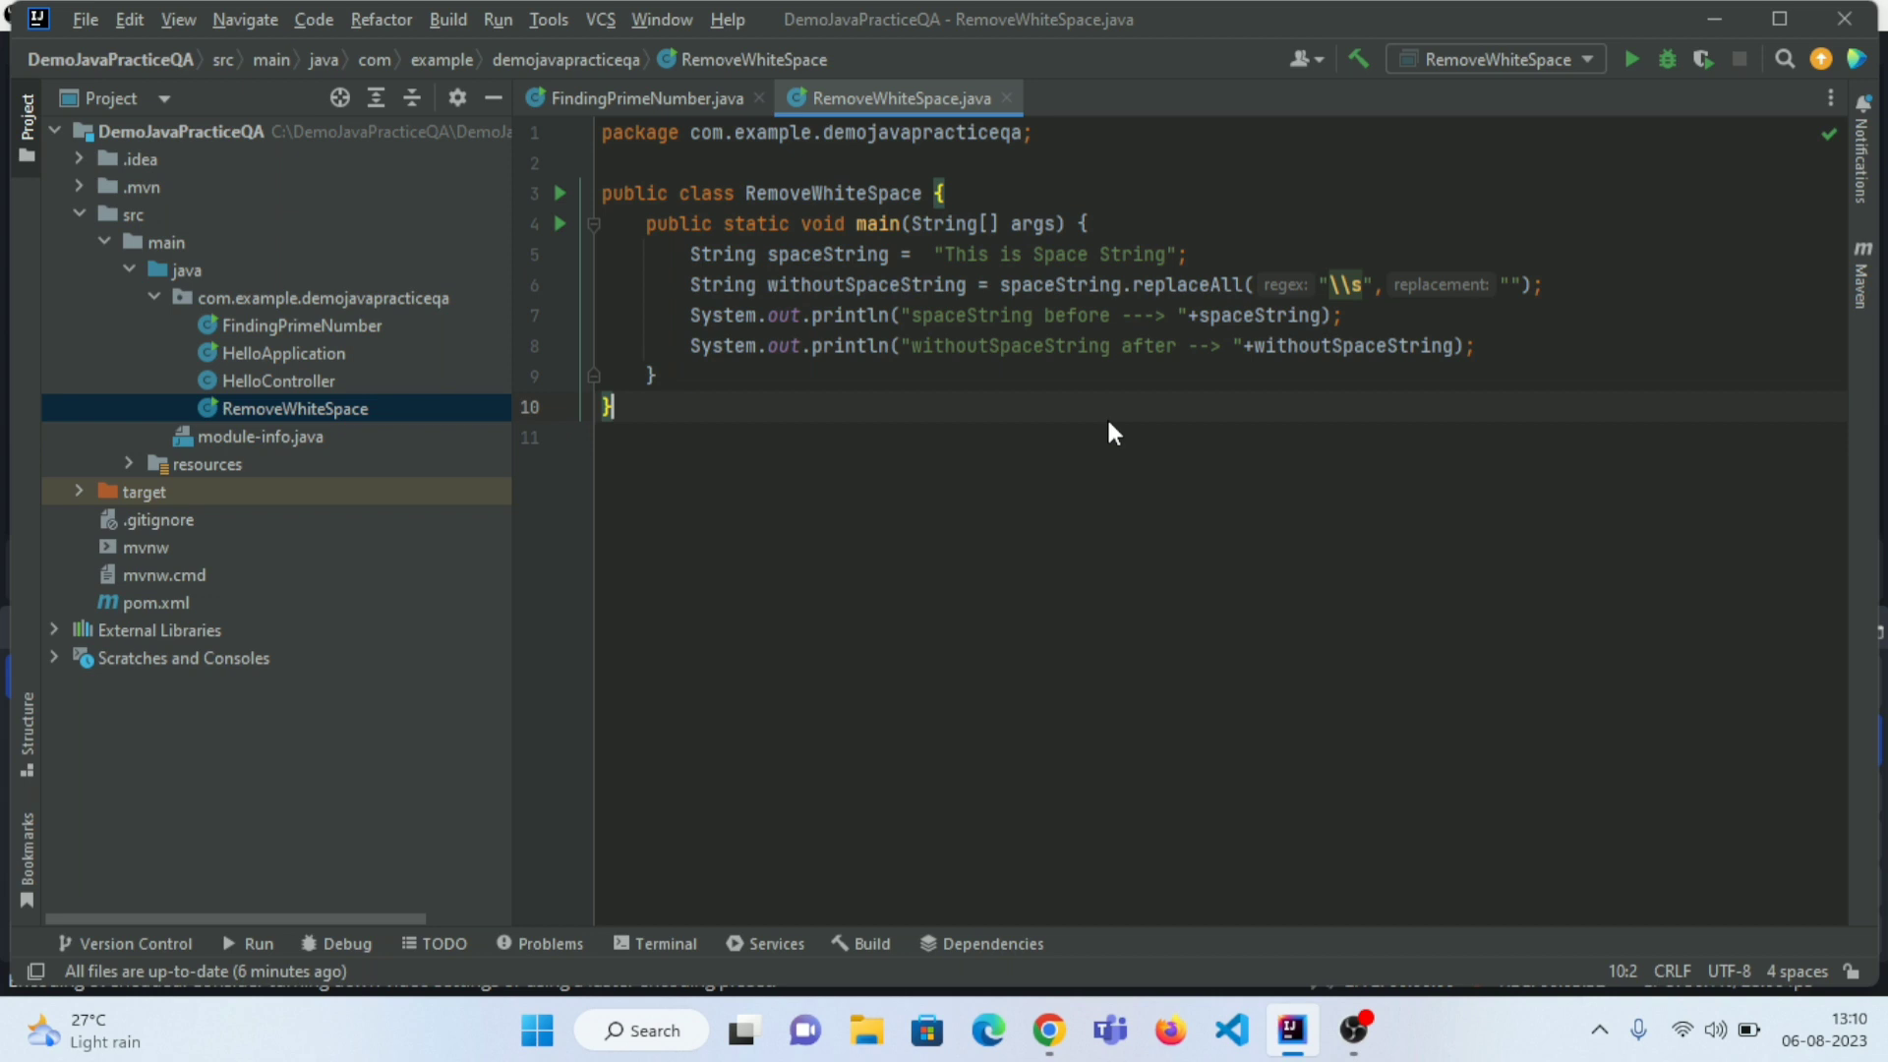
- Run RemoveWhiteSpace, printing "This is Space String" and "ThisisSpaceString"
{"action": "right_click", "coordinate": [1108, 433]}
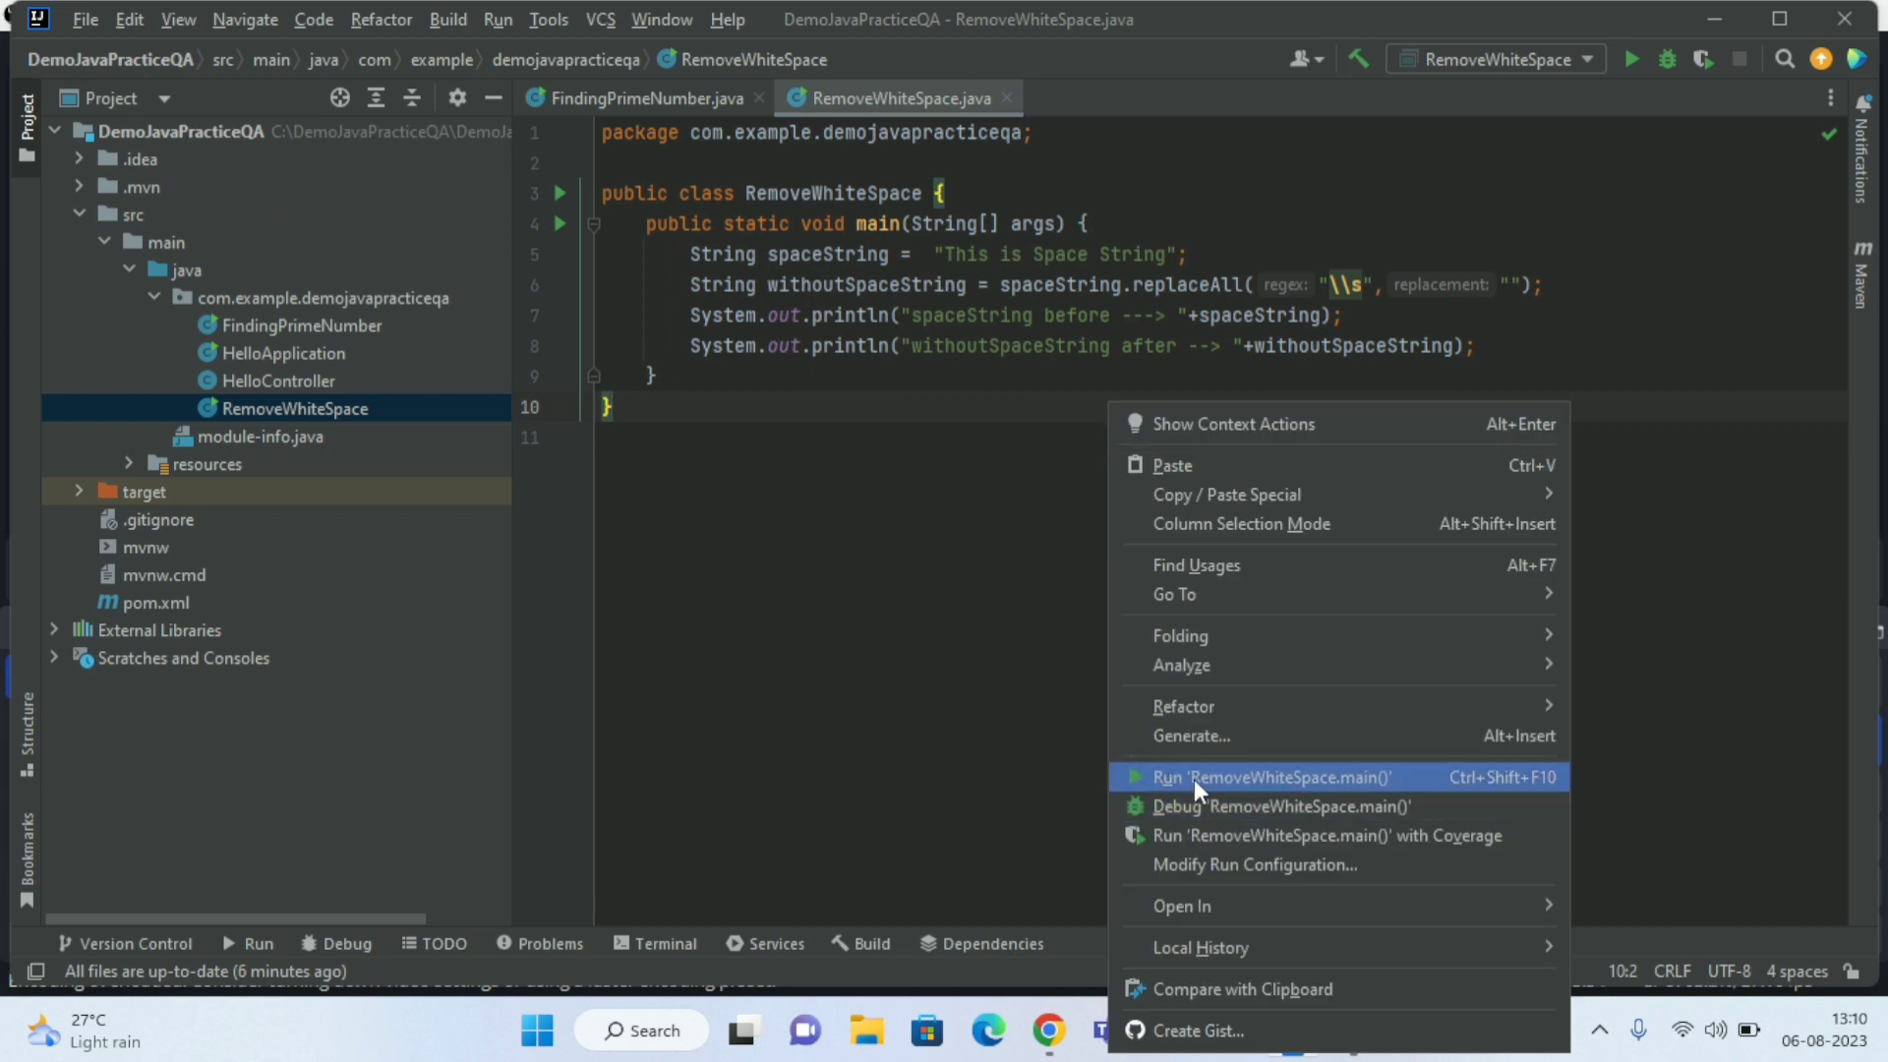
{"action": "left_click", "coordinate": [1271, 776]}
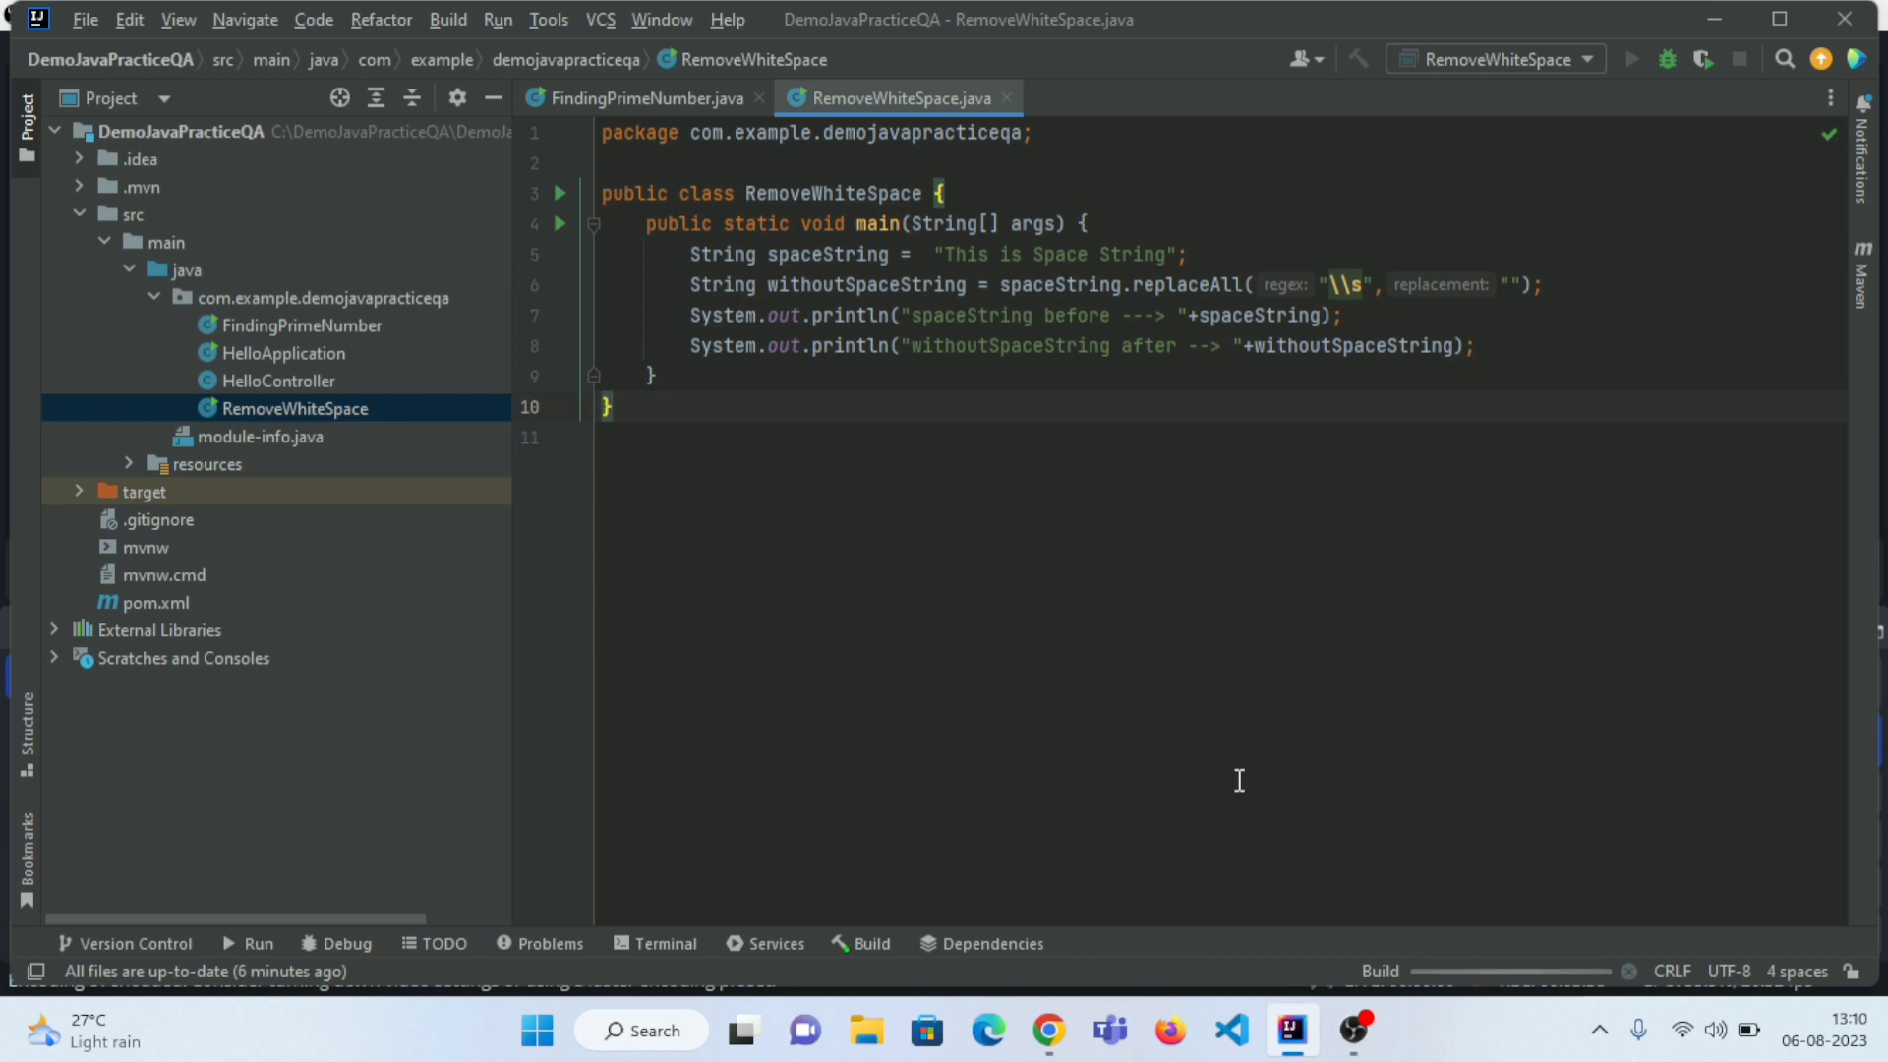
{"action": "mouse_move", "coordinate": [1370, 972]}
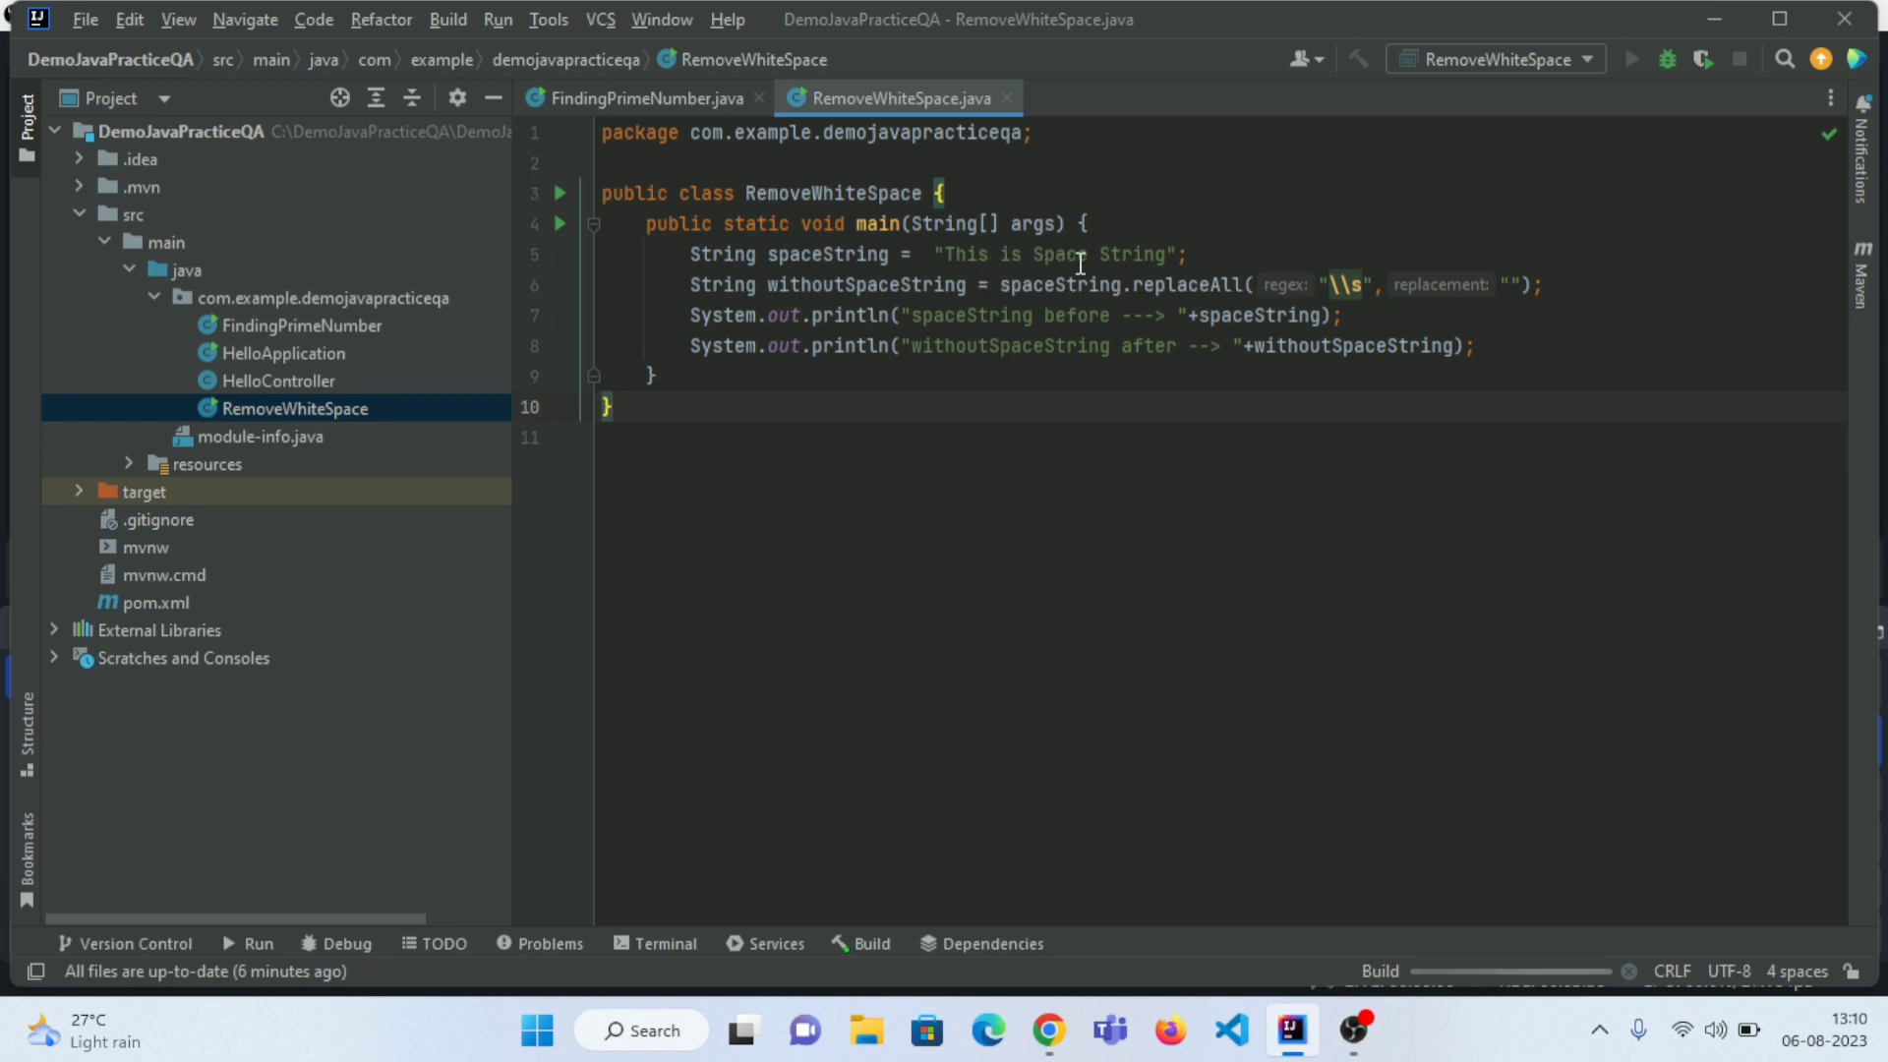
{"action": "mouse_move", "coordinate": [1178, 520]}
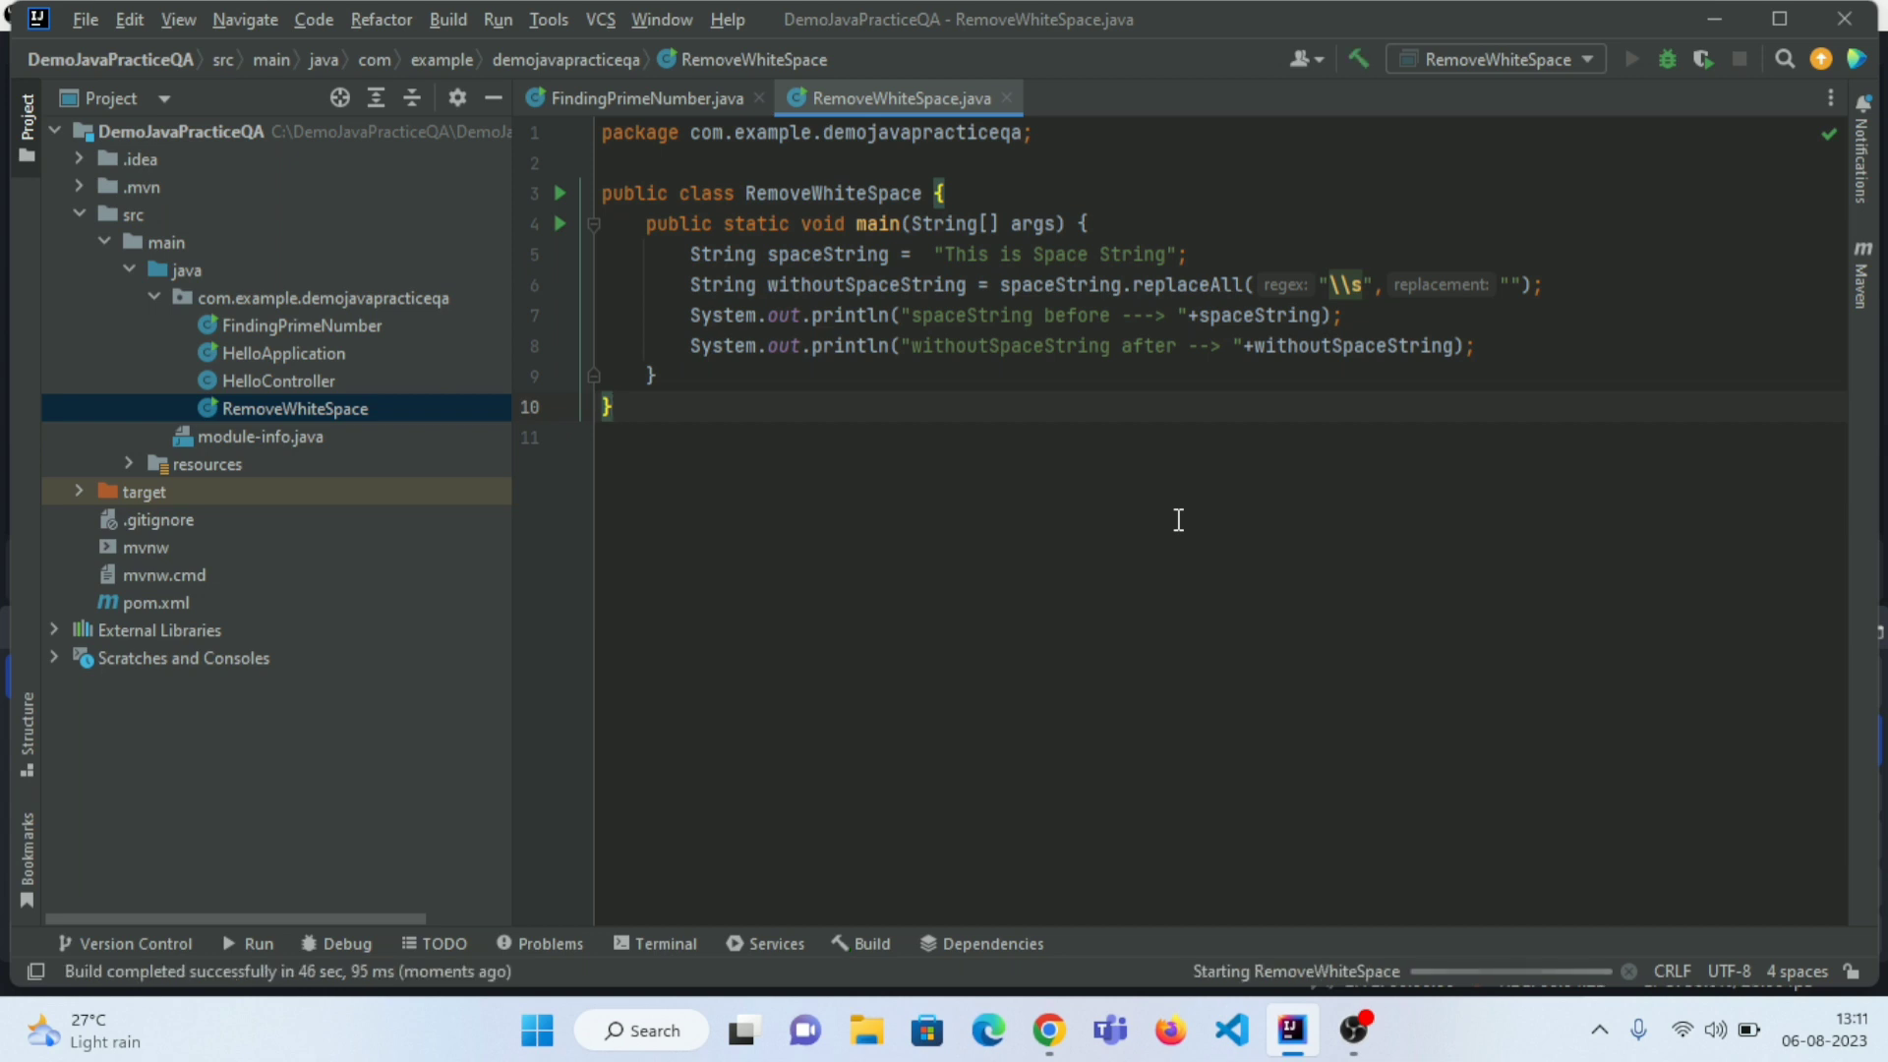
{"action": "left_click", "coordinate": [1634, 59]}
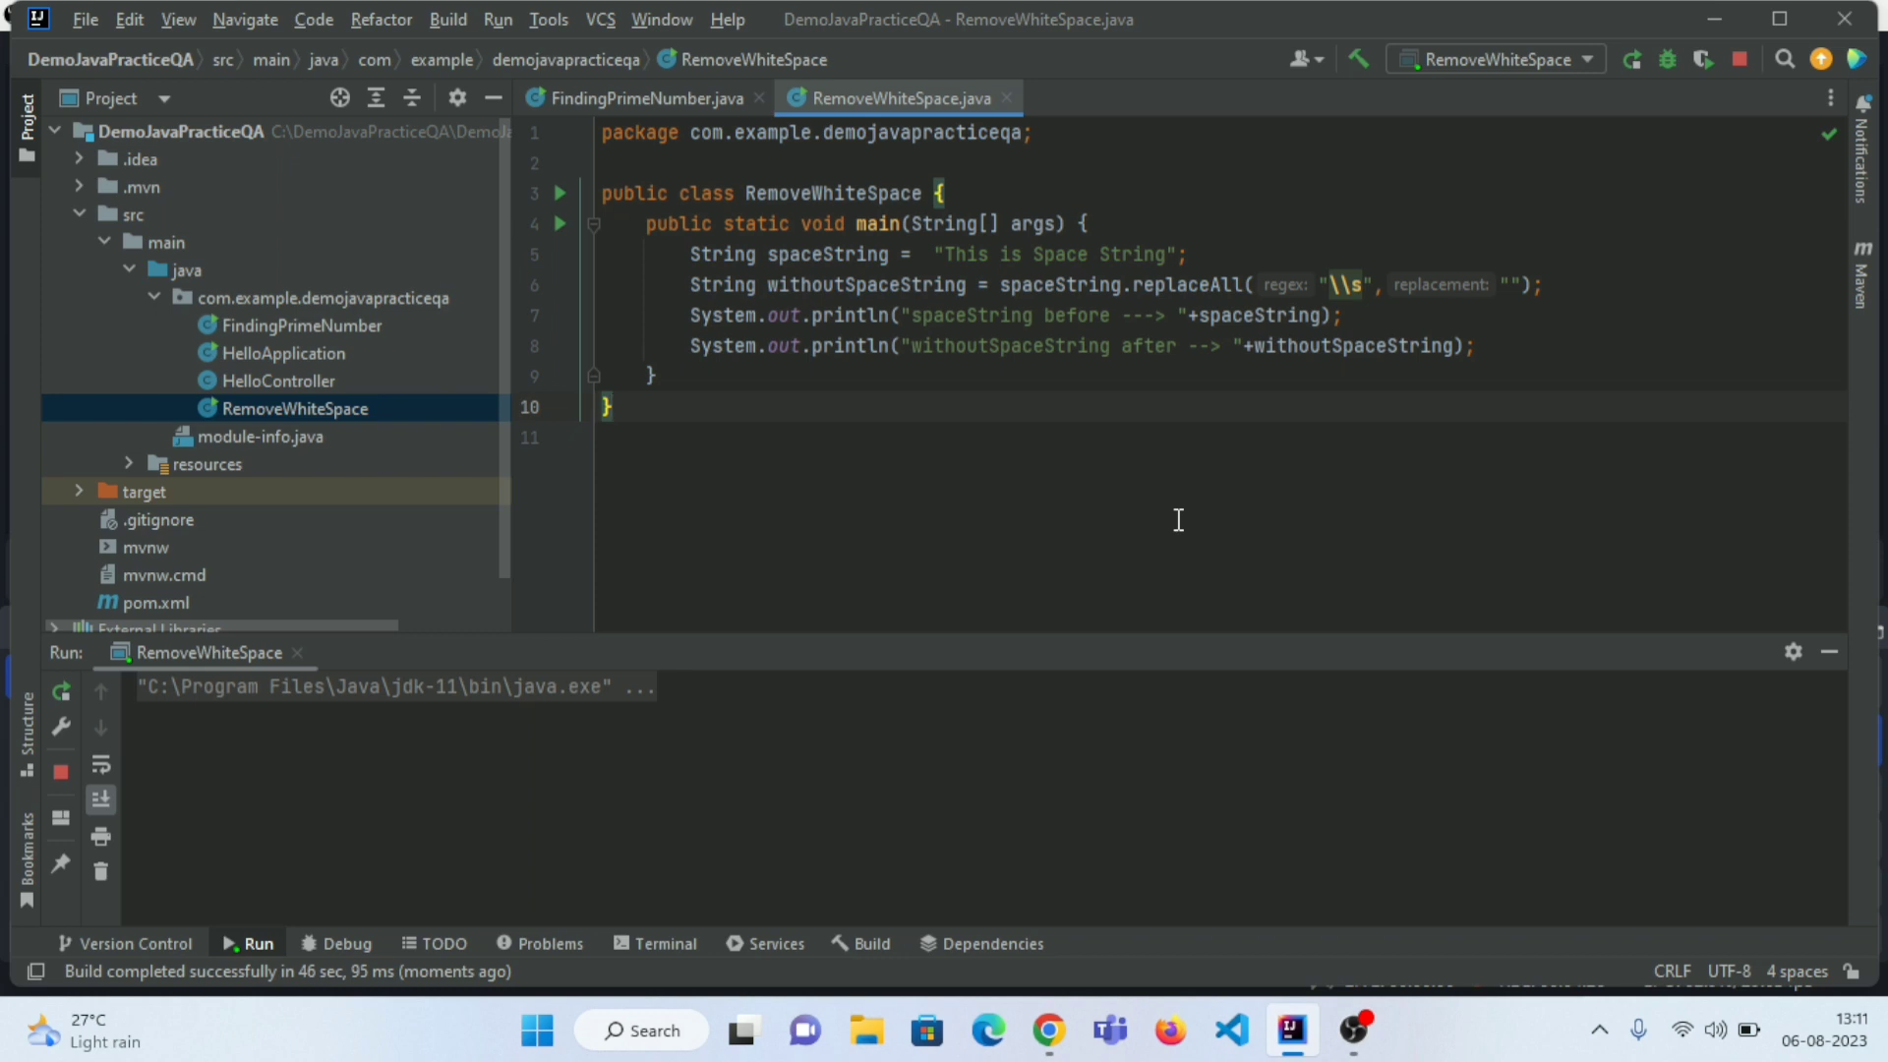
{"action": "left_click", "coordinate": [1633, 58]}
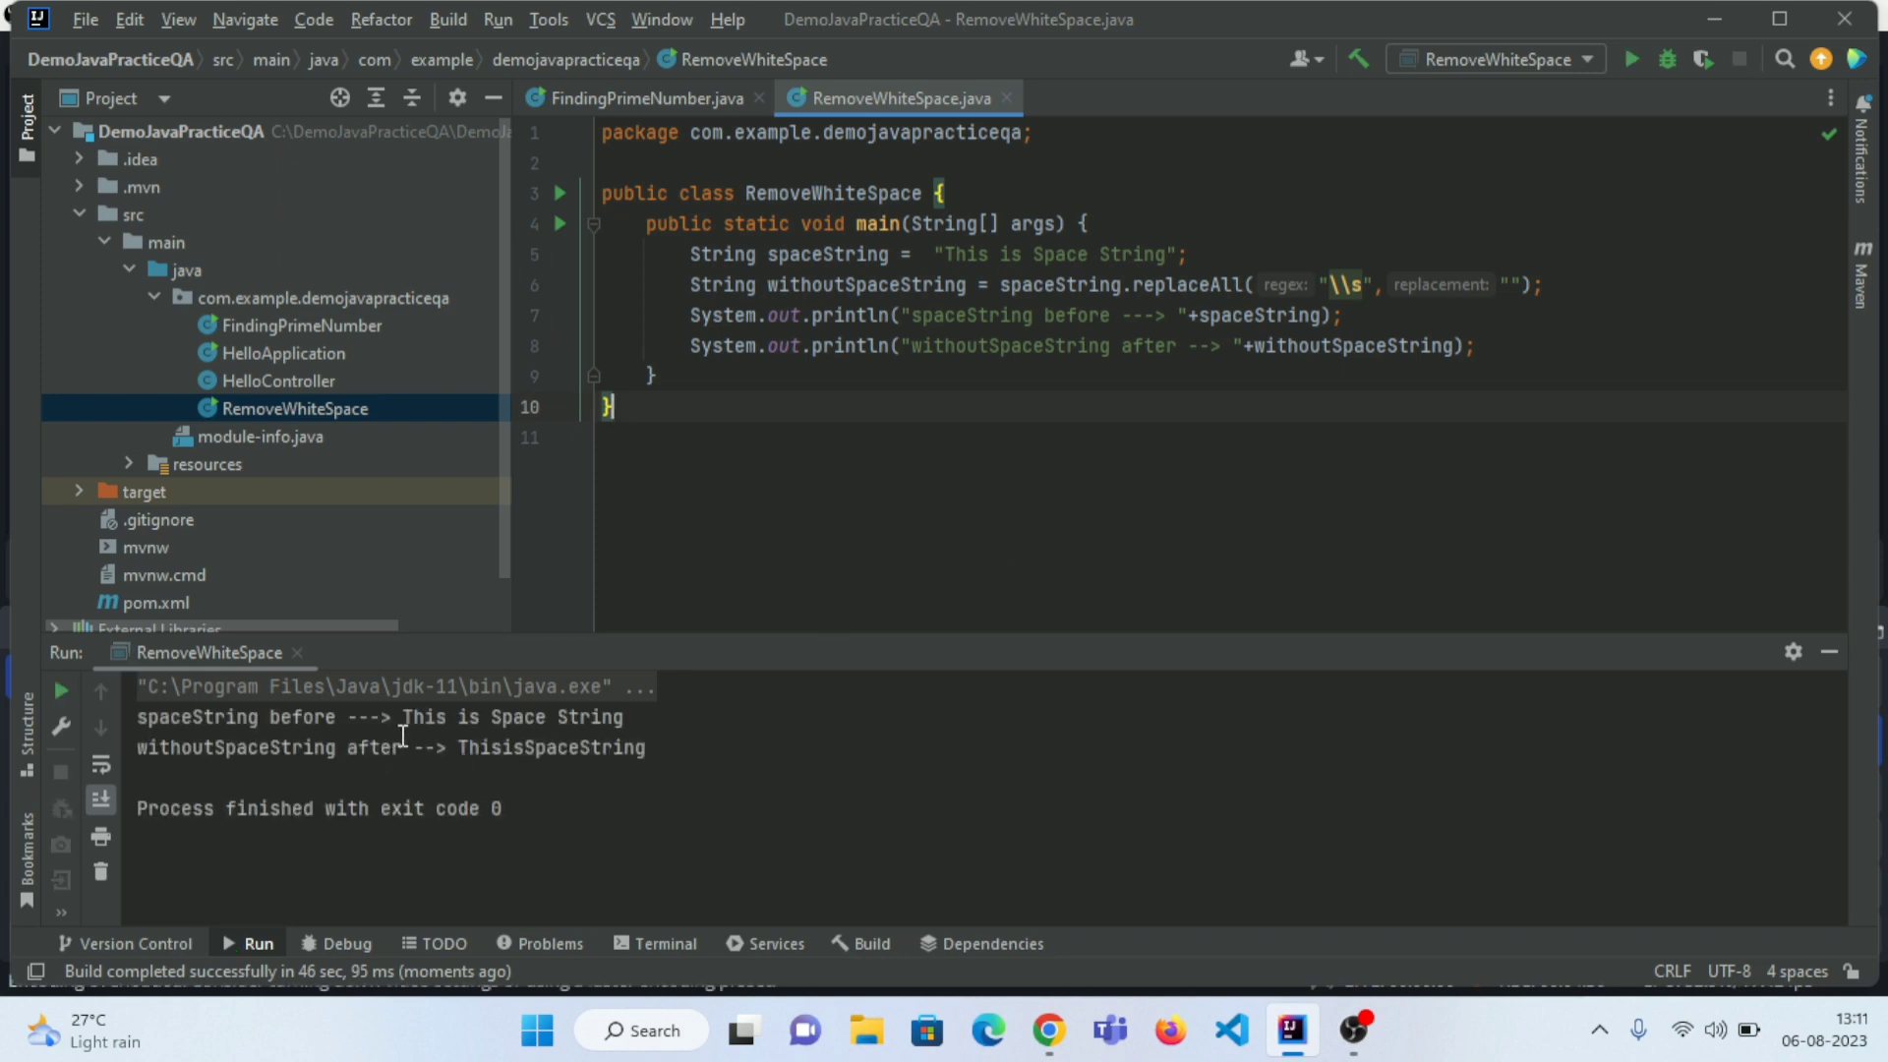
{"action": "left_click_drag", "start_coordinate": [403, 717], "coordinate": [613, 717]}
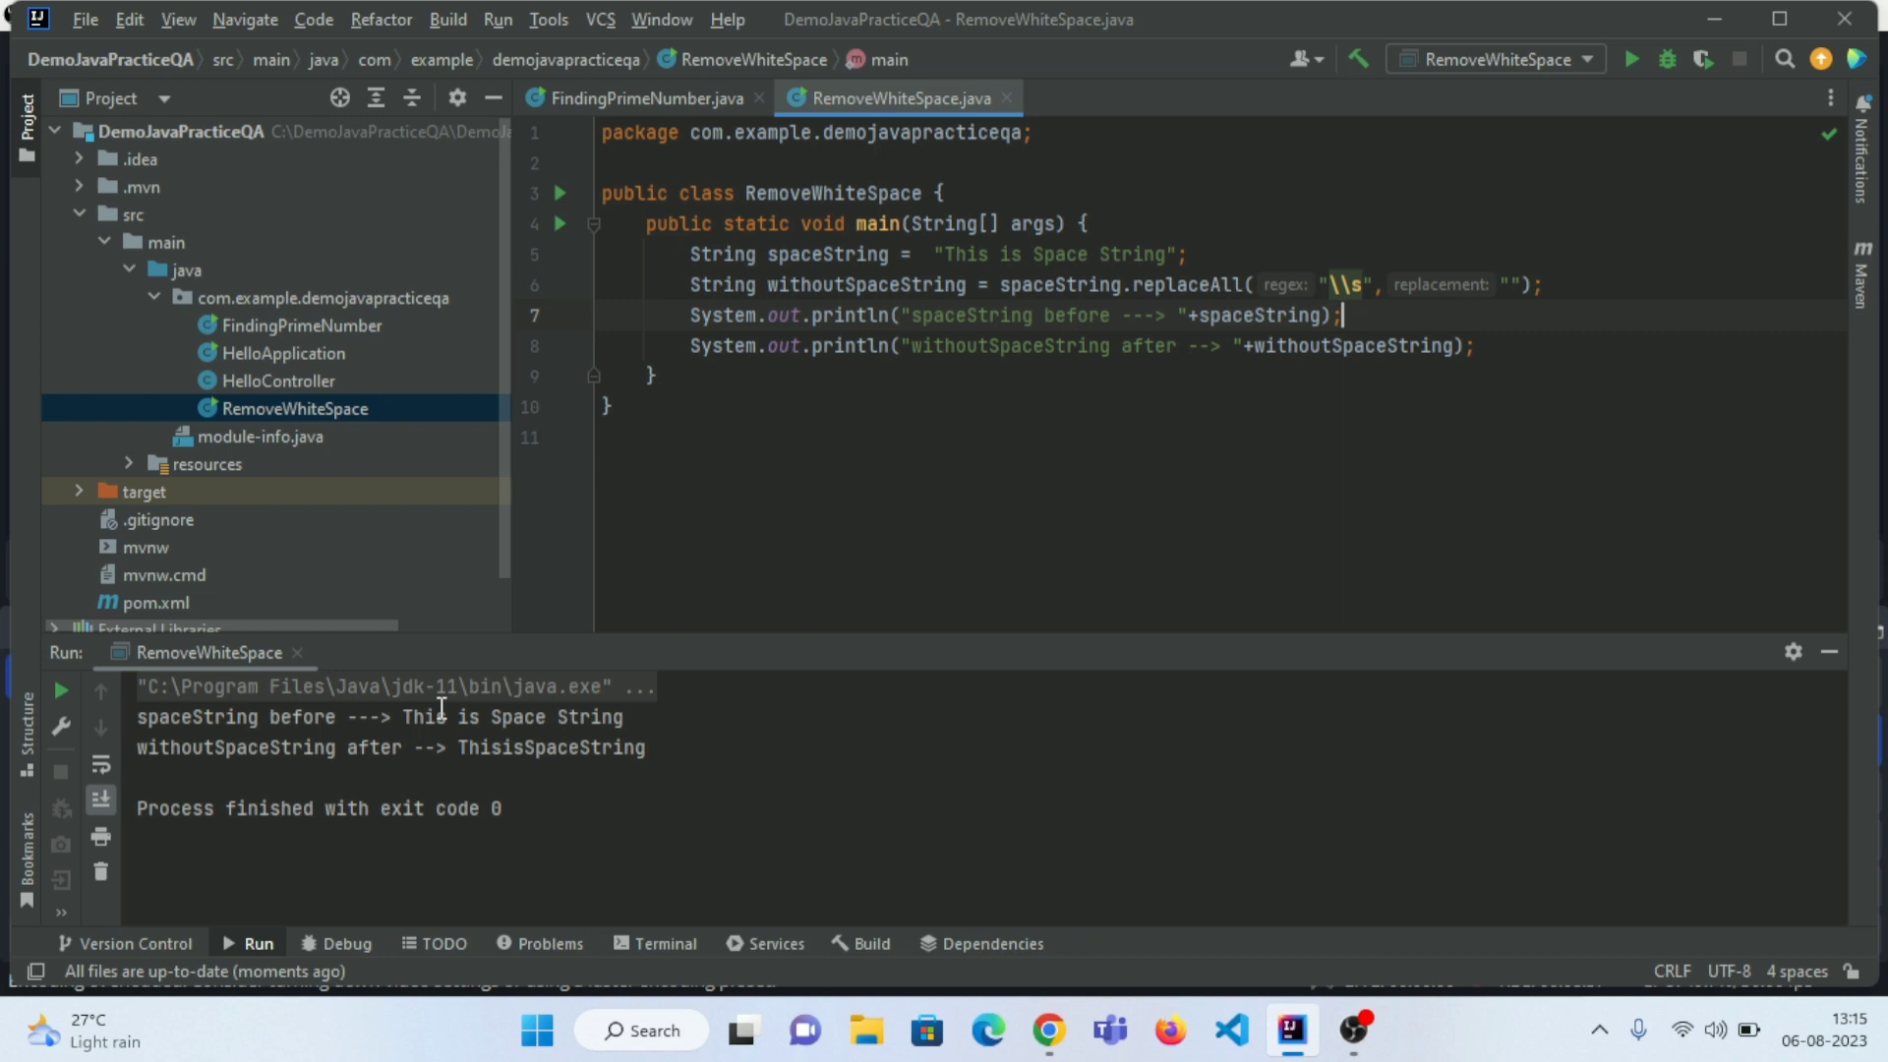
{"action": "left_click_drag", "start_coordinate": [403, 716], "coordinate": [627, 717]}
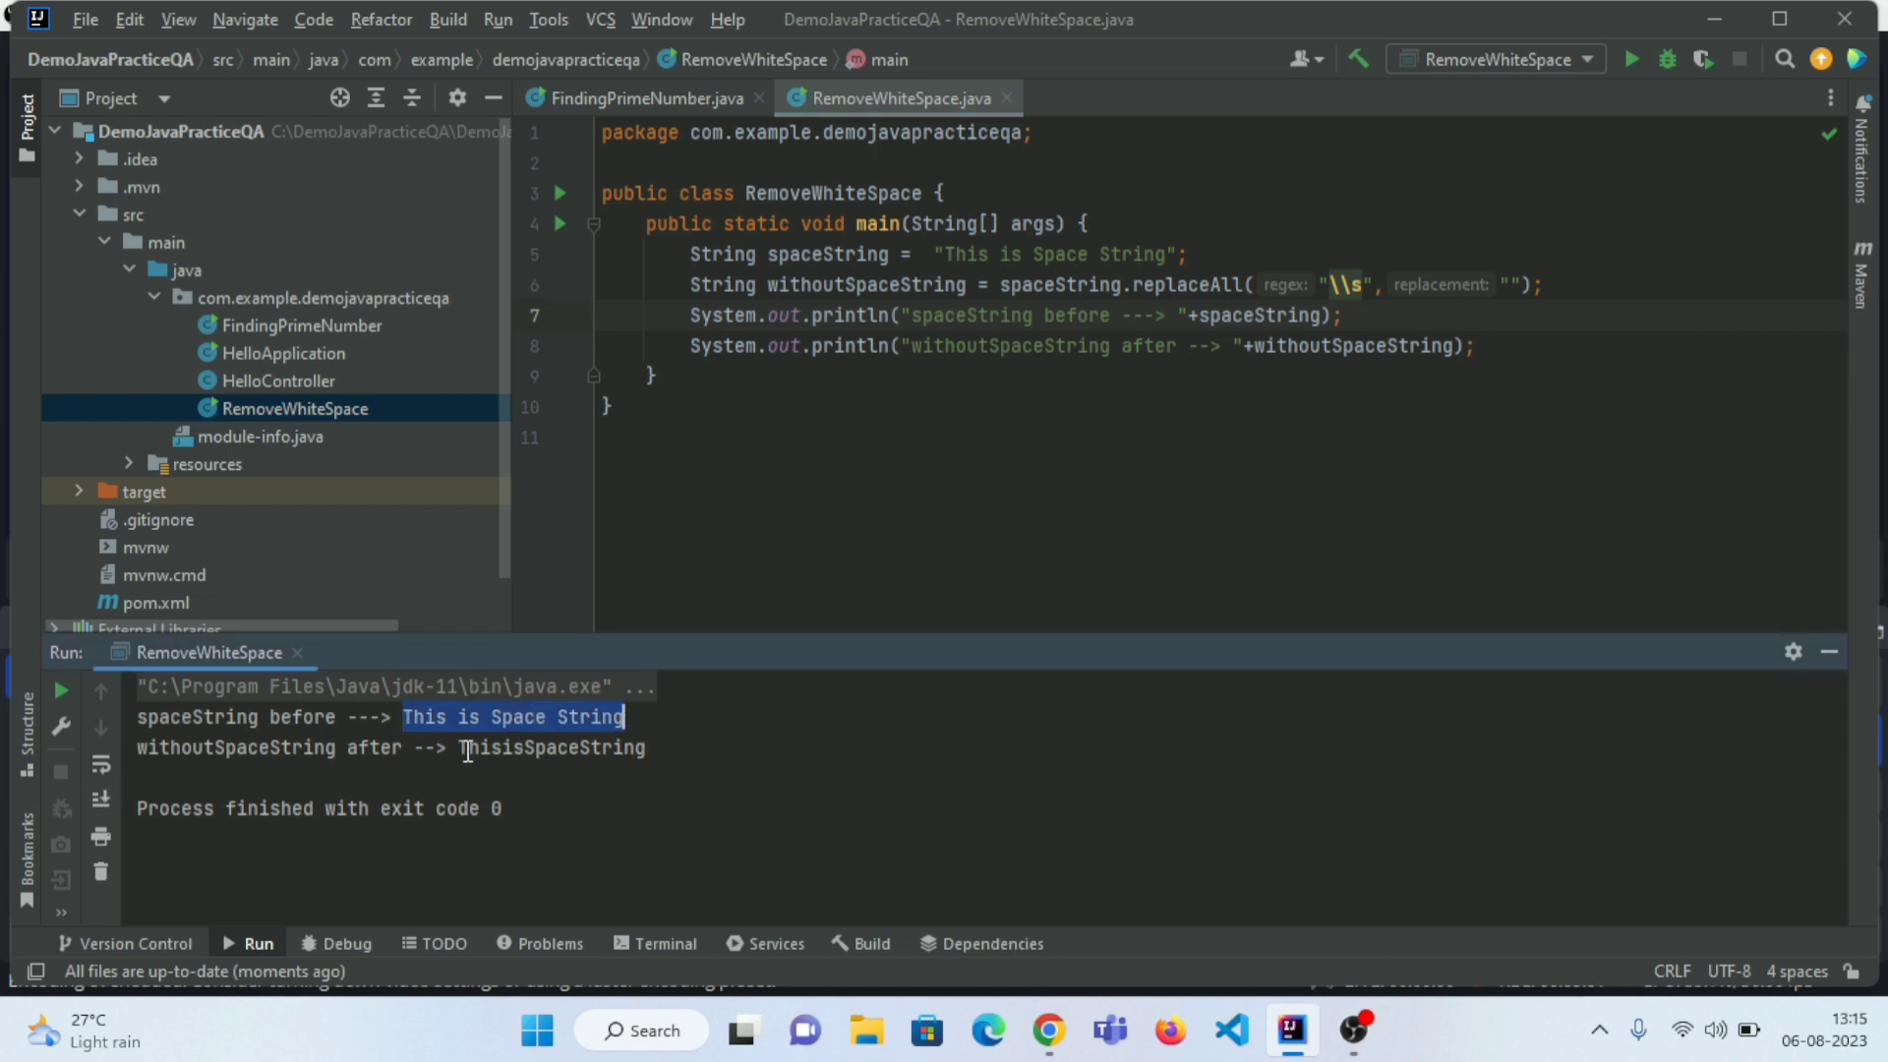
{"action": "double_click", "coordinate": [550, 747]}
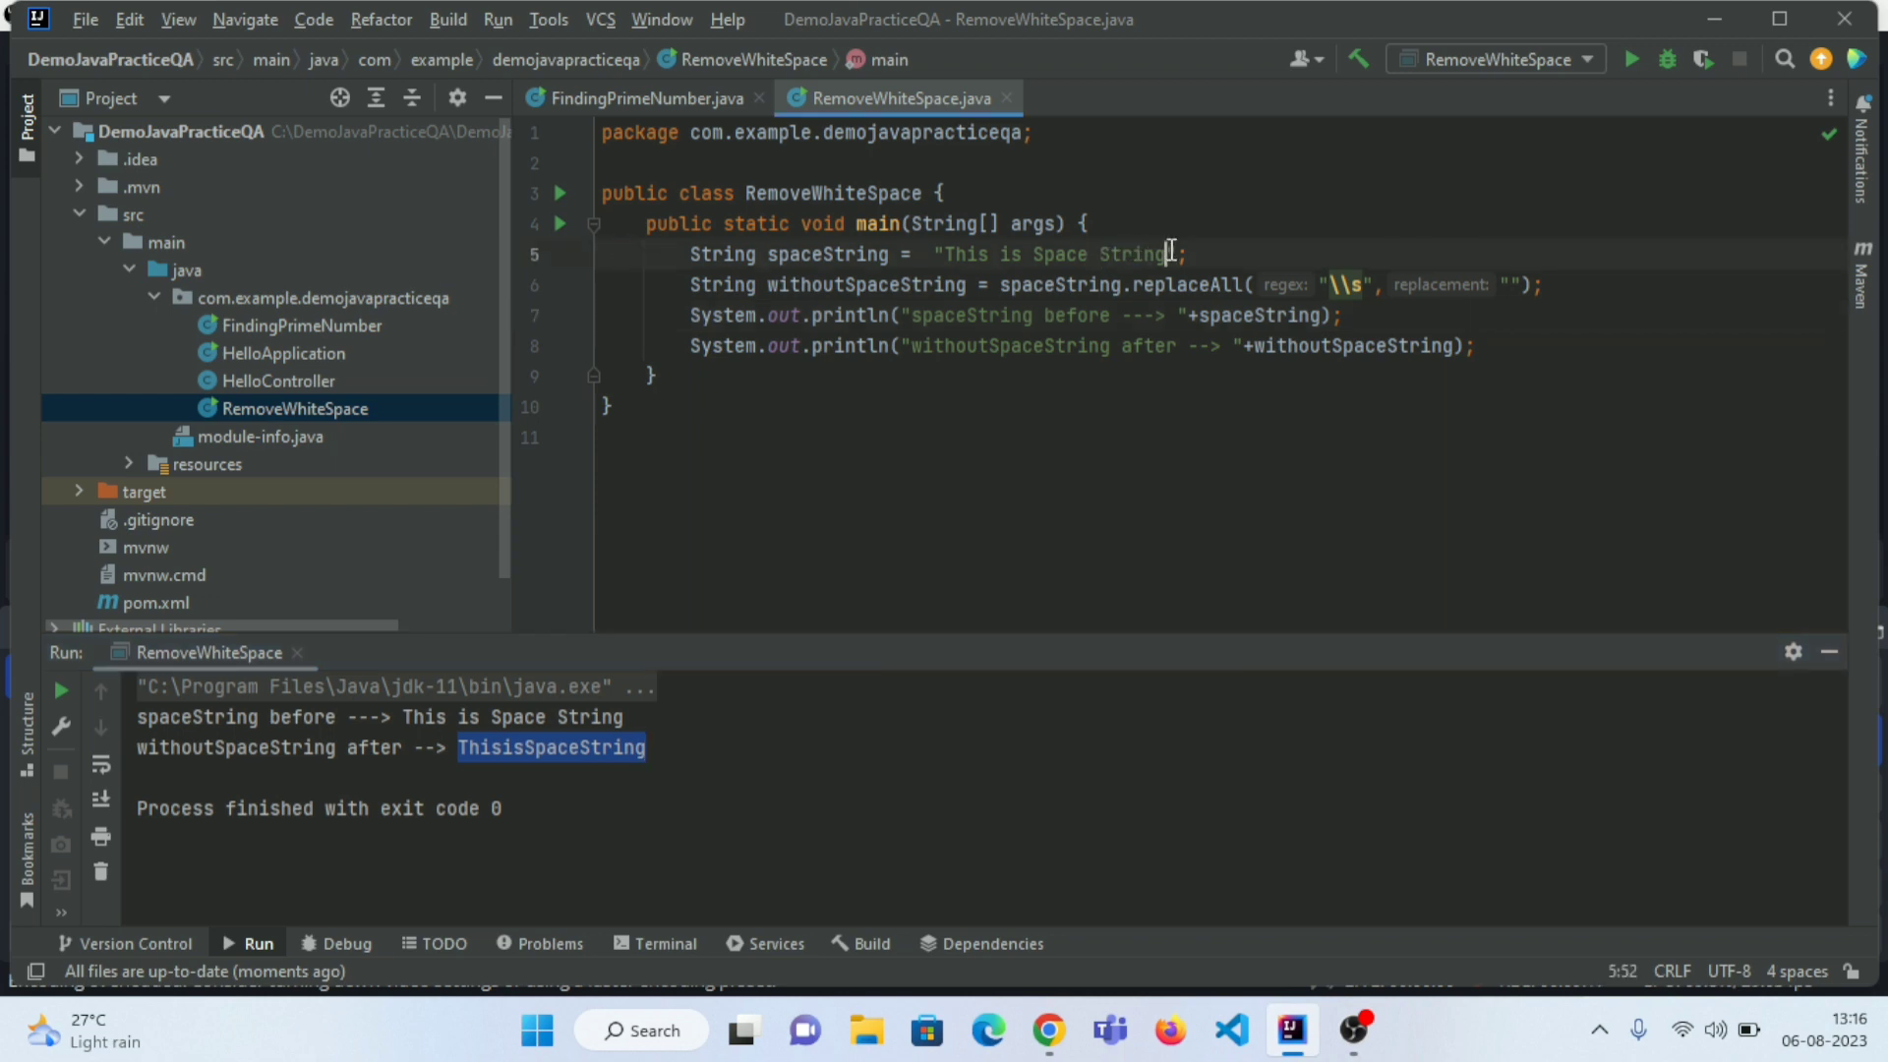
- Append ' contain', a run of spaces, and 'more space' to the spaceString literal
{"action": "type", "text": "cd"}
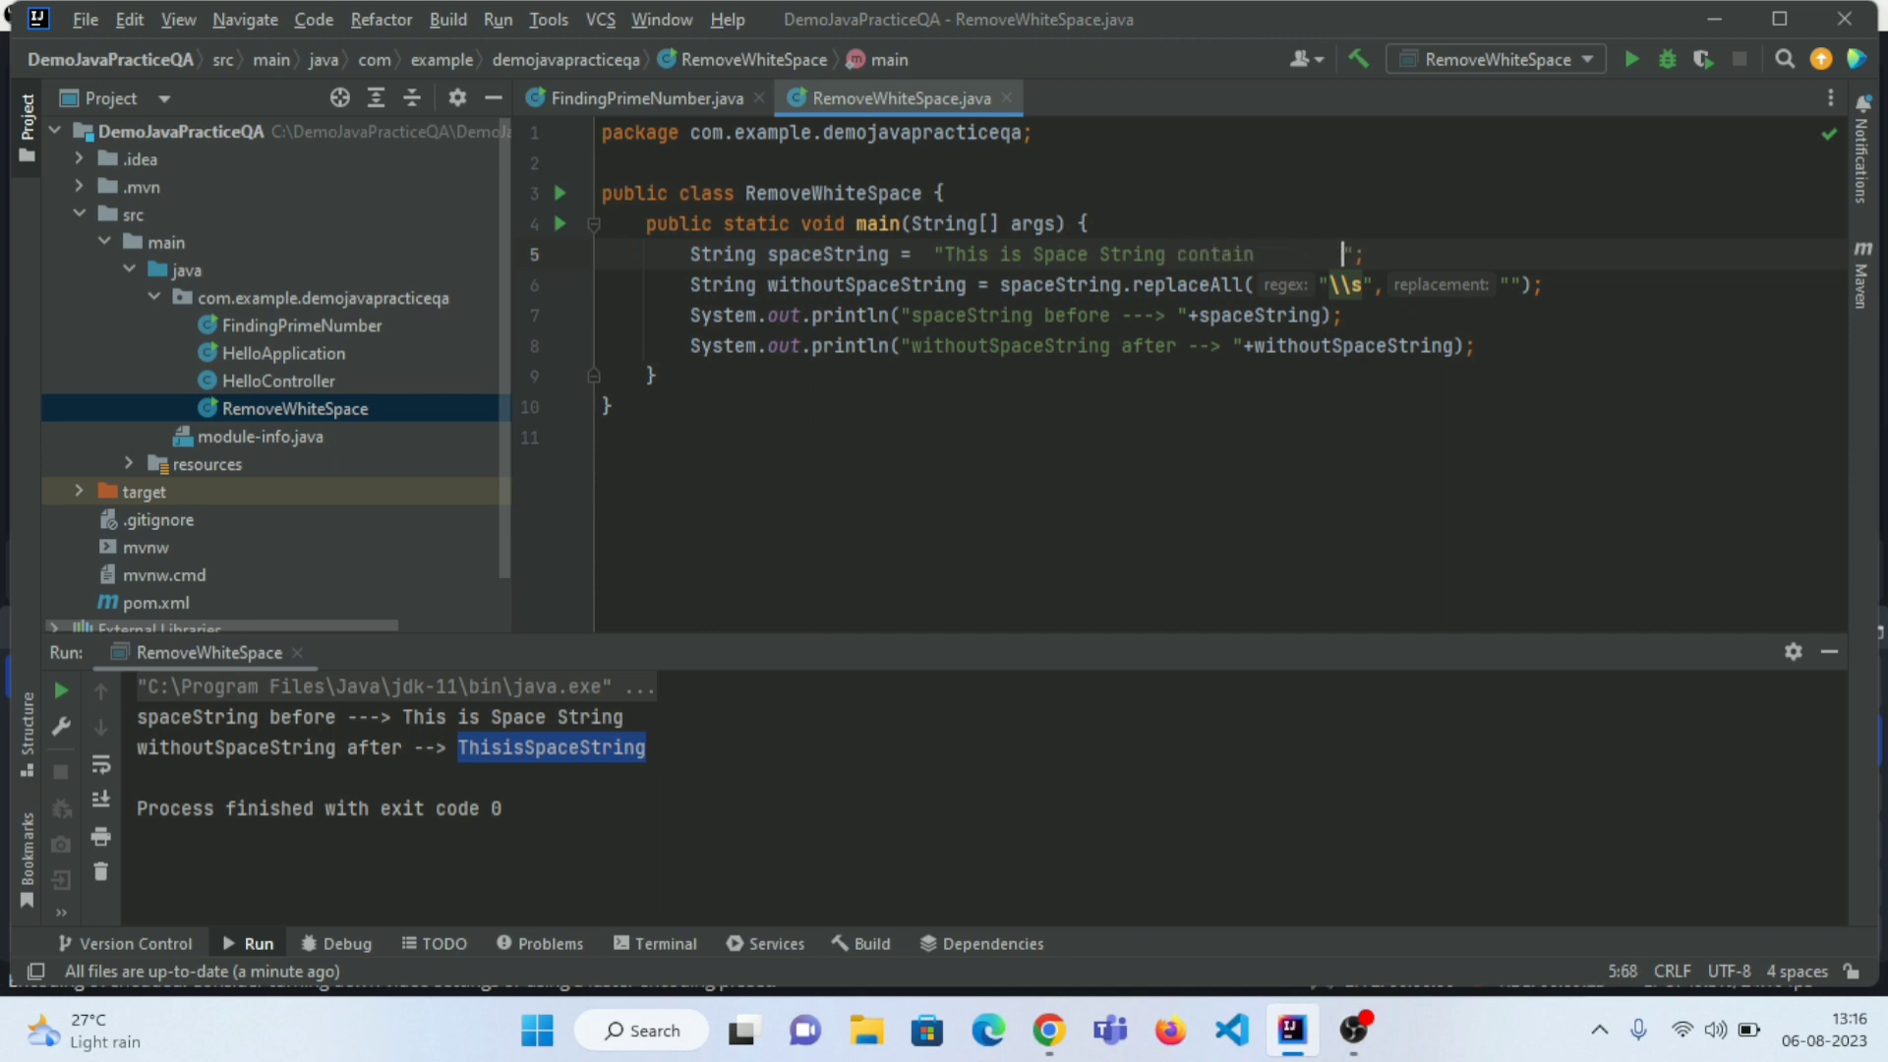
{"action": "type", "text": "more space"}
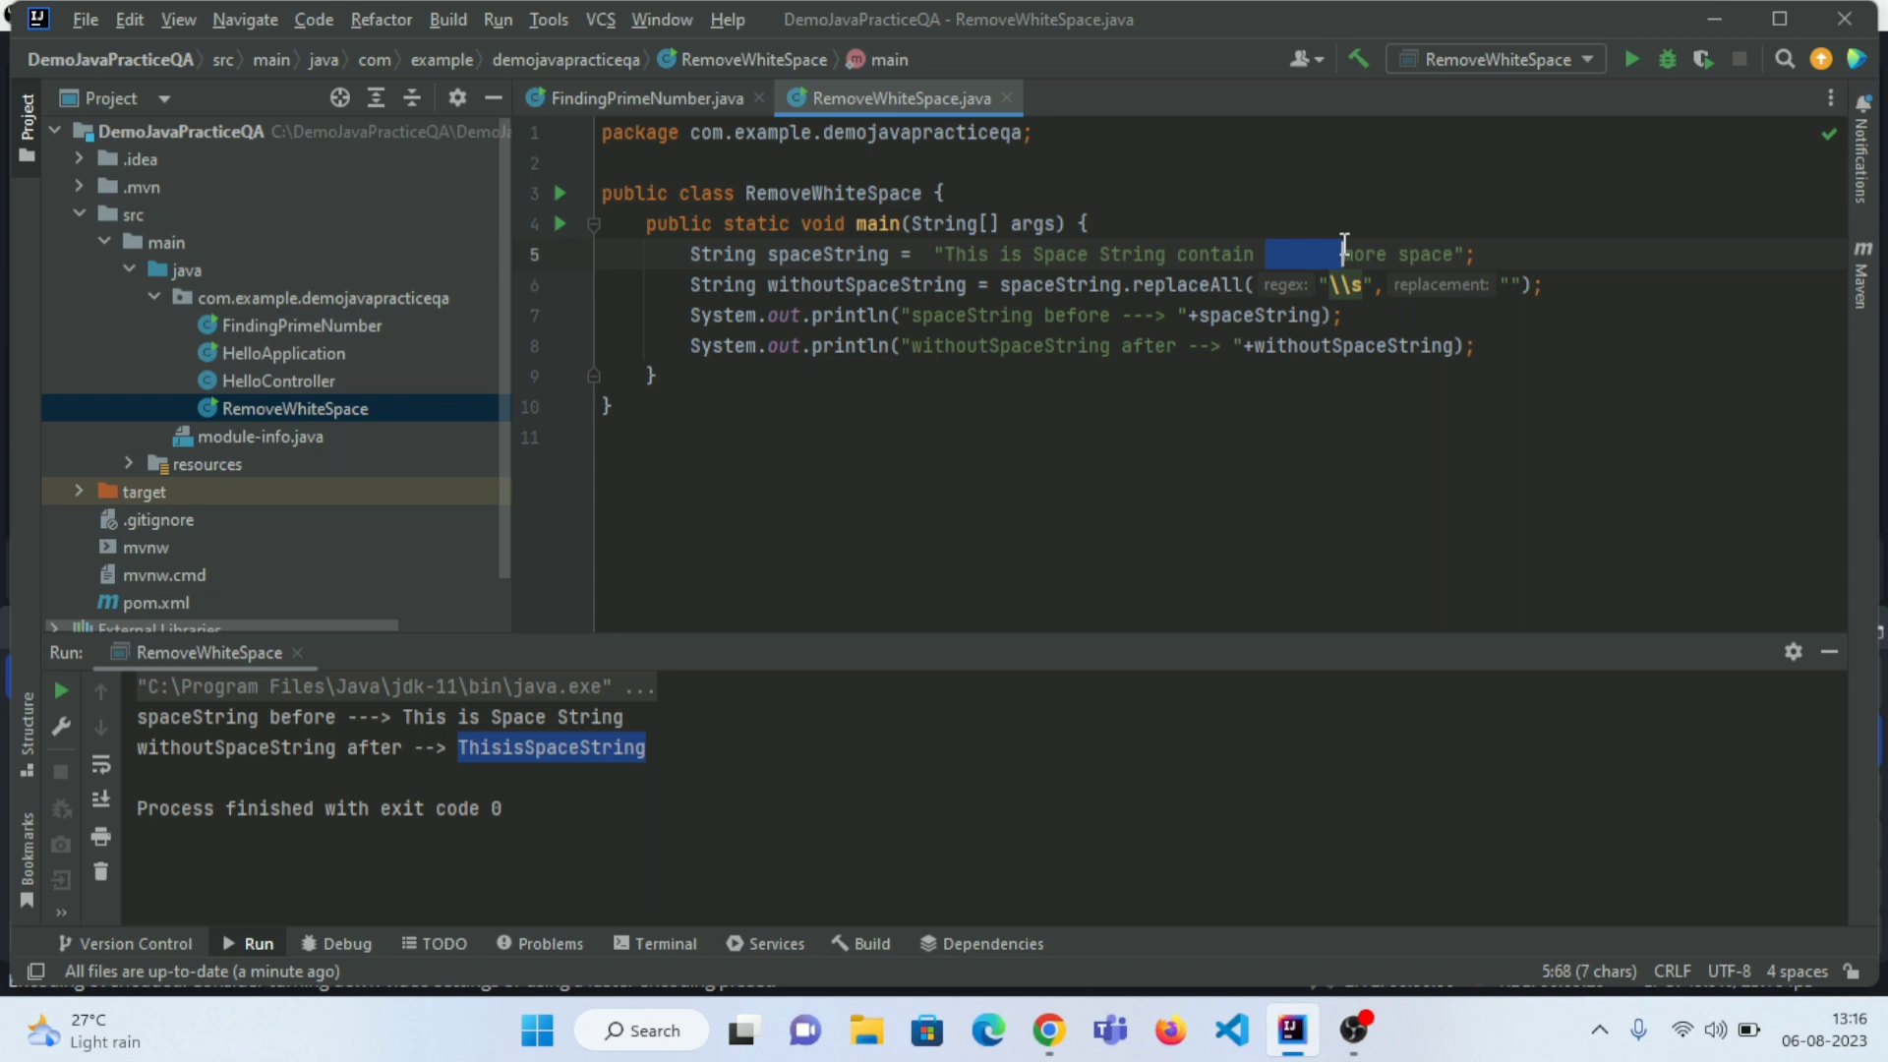
{"action": "mouse_move", "coordinate": [1064, 255]}
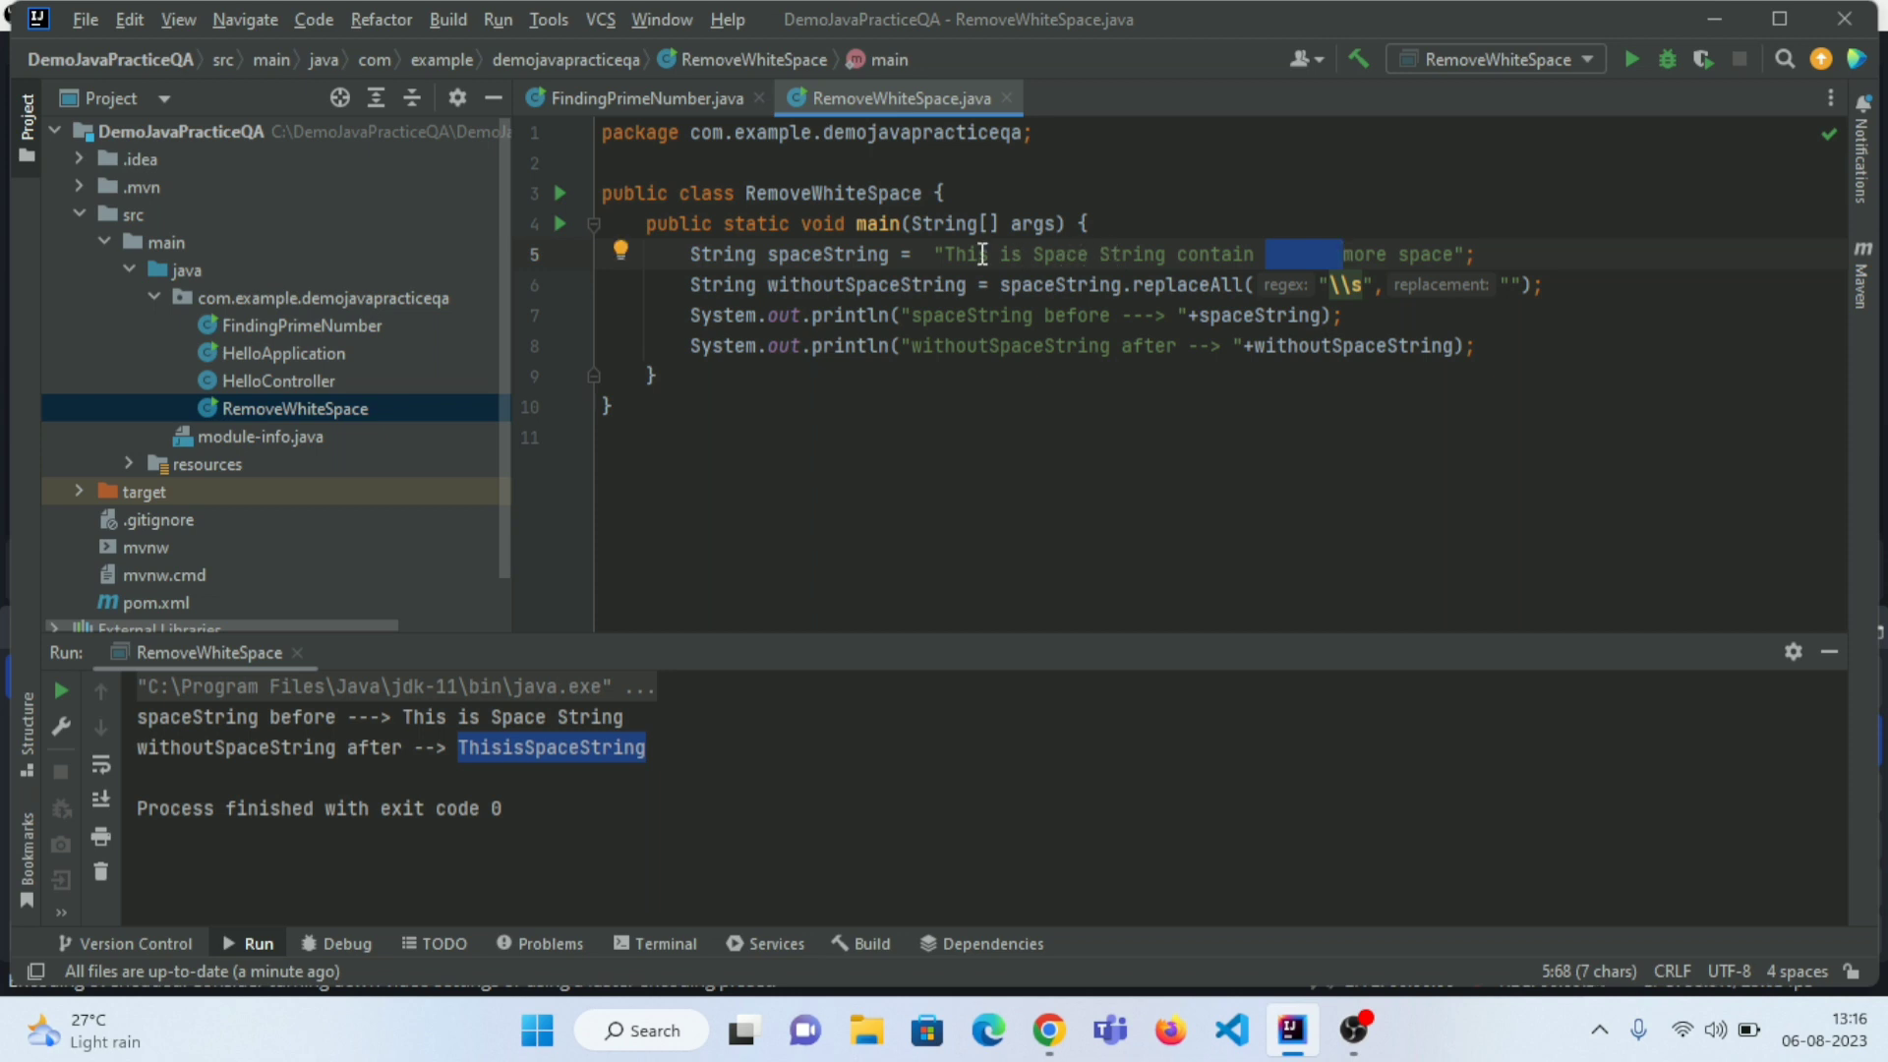
{"action": "mouse_move", "coordinate": [666, 606]}
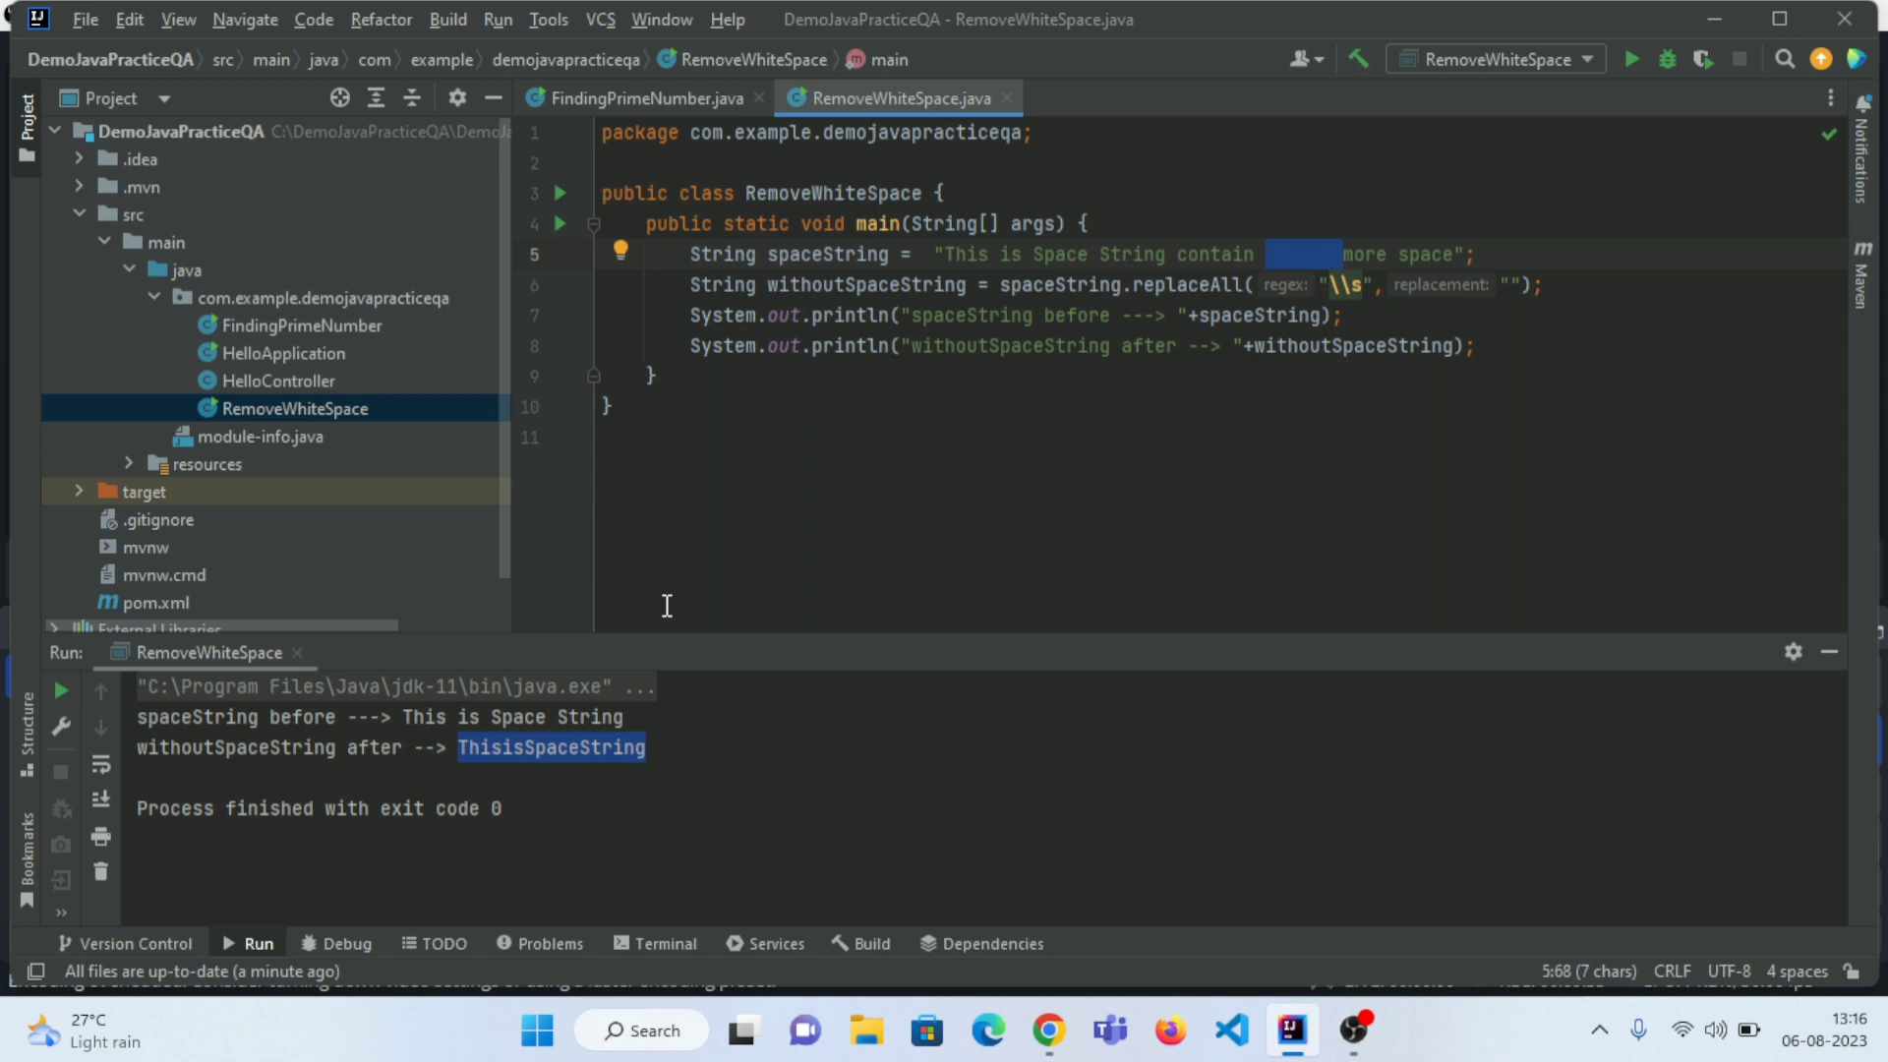
{"action": "mouse_move", "coordinate": [563, 763]}
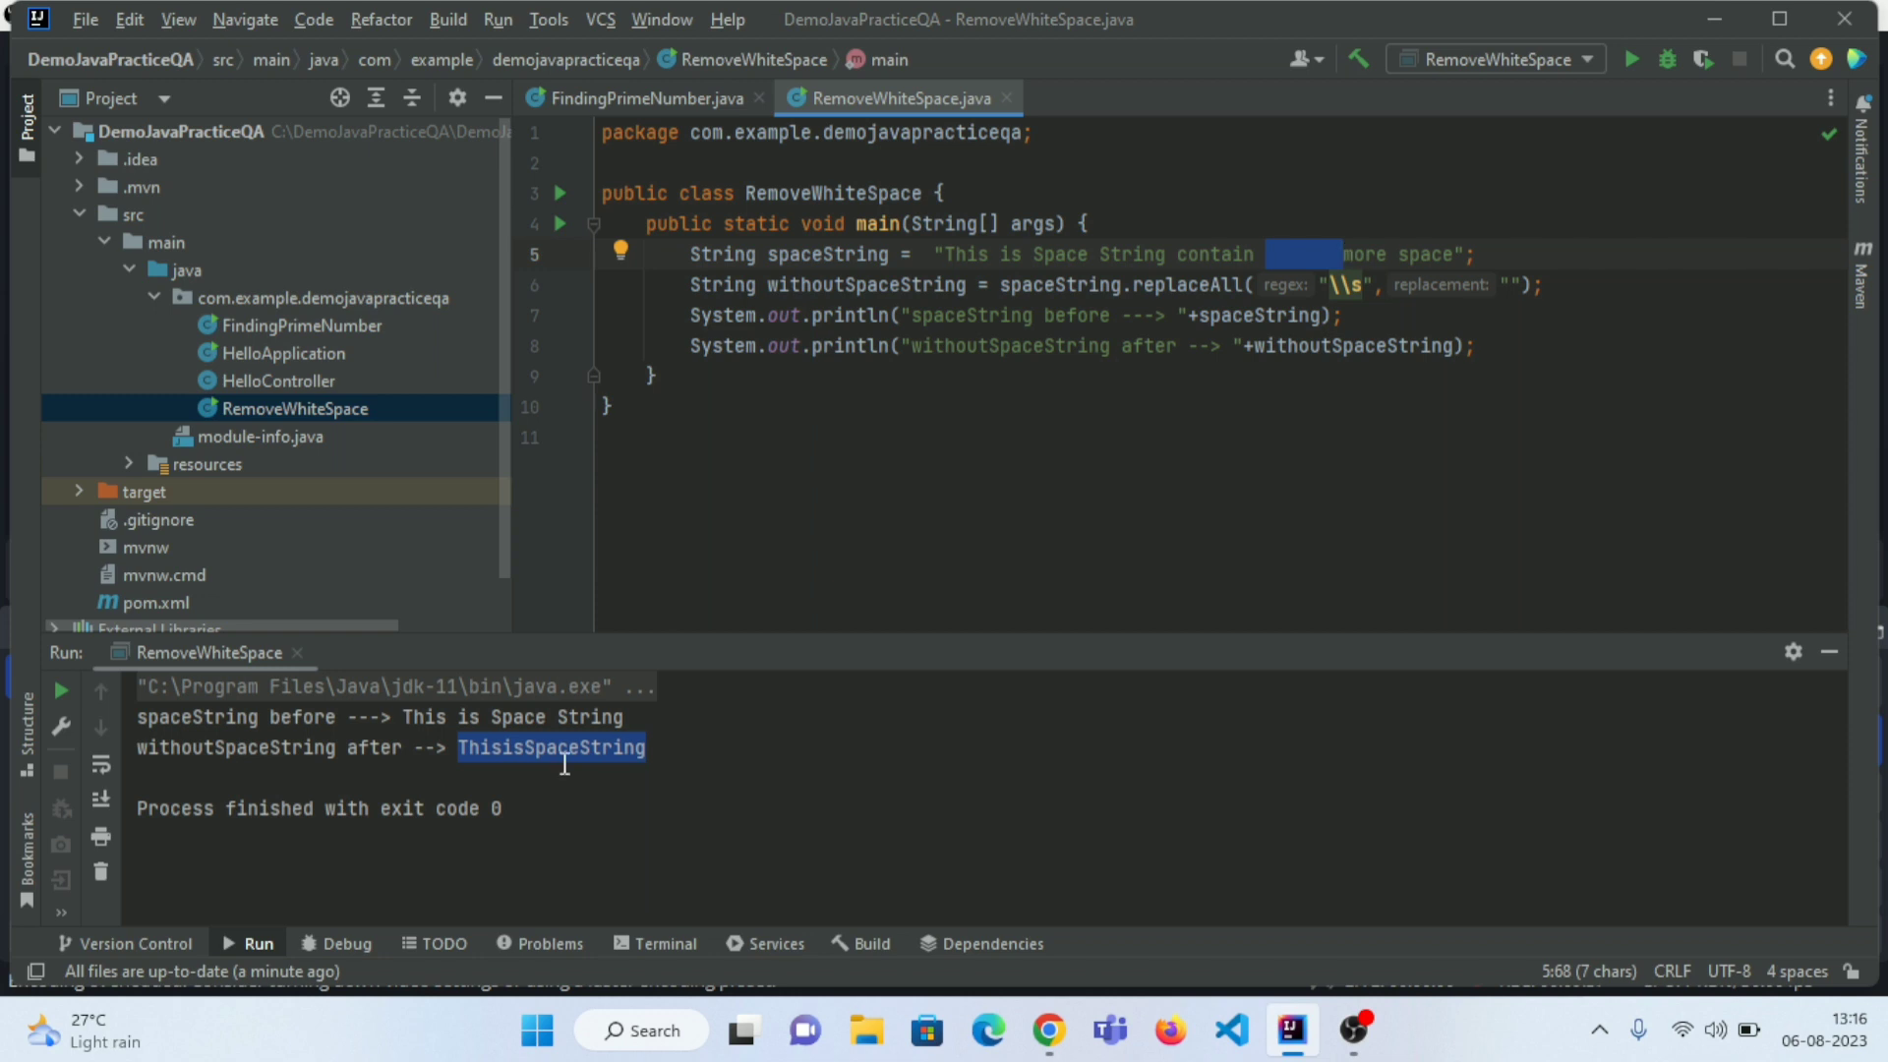
{"action": "mouse_move", "coordinate": [1175, 483]}
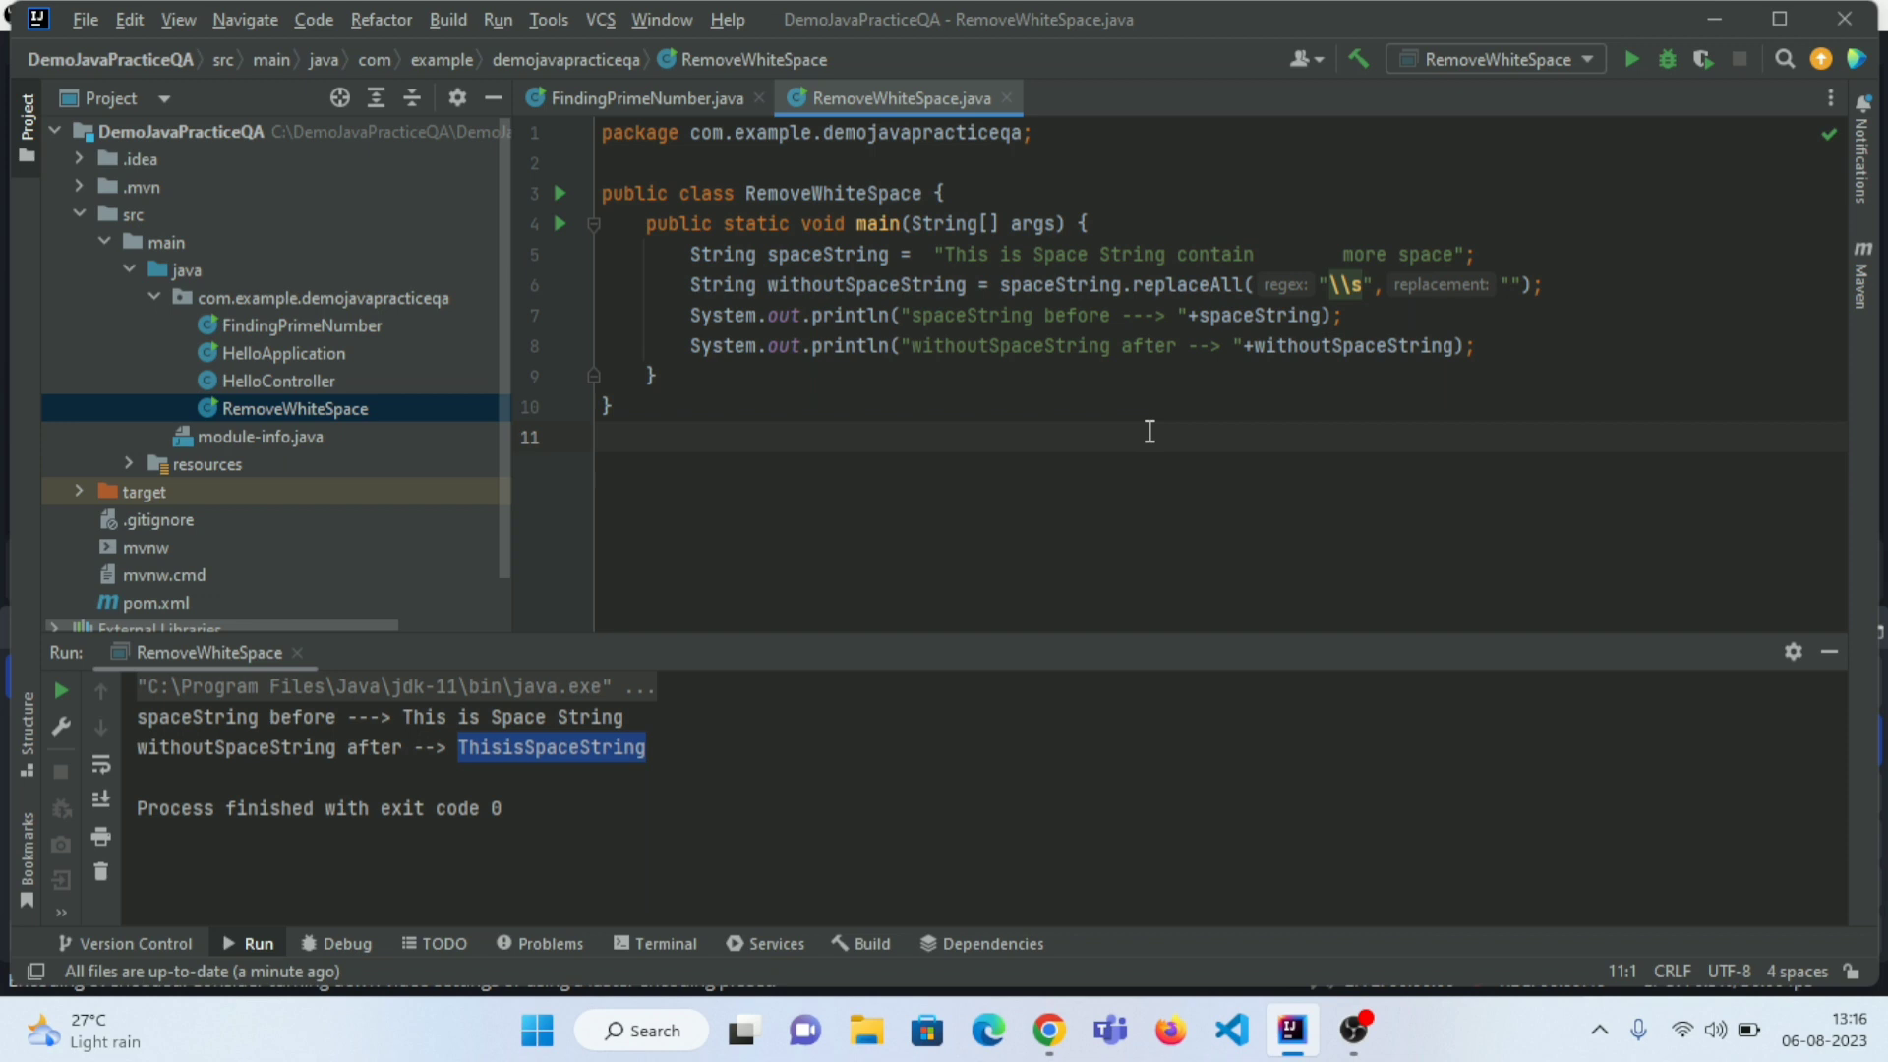
- Rerun RemoveWhiteSpace.main() to print the longer string and its processed version
{"action": "right_click", "coordinate": [1148, 431]}
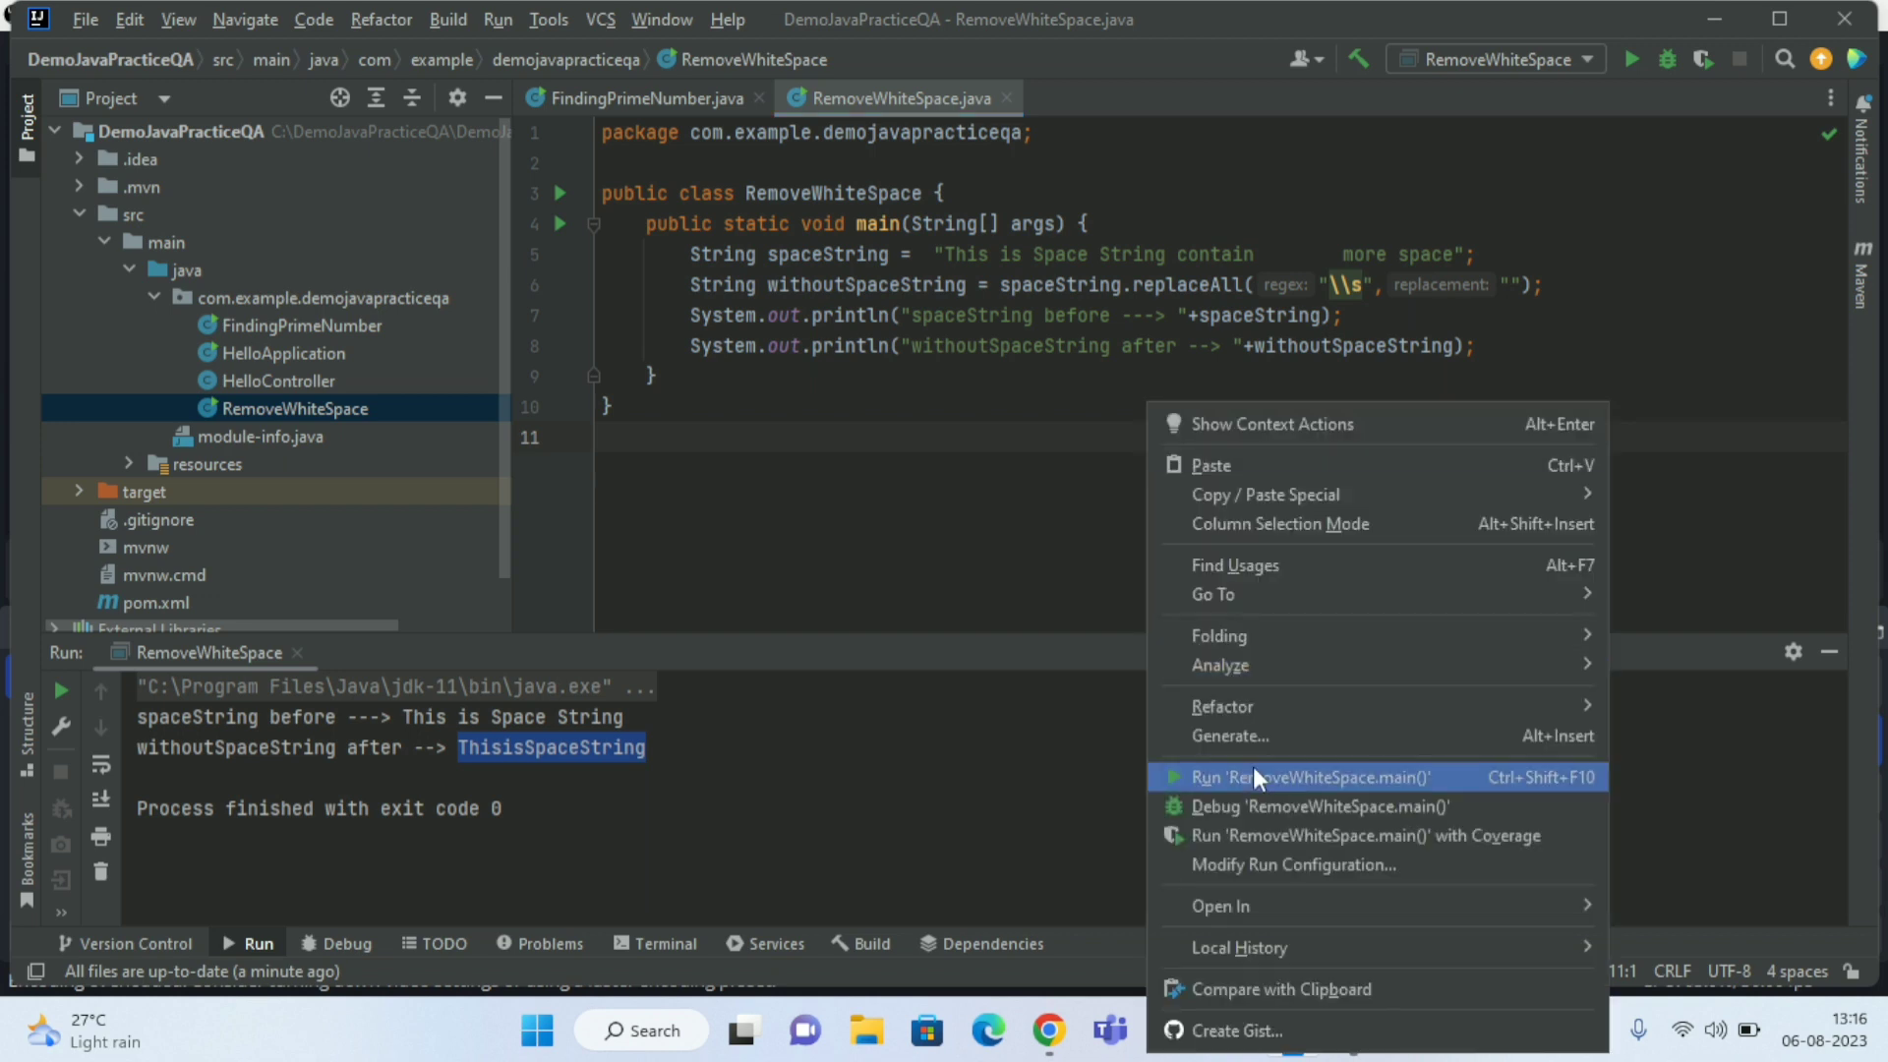
{"action": "left_click", "coordinate": [1309, 777]}
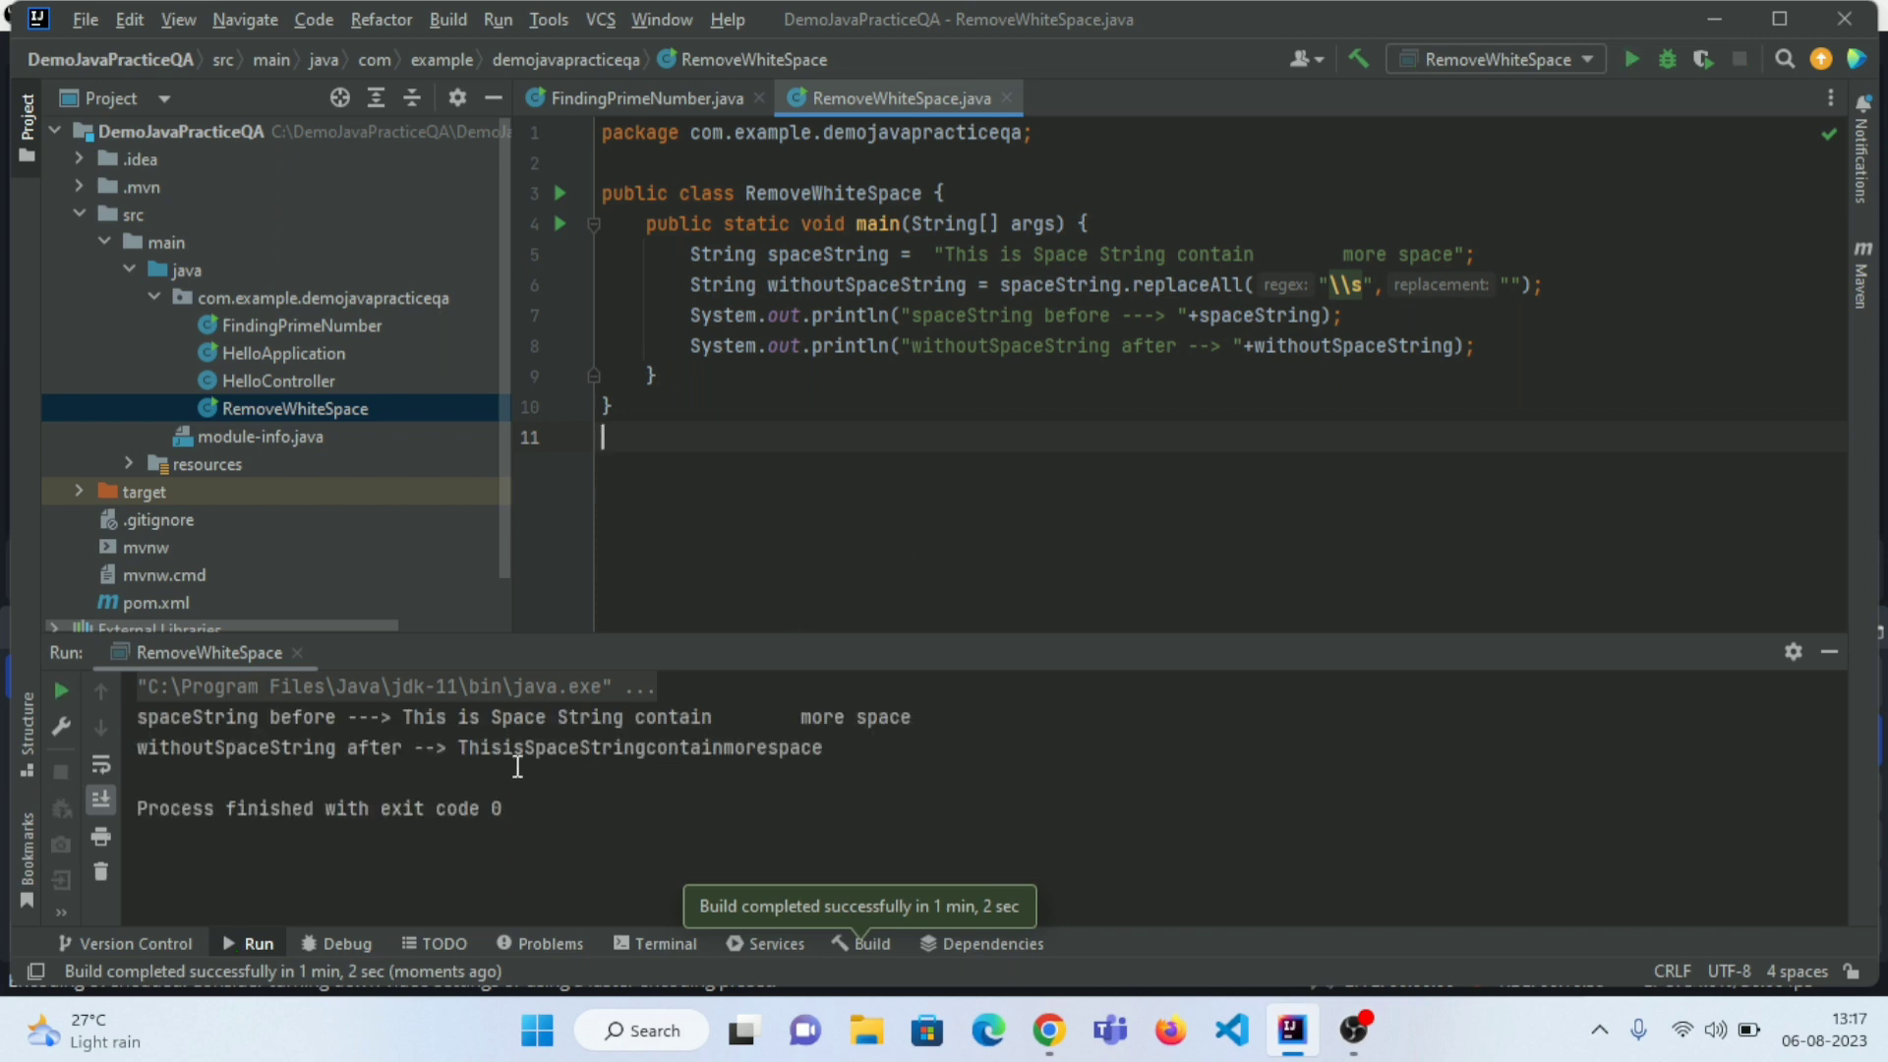
{"action": "left_click_drag", "start_coordinate": [398, 717], "coordinate": [495, 716]}
{"action": "type", "text": "{2,}"}
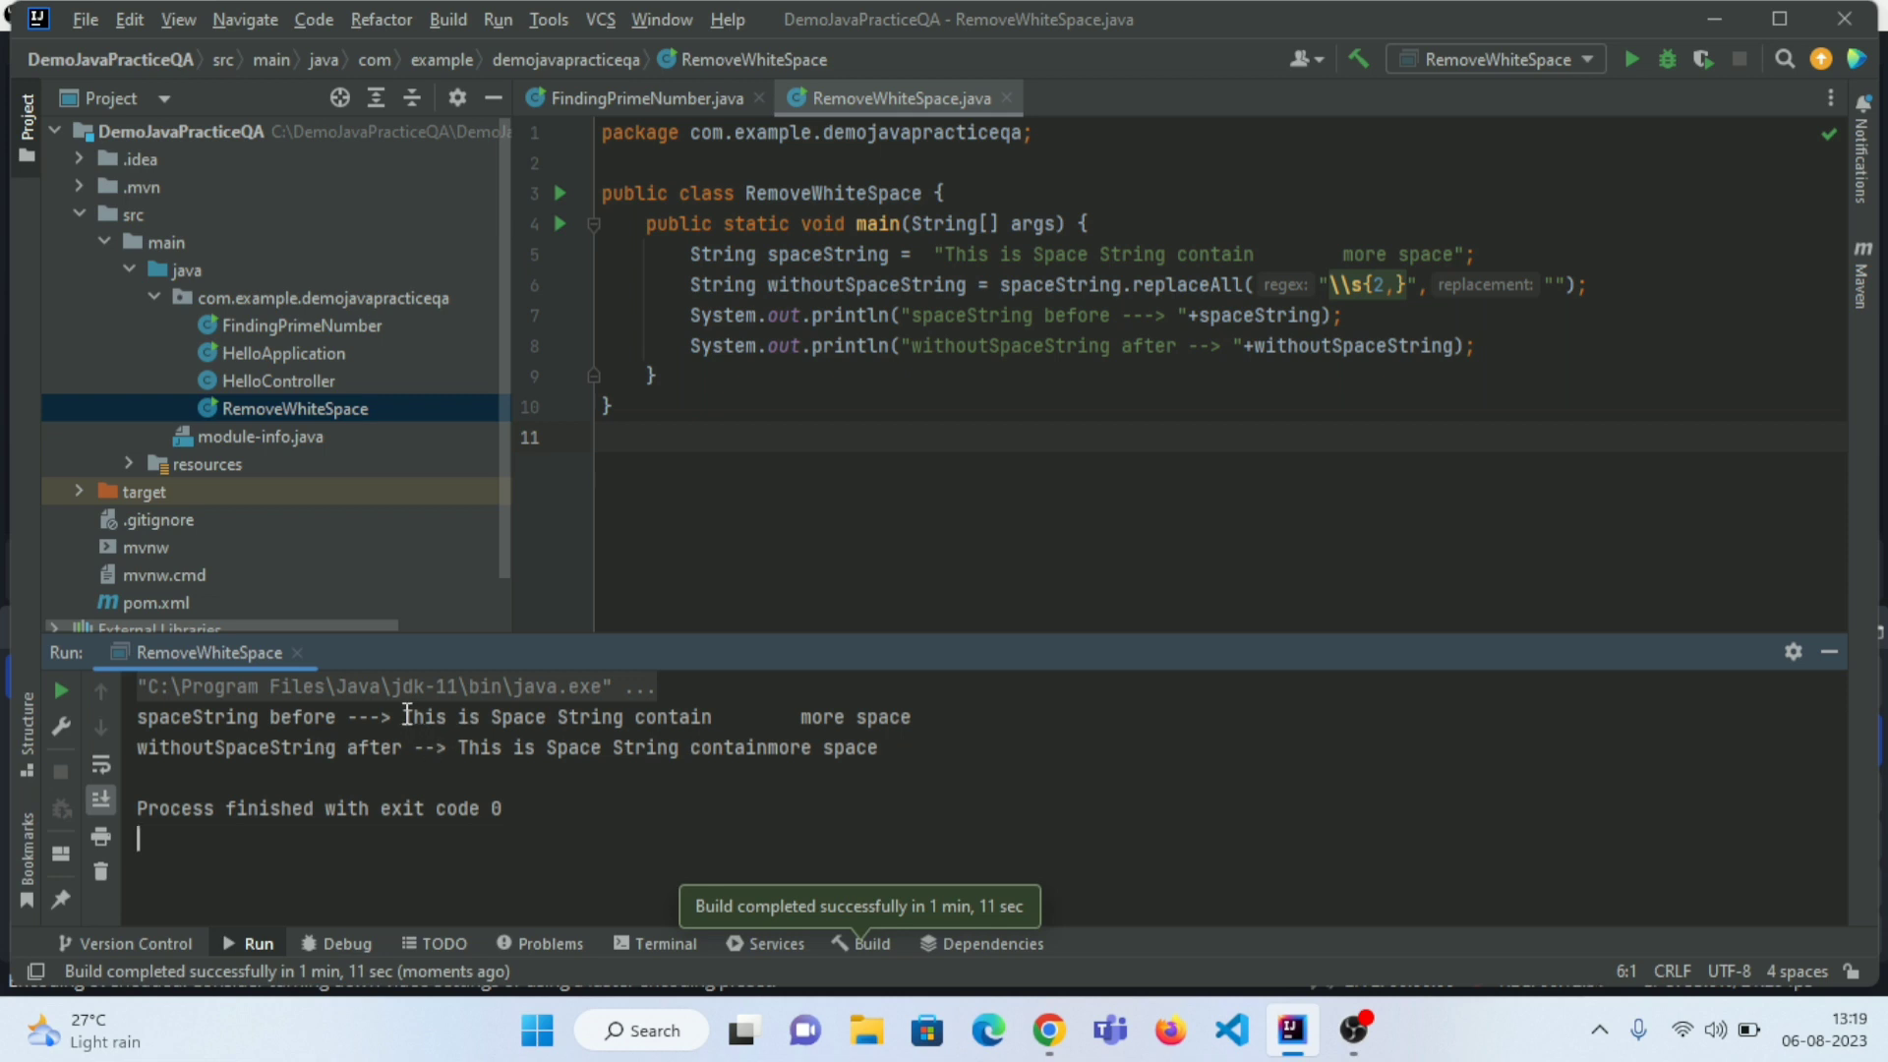
- Select the original spaced string in the run output to compare with the collapsed result
{"action": "left_click_drag", "start_coordinate": [405, 717], "coordinate": [909, 717]}
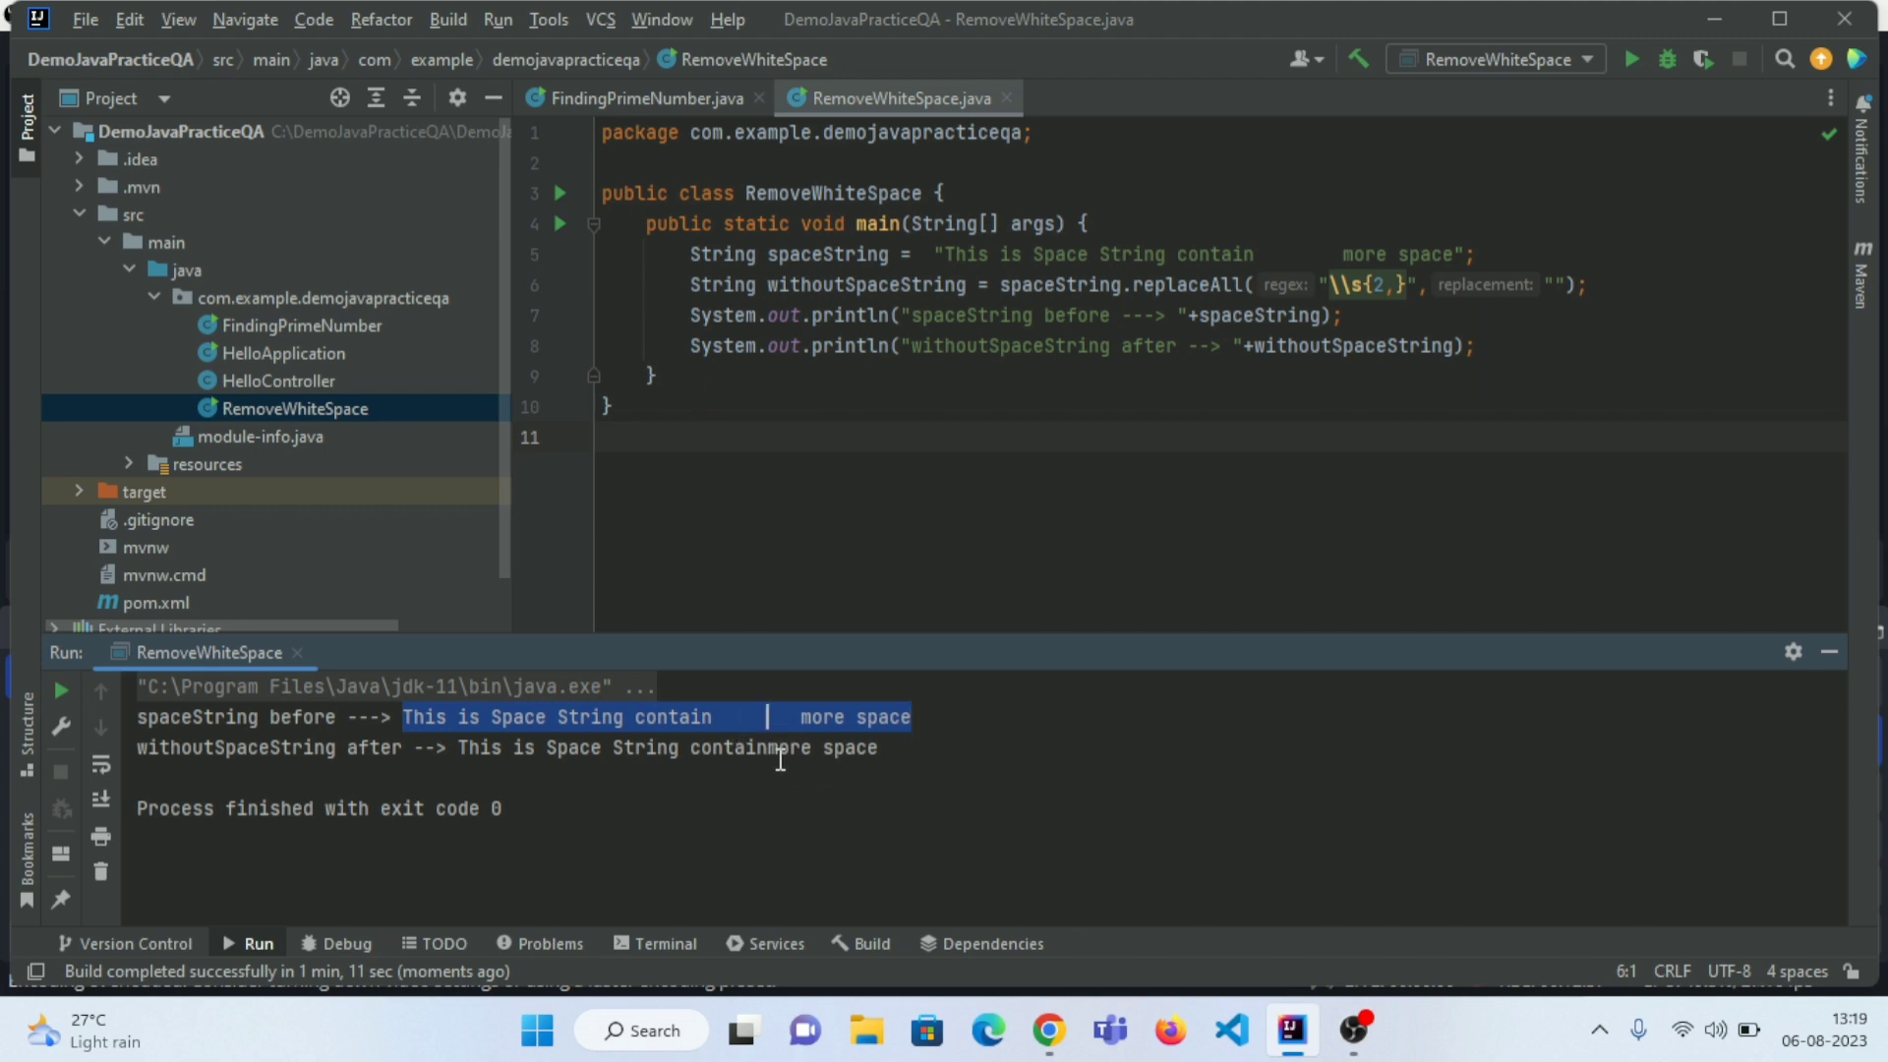
- Change the replaceAll replacement to a single space " " and rerun RemoveWhiteSpace.main()
{"action": "double_click", "coordinate": [750, 747]}
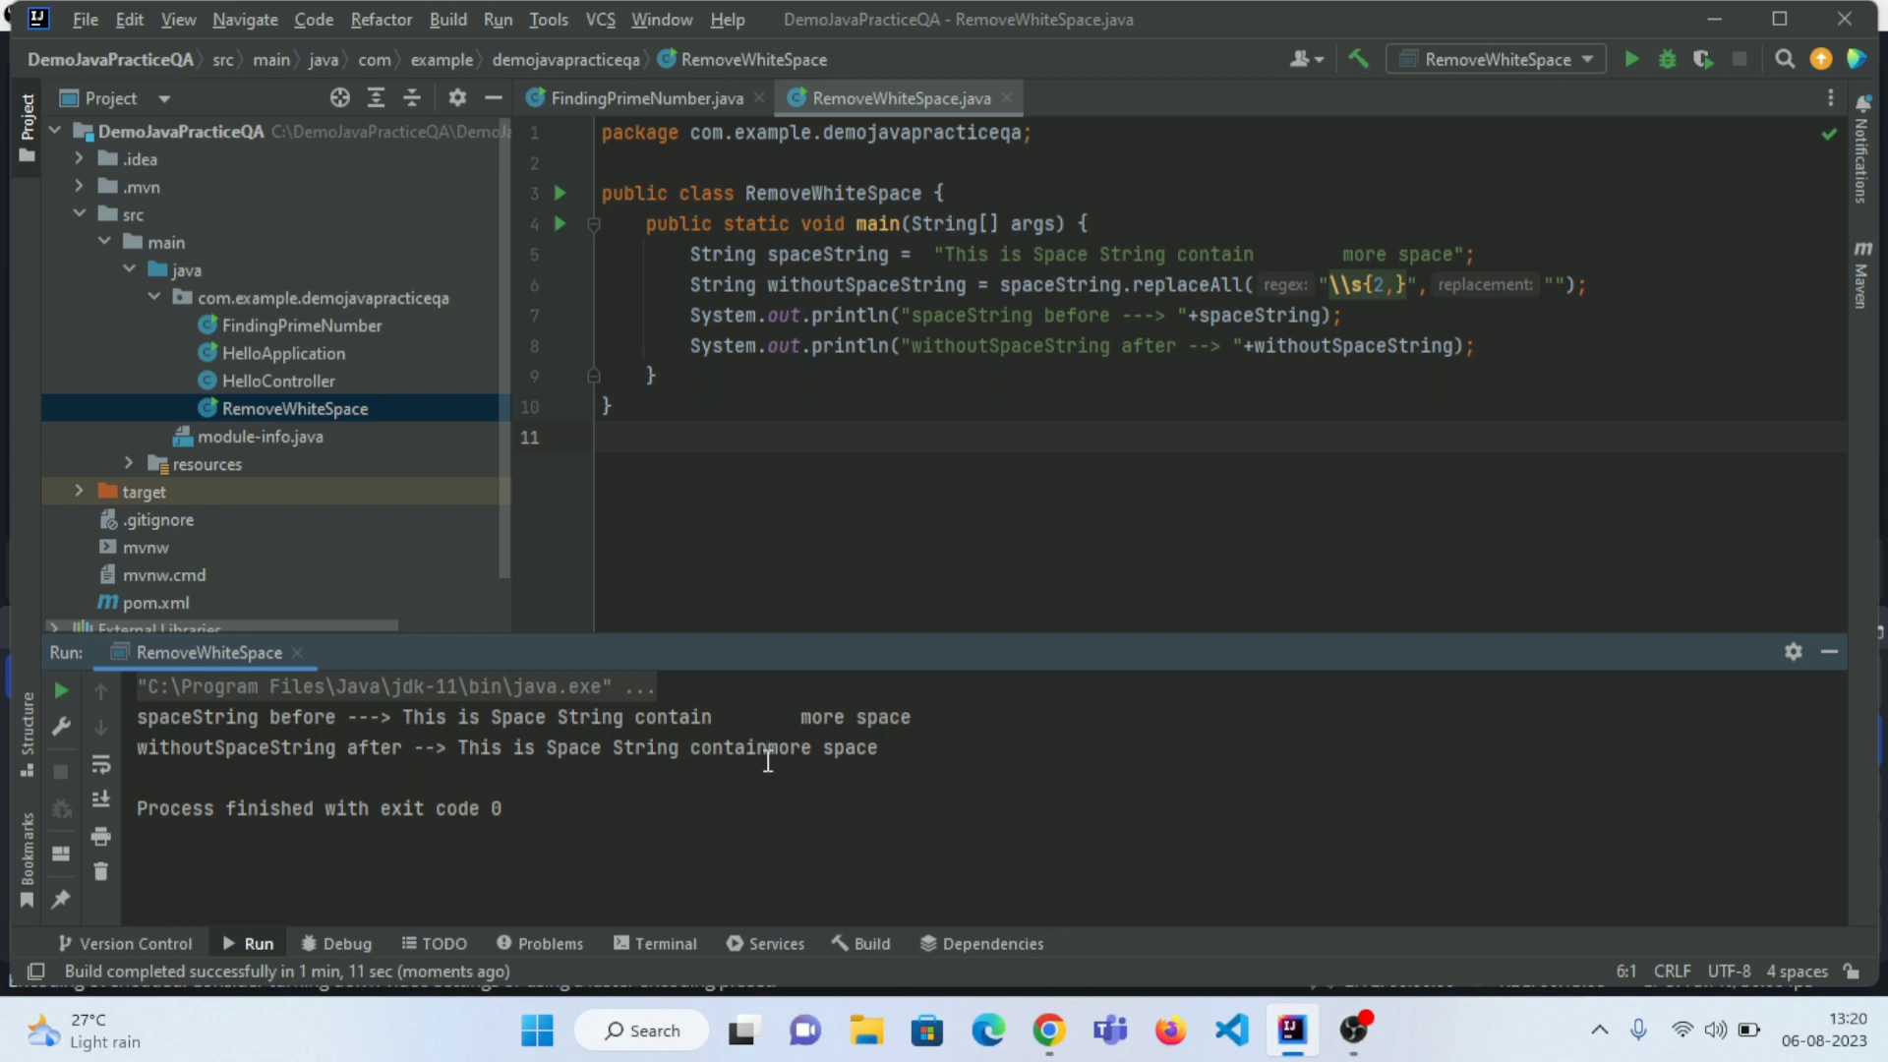
{"action": "mouse_move", "coordinate": [1558, 341]}
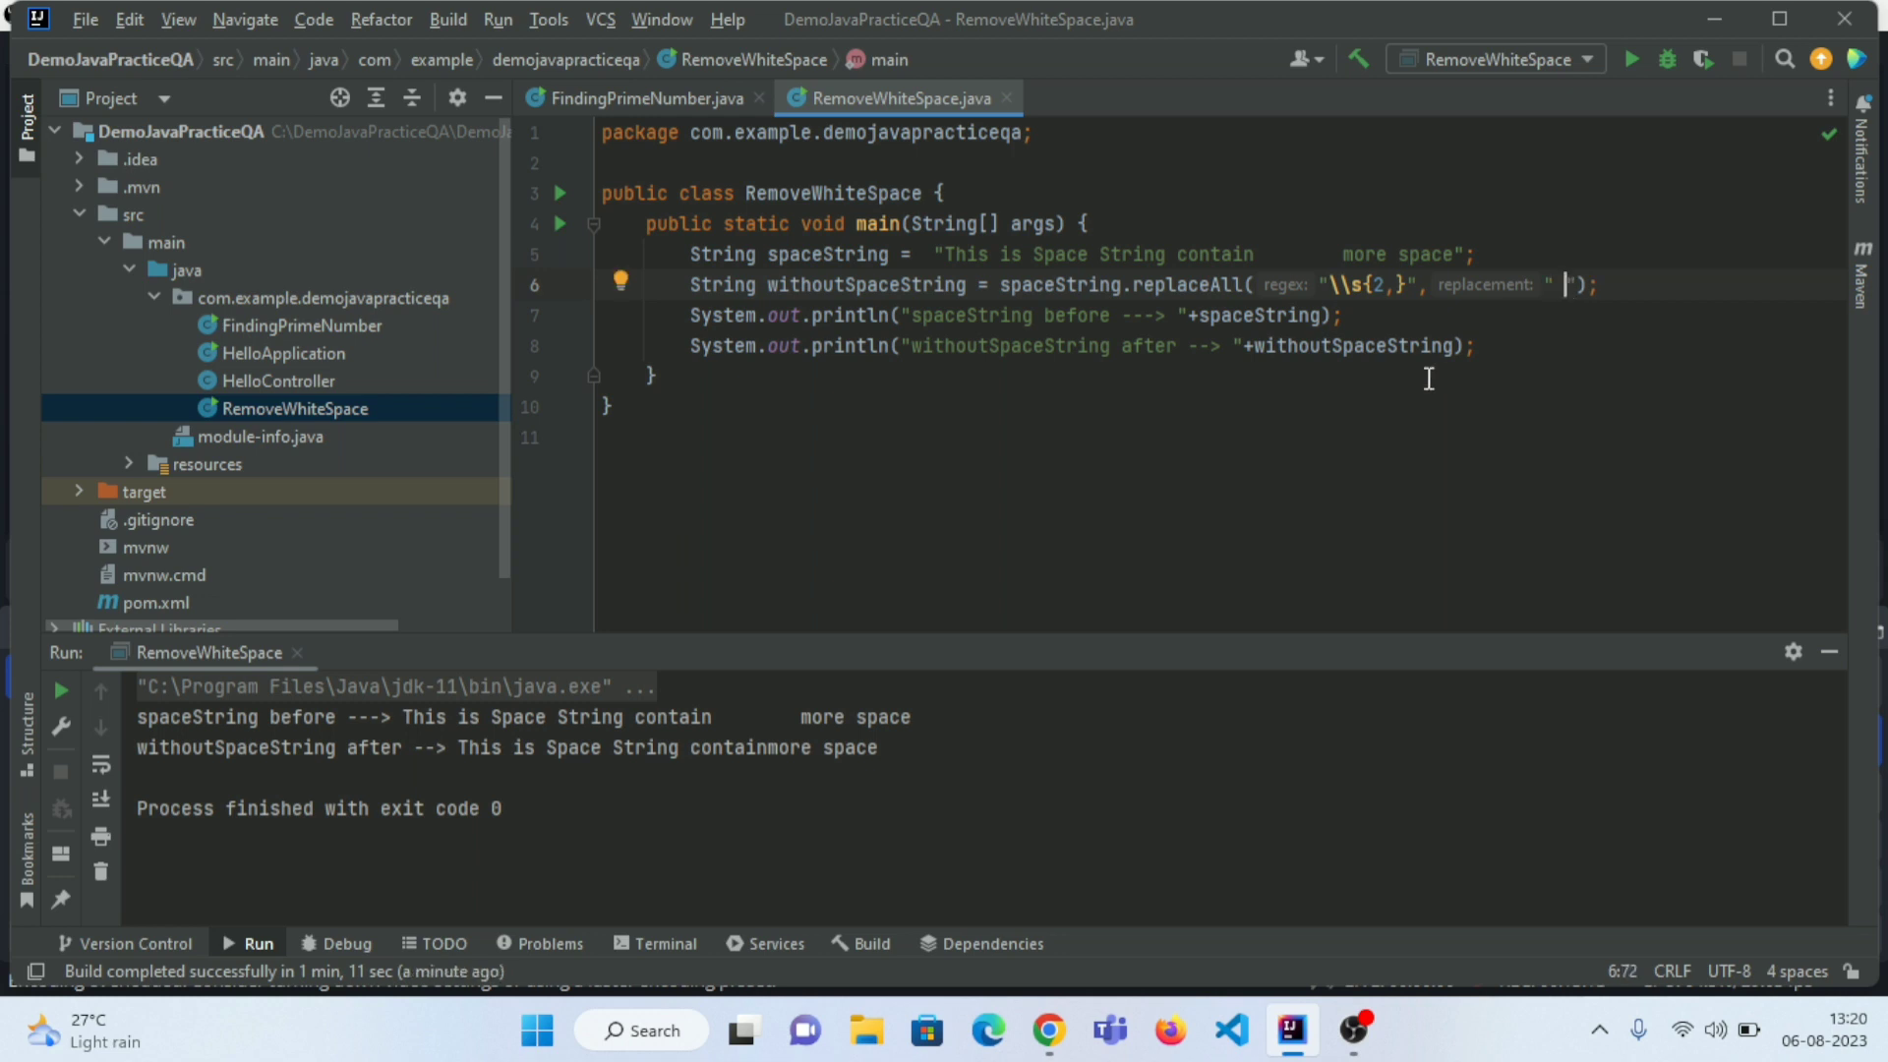
{"action": "right_click", "coordinate": [1428, 377]}
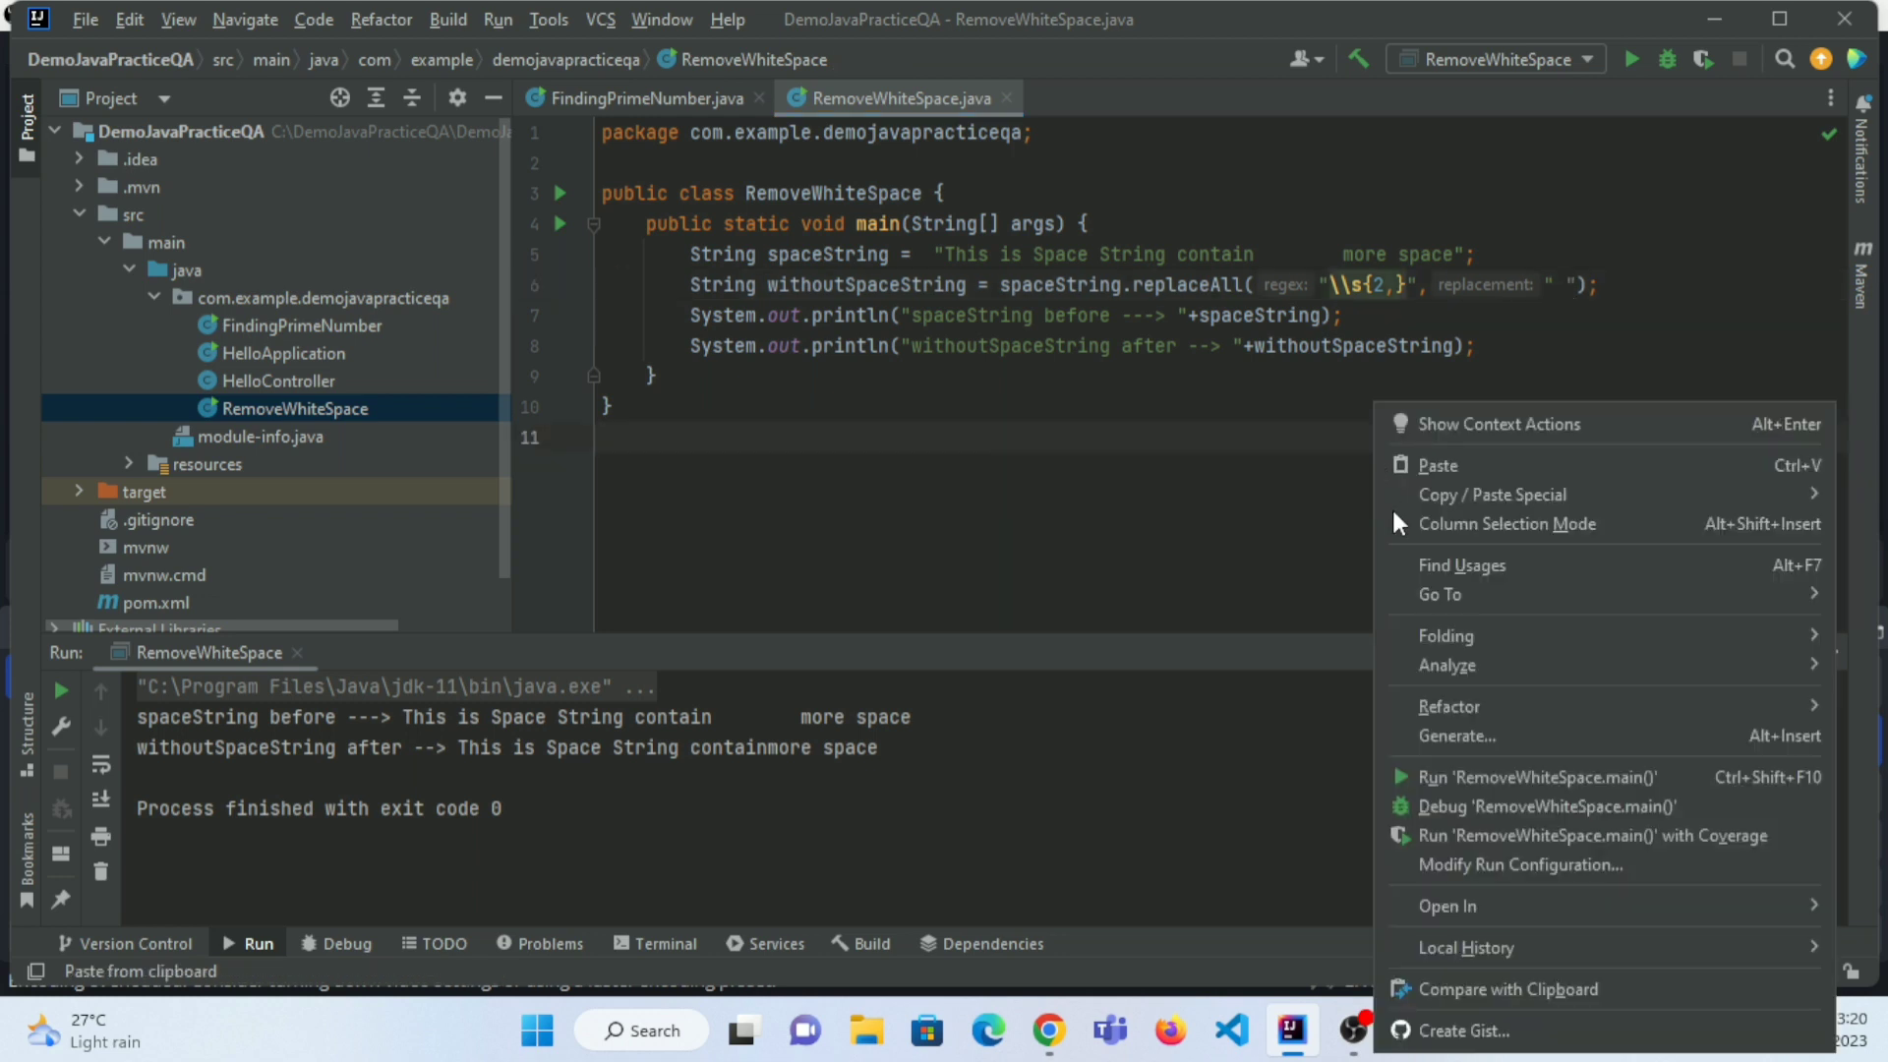
{"action": "mouse_move", "coordinate": [1529, 776]}
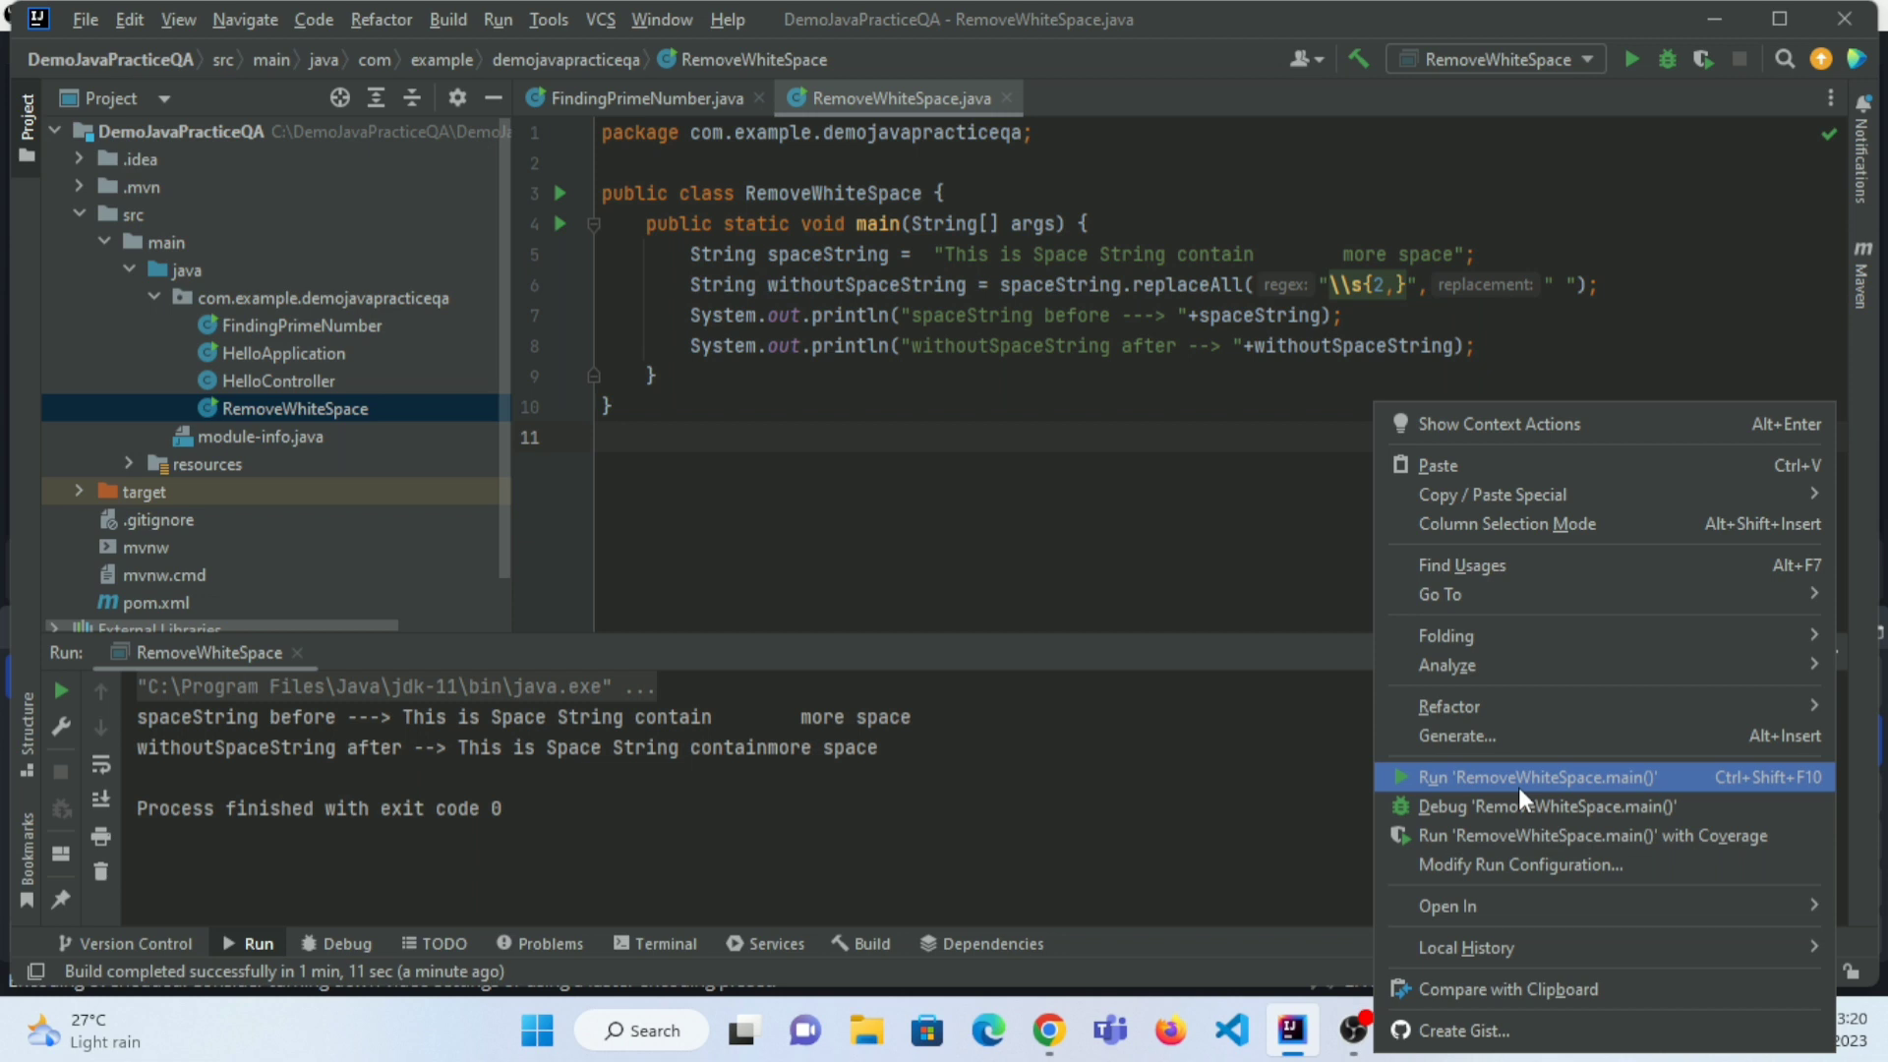